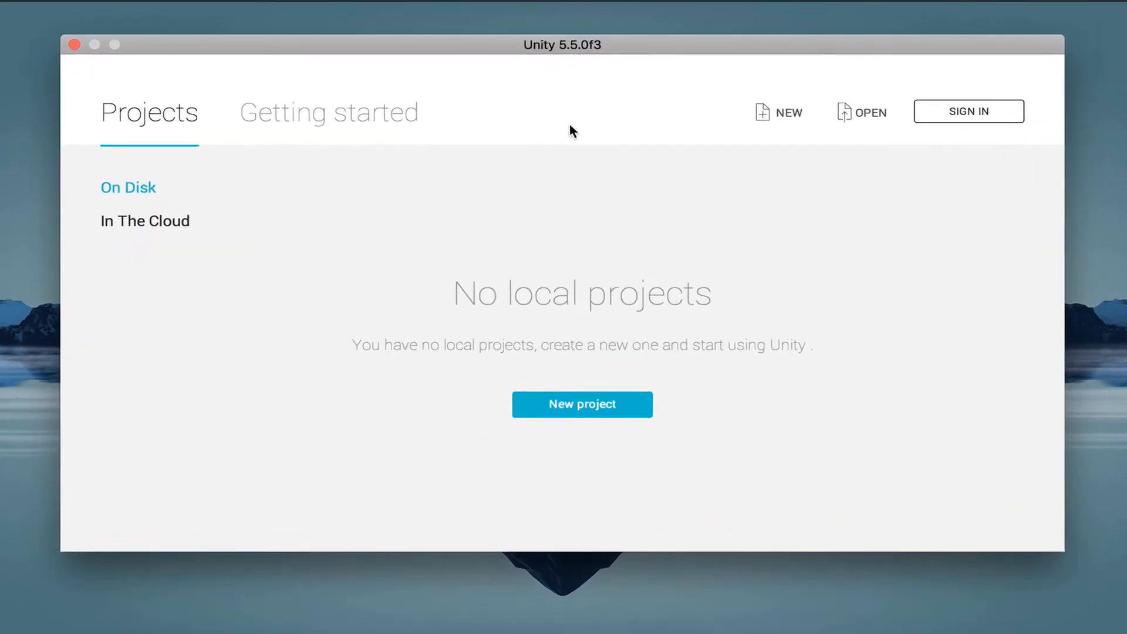
mouse_move(566, 420)
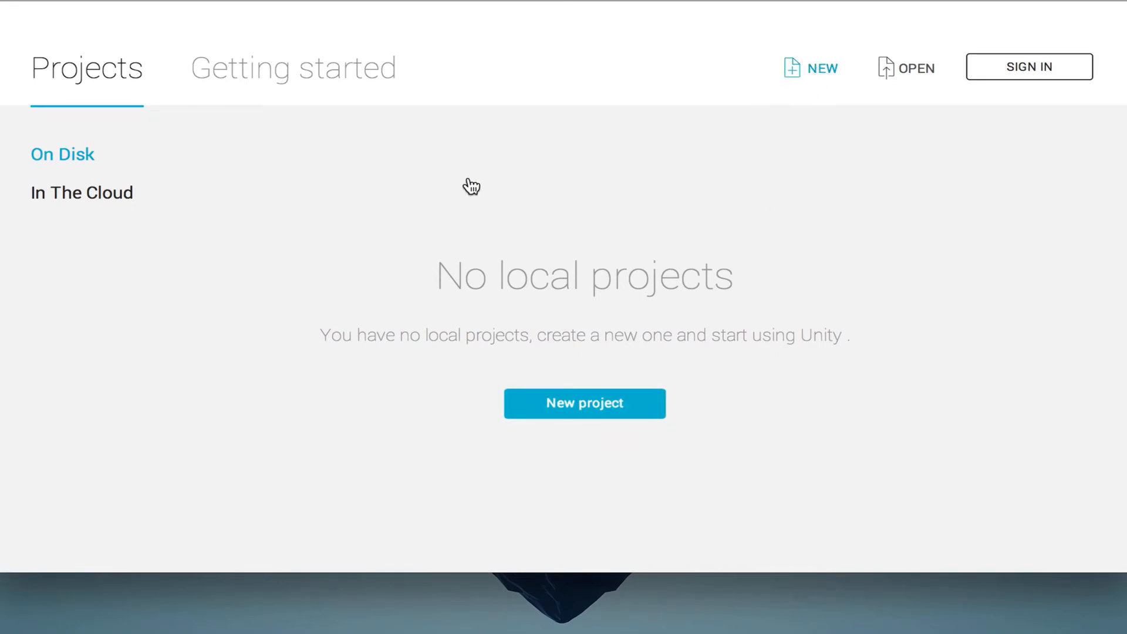
Start a new project from the Unity launcher
left_click(584, 403)
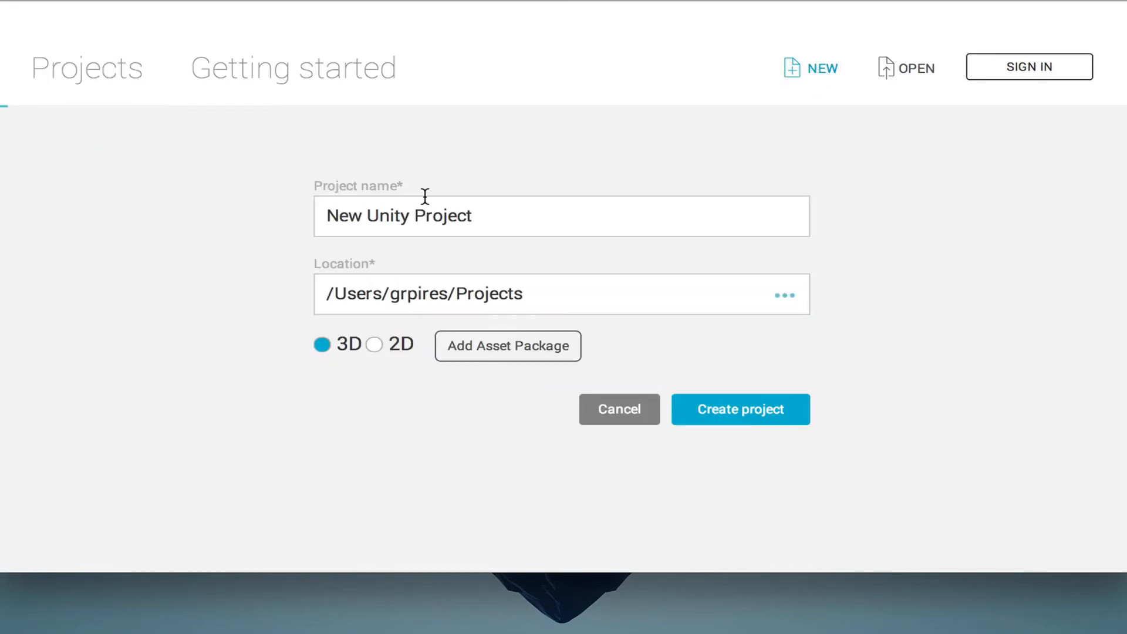
Name the new 3D project 'Basketball' and create it
left_click(532, 217)
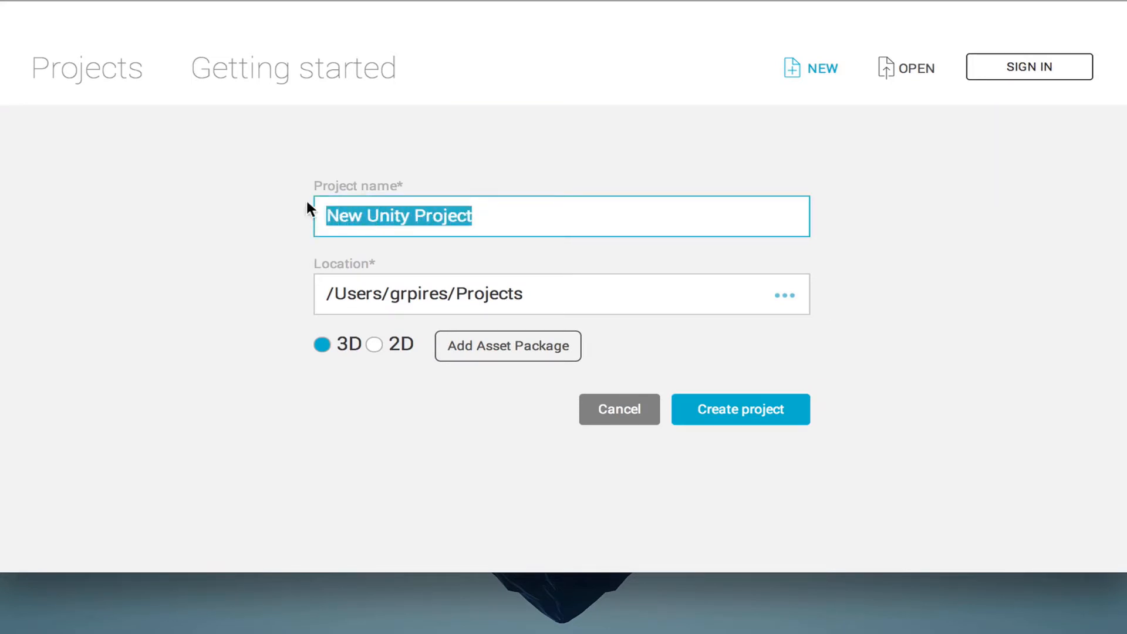
type("Basketball")
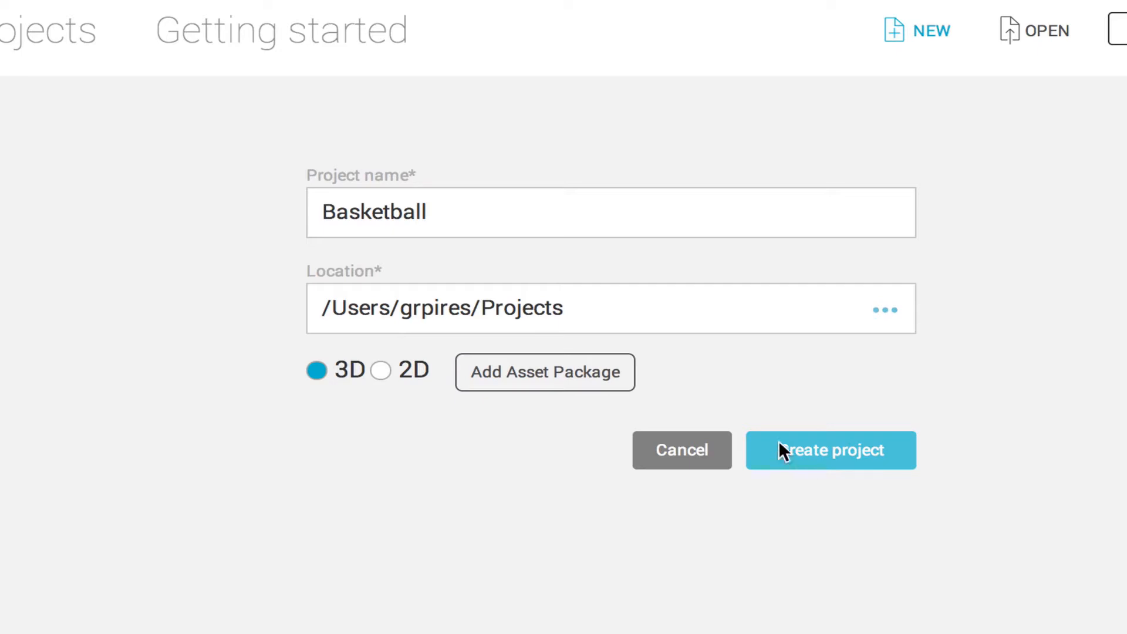
left_click(831, 450)
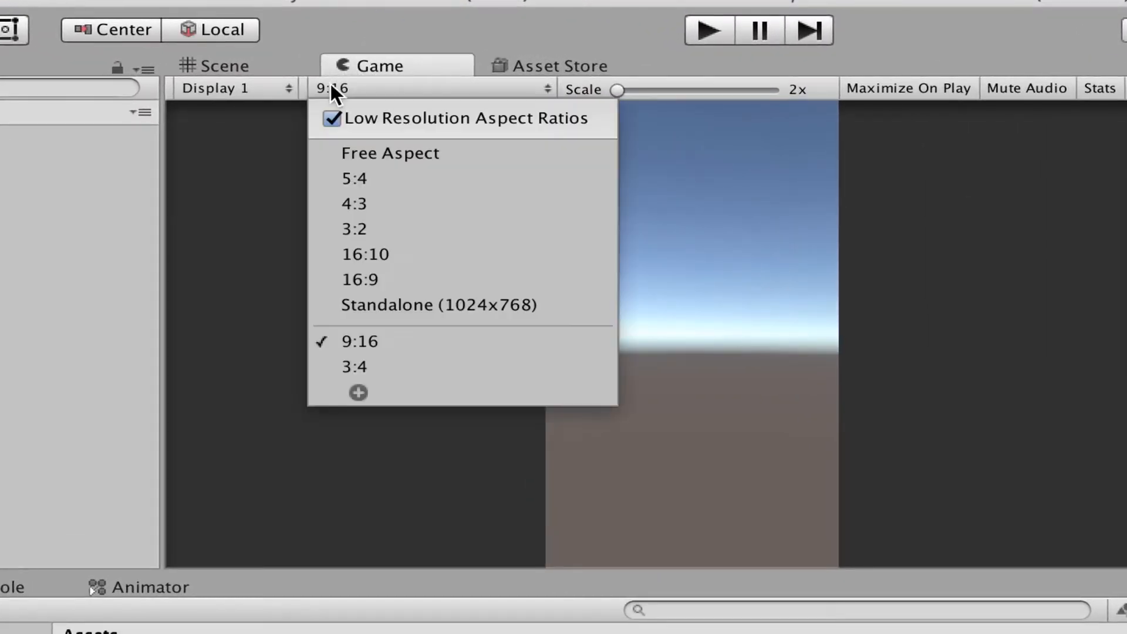
mouse_move(375, 157)
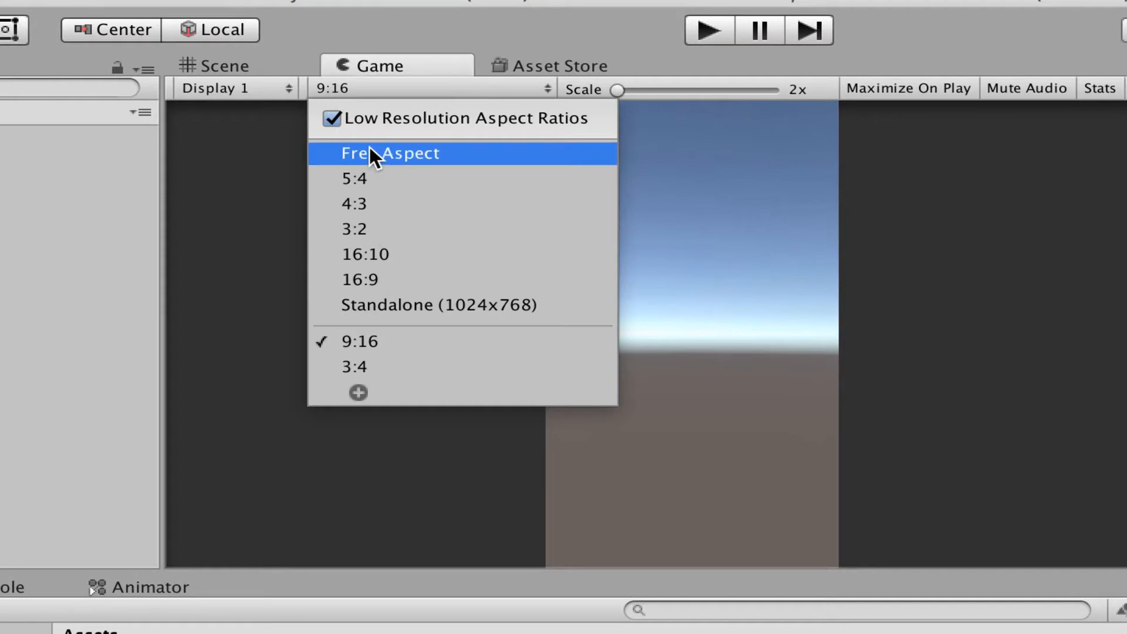
Switch the Game view aspect ratio from 9:16 portrait to Free Aspect
left_click(390, 152)
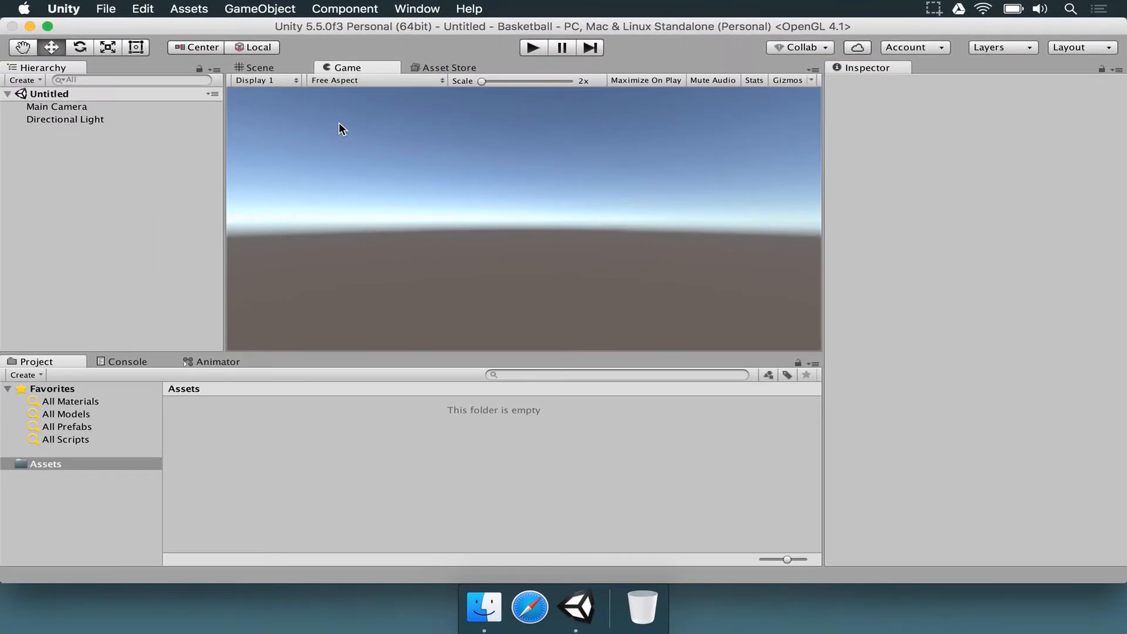
mouse_move(153, 124)
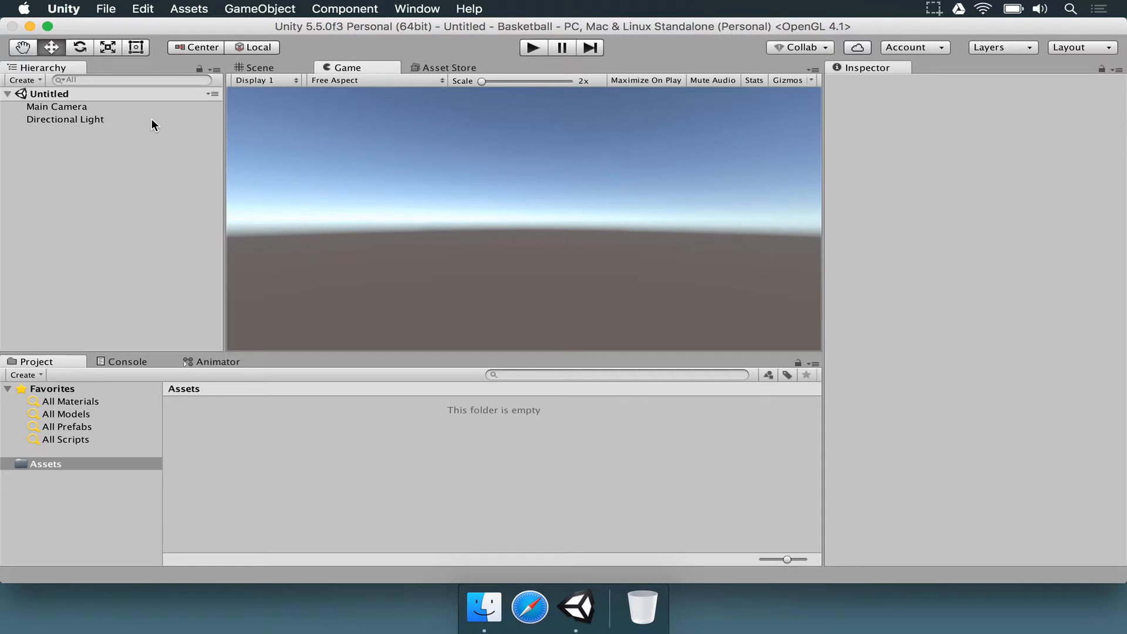
mouse_move(151, 137)
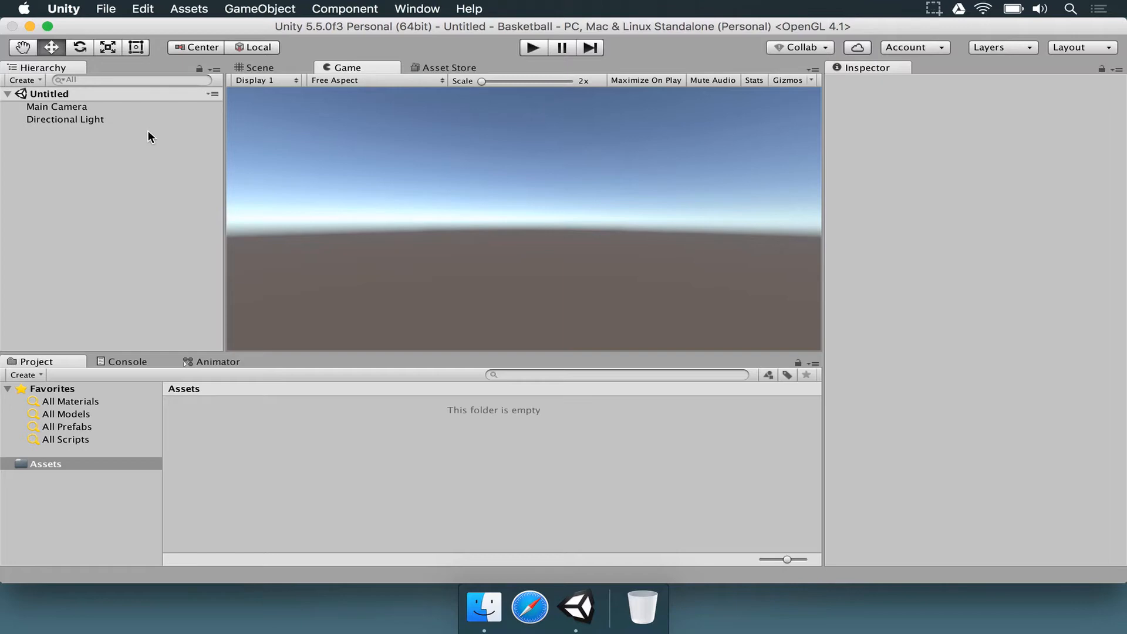
mouse_move(189, 15)
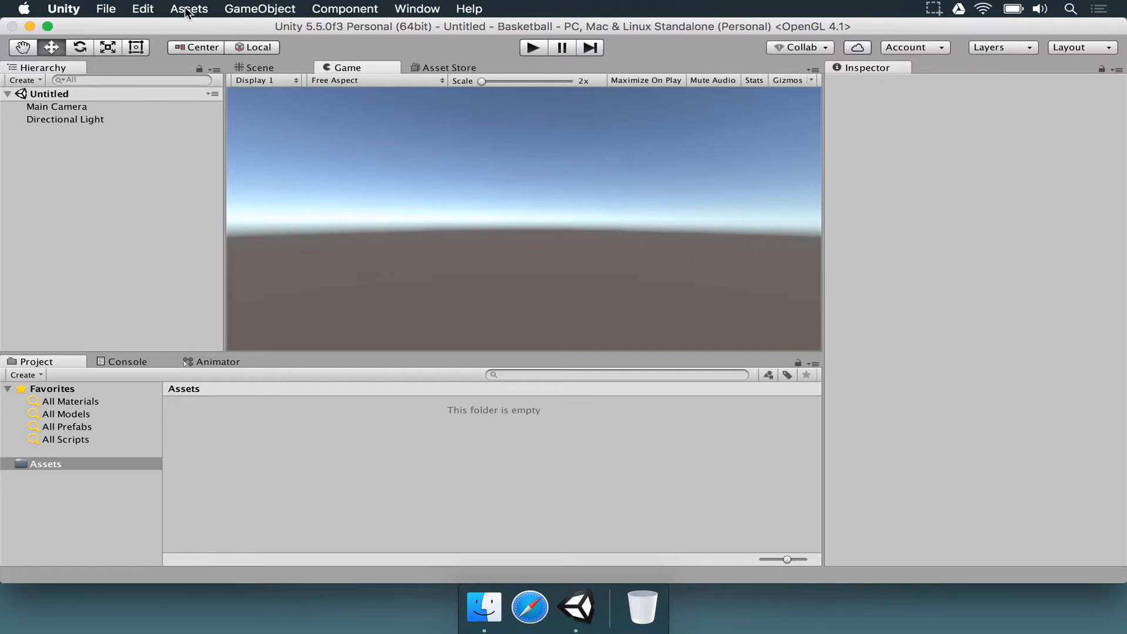
Import the Characters standard asset package from the Assets menu
left_click(189, 9)
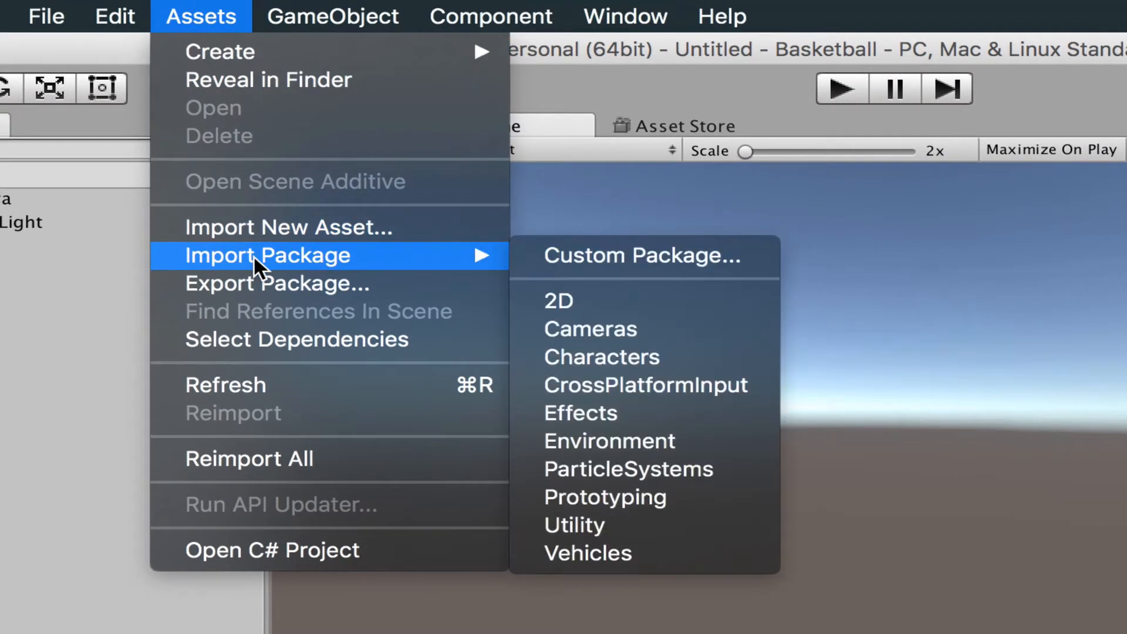
mouse_move(471, 277)
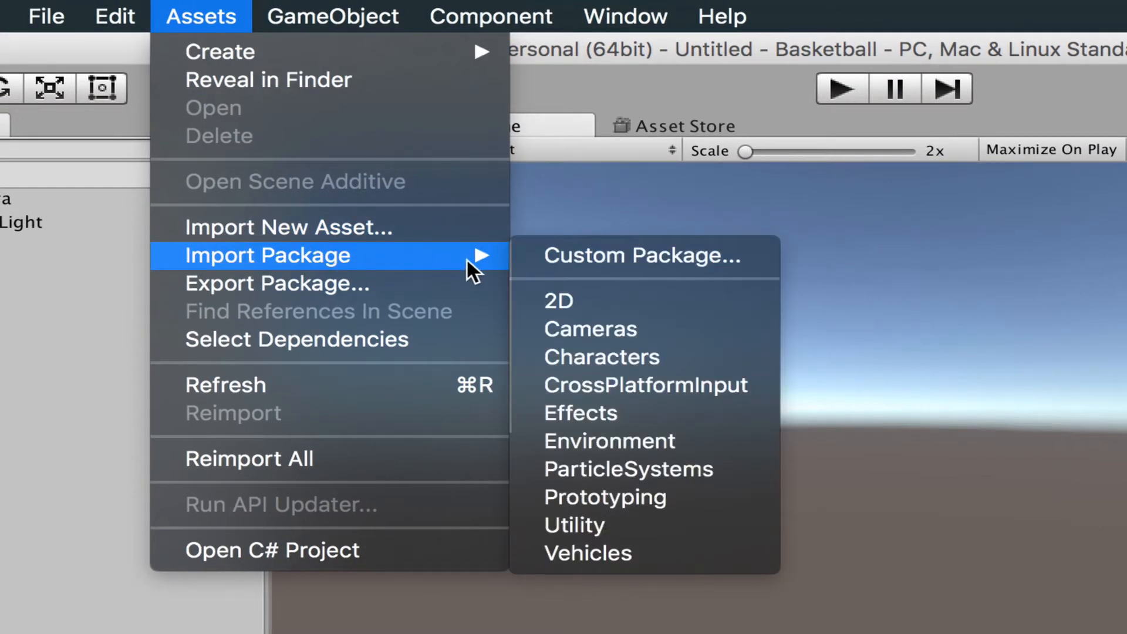
mouse_move(635, 269)
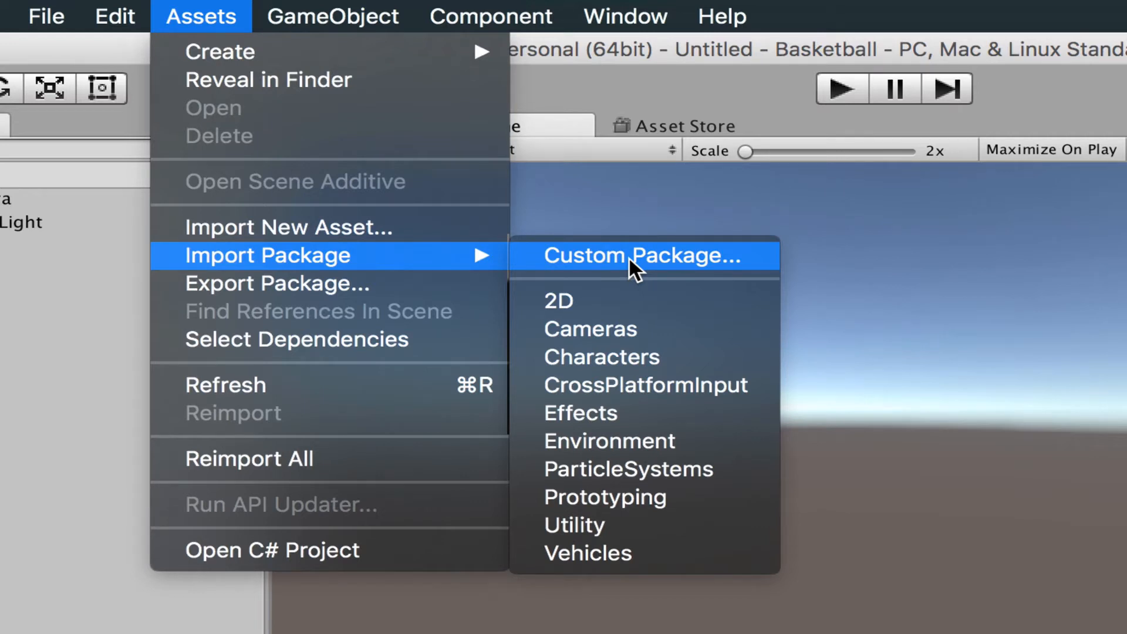
mouse_move(608, 301)
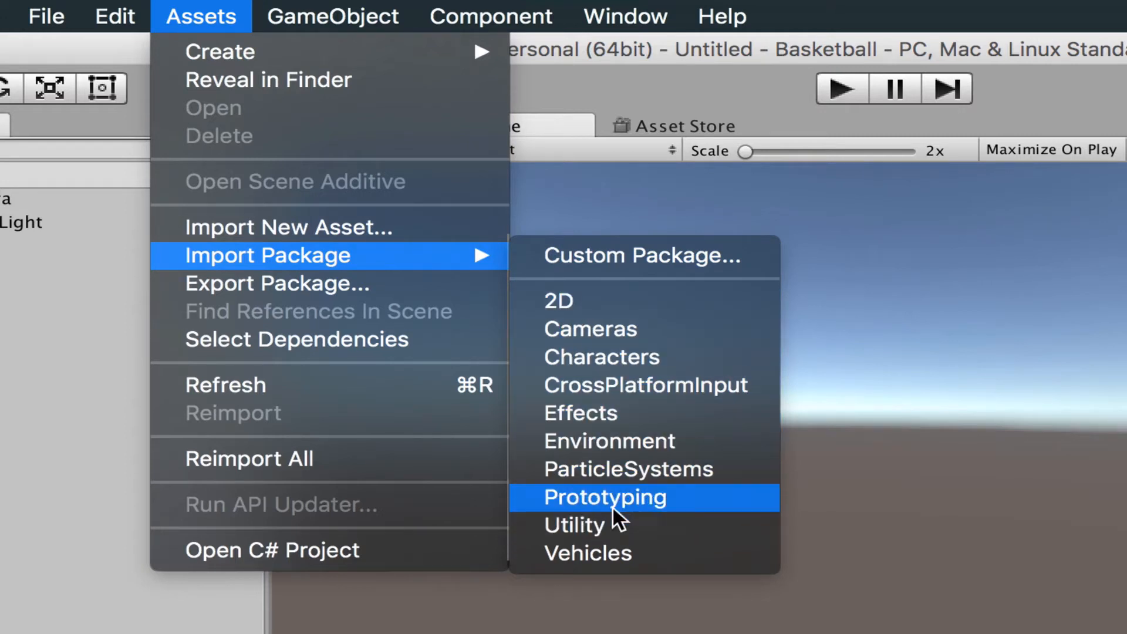
mouse_move(599, 308)
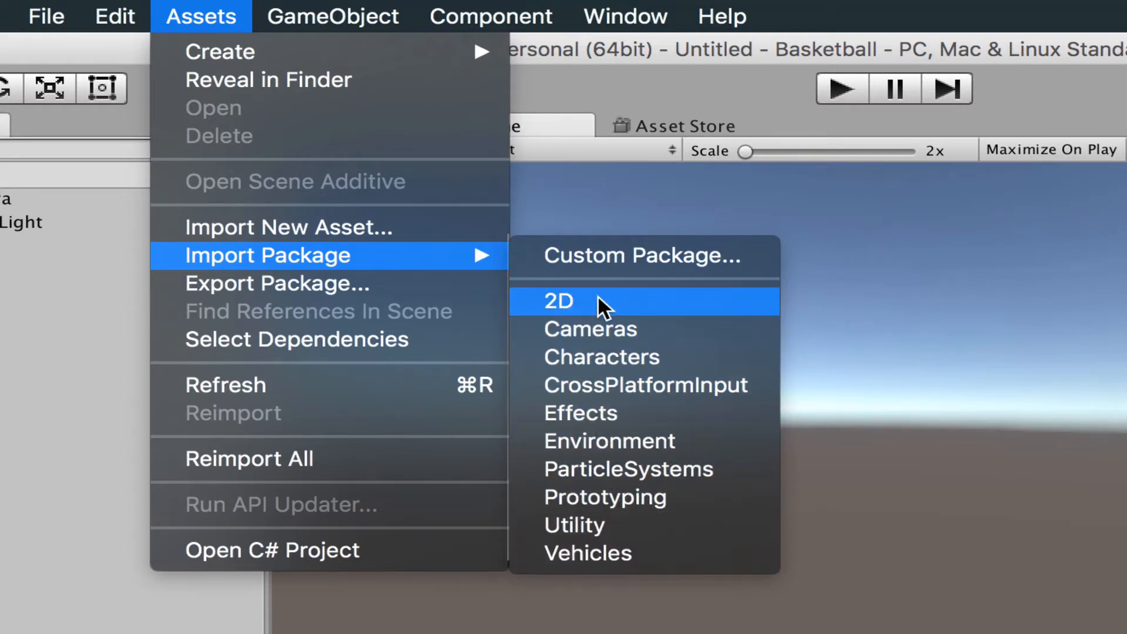
mouse_move(564, 328)
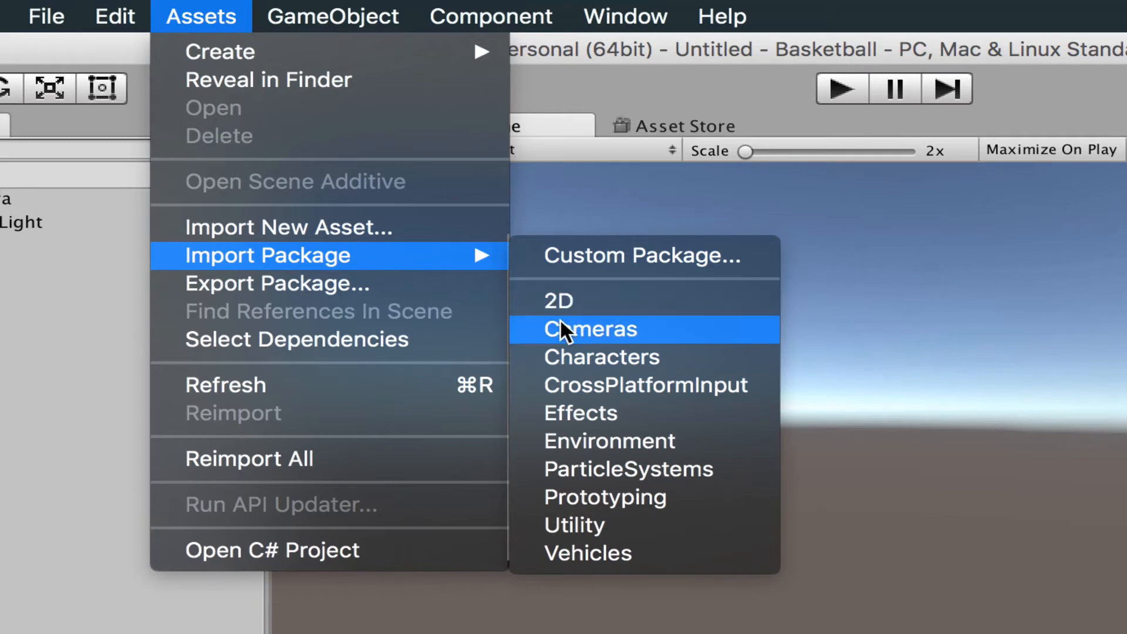
mouse_move(694, 405)
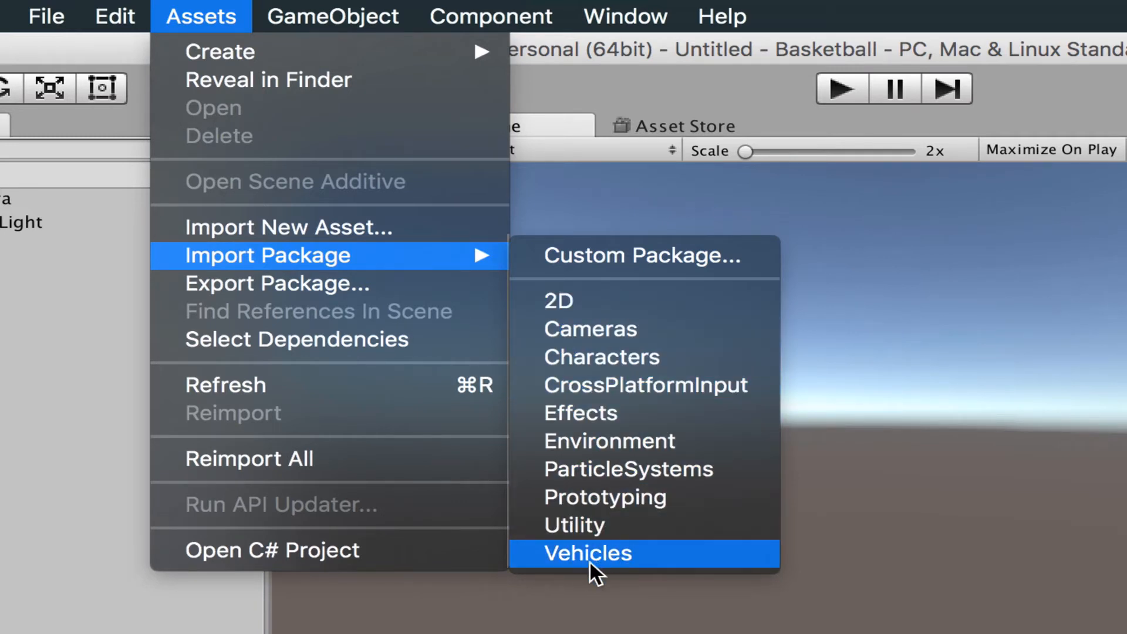
mouse_move(590, 371)
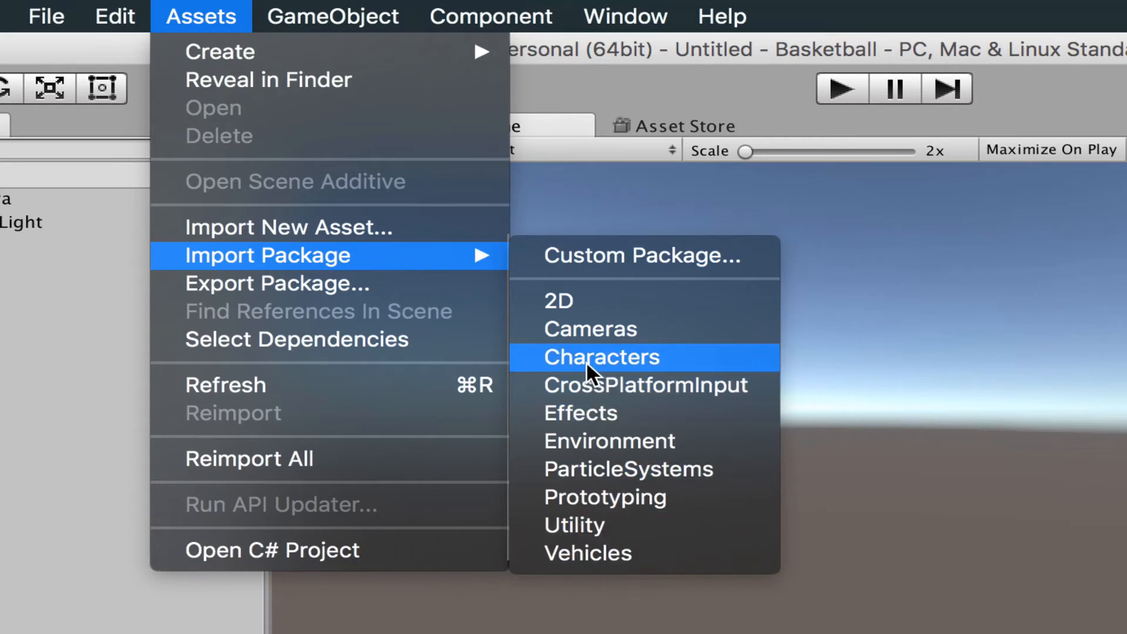
left_click(602, 357)
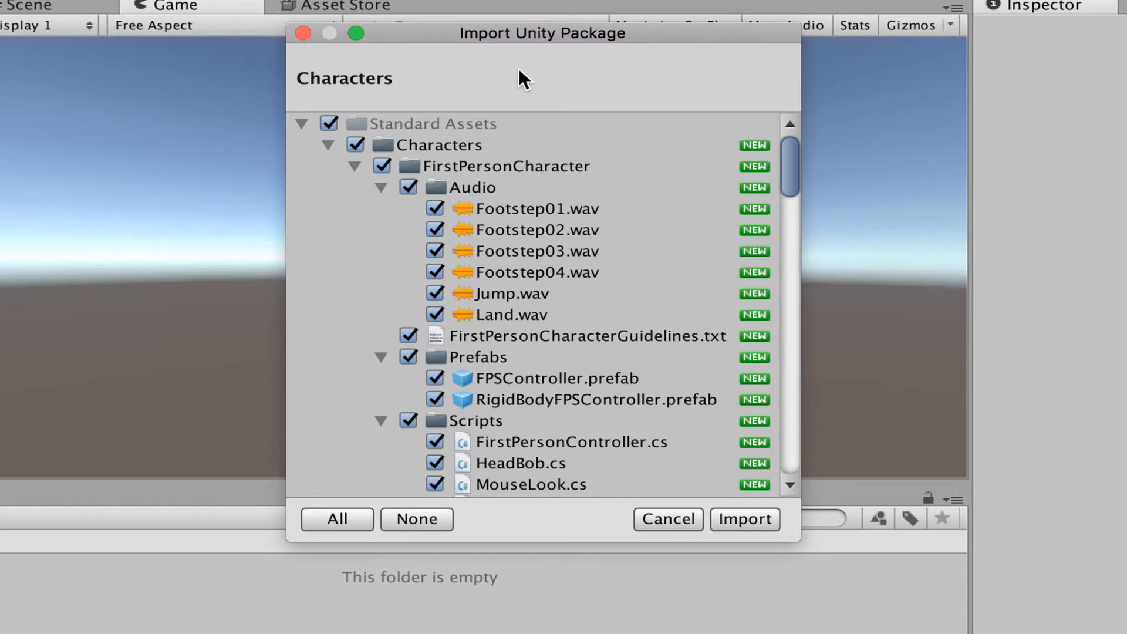
mouse_move(421, 215)
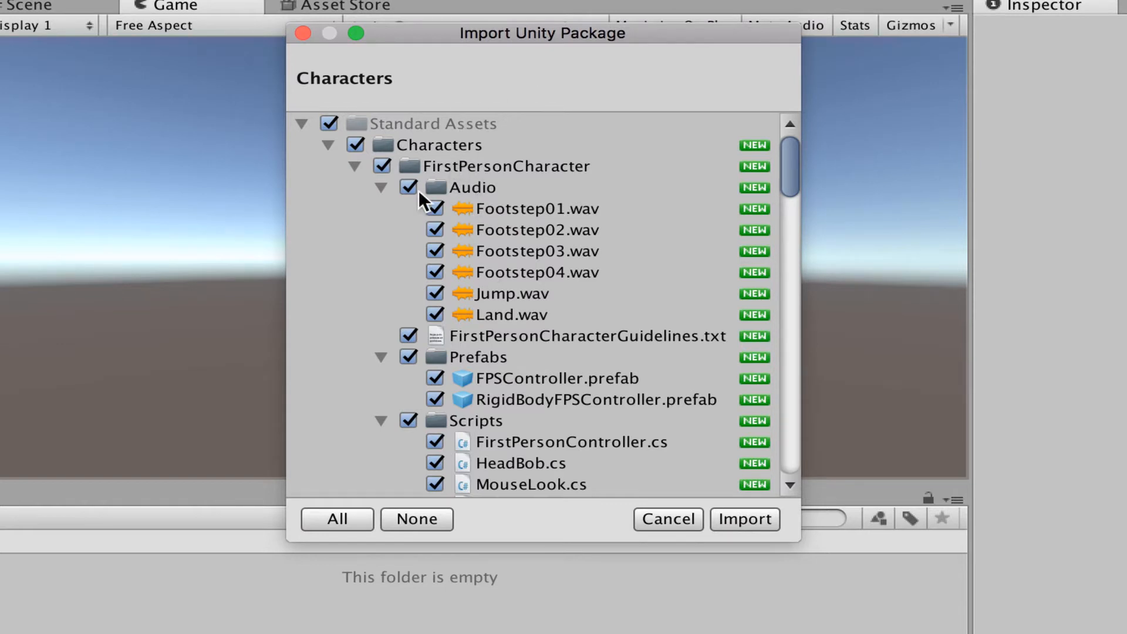
Review the package's Audio and Scripts folders, then import all checked Characters assets
left_click(382, 187)
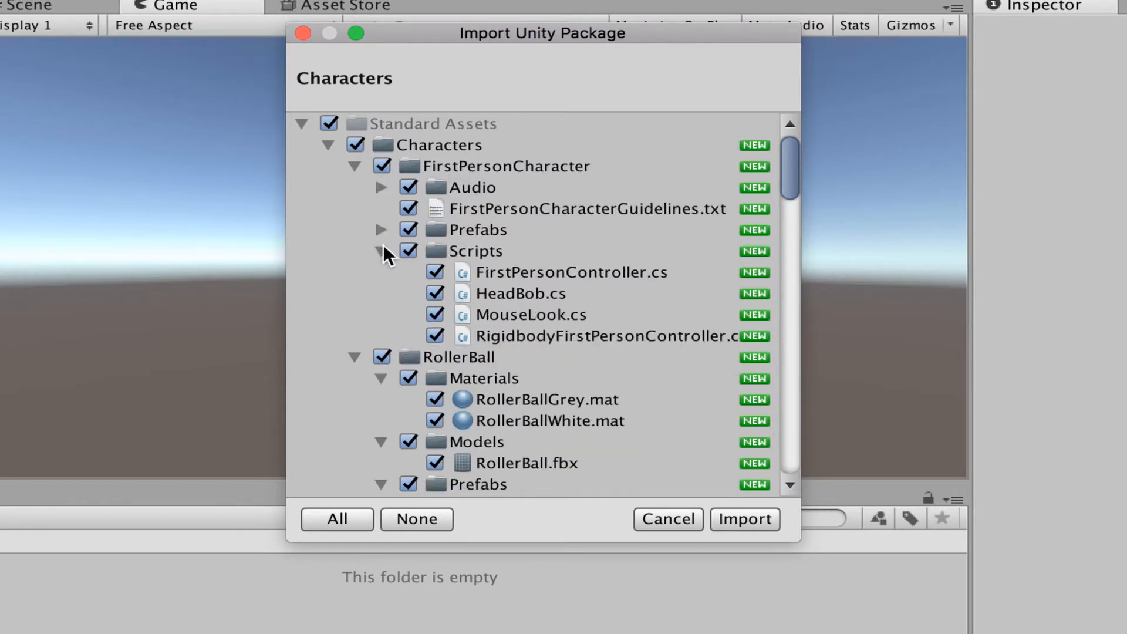
left_click(356, 166)
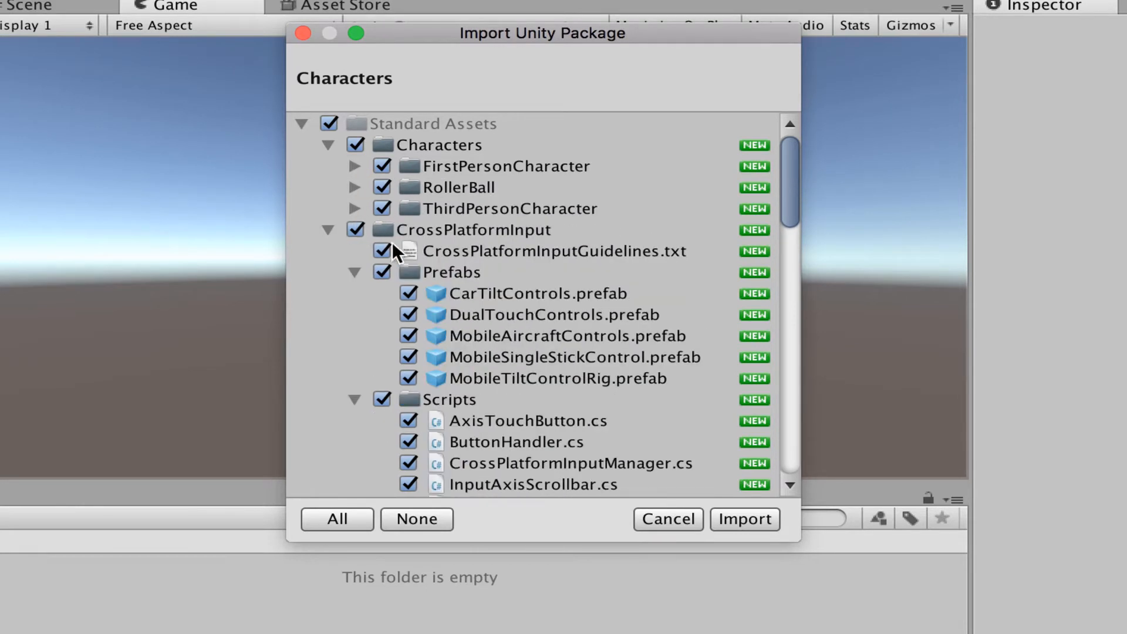
scroll("down", 3)
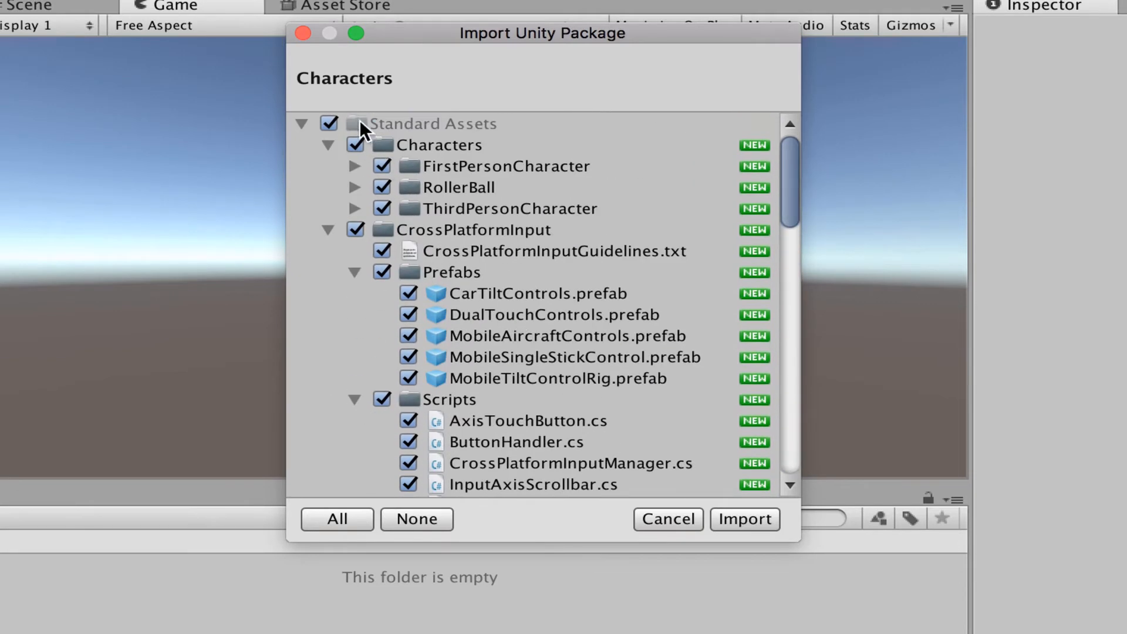
mouse_move(741, 458)
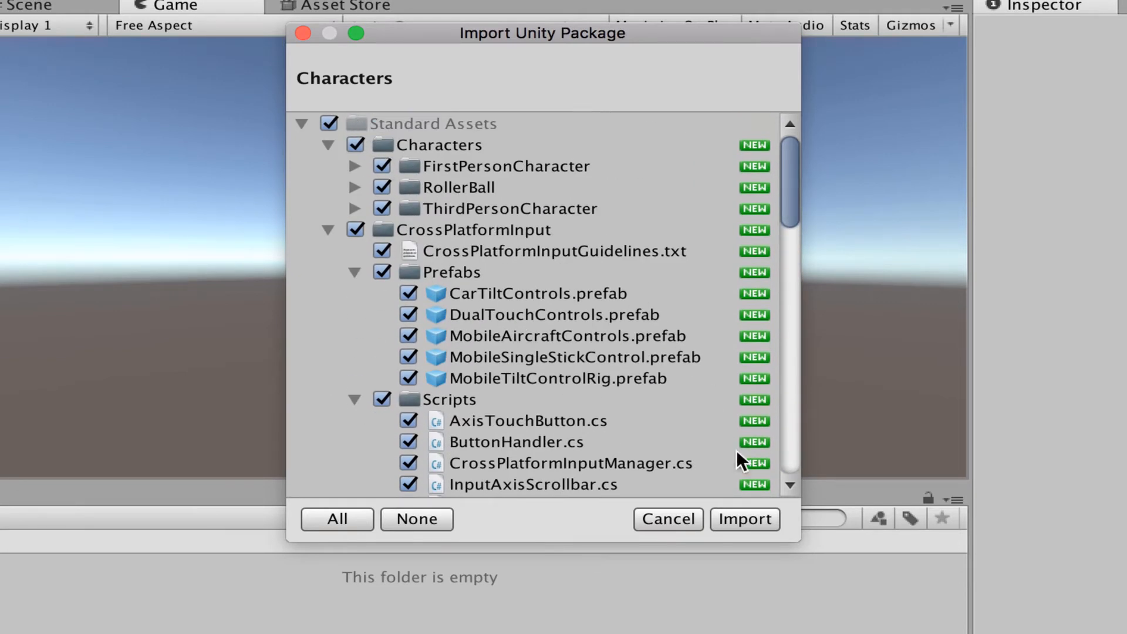
left_click(745, 520)
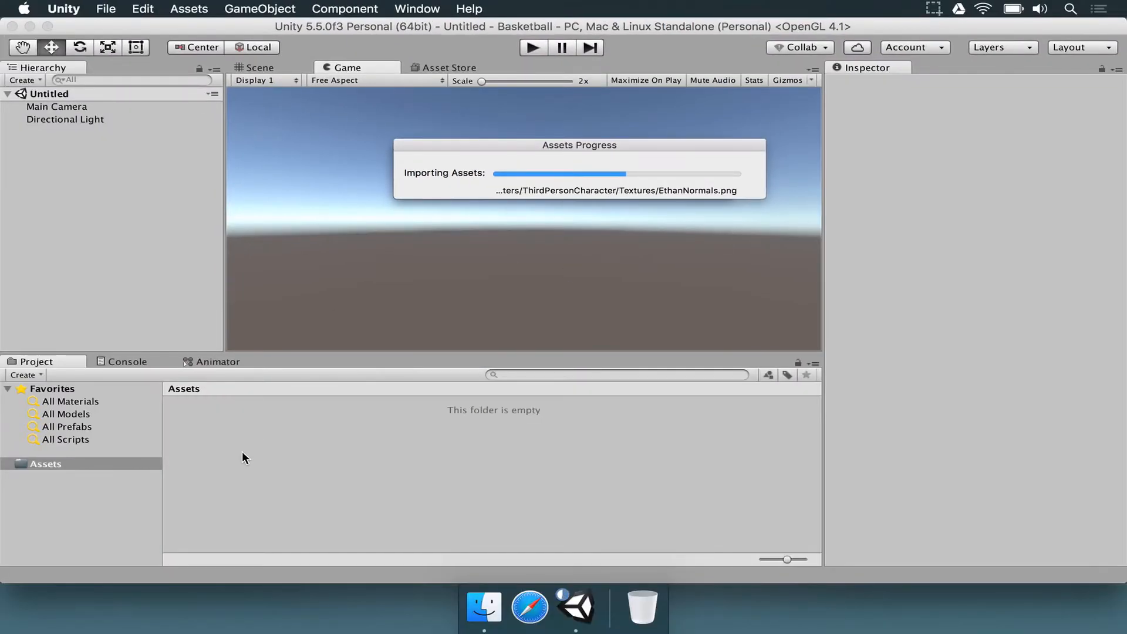
mouse_move(250, 427)
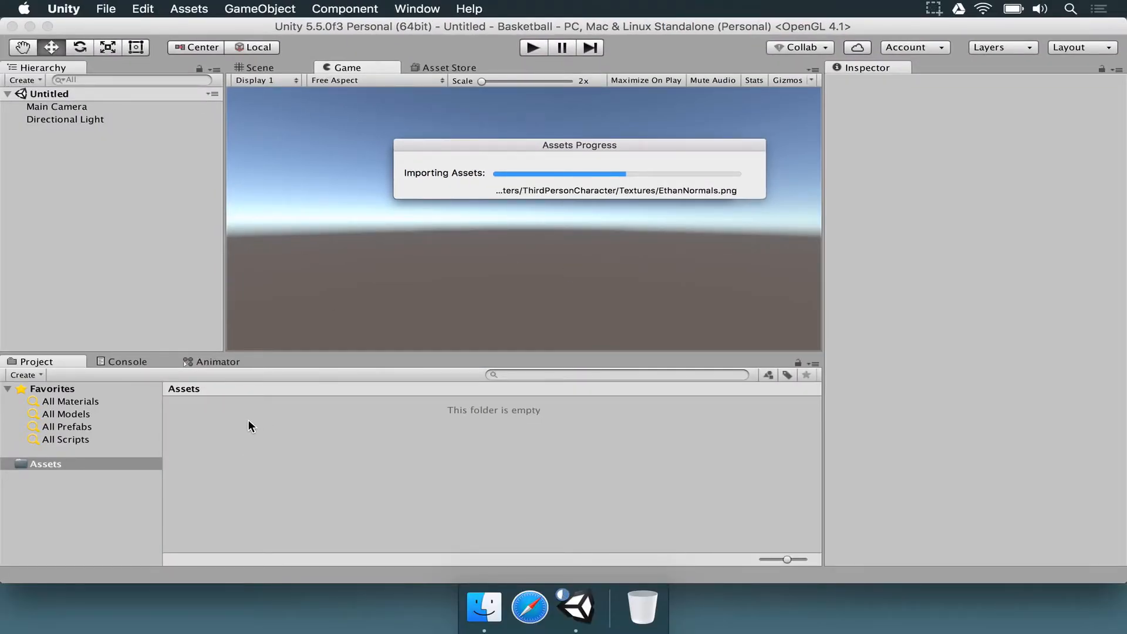
mouse_move(466, 177)
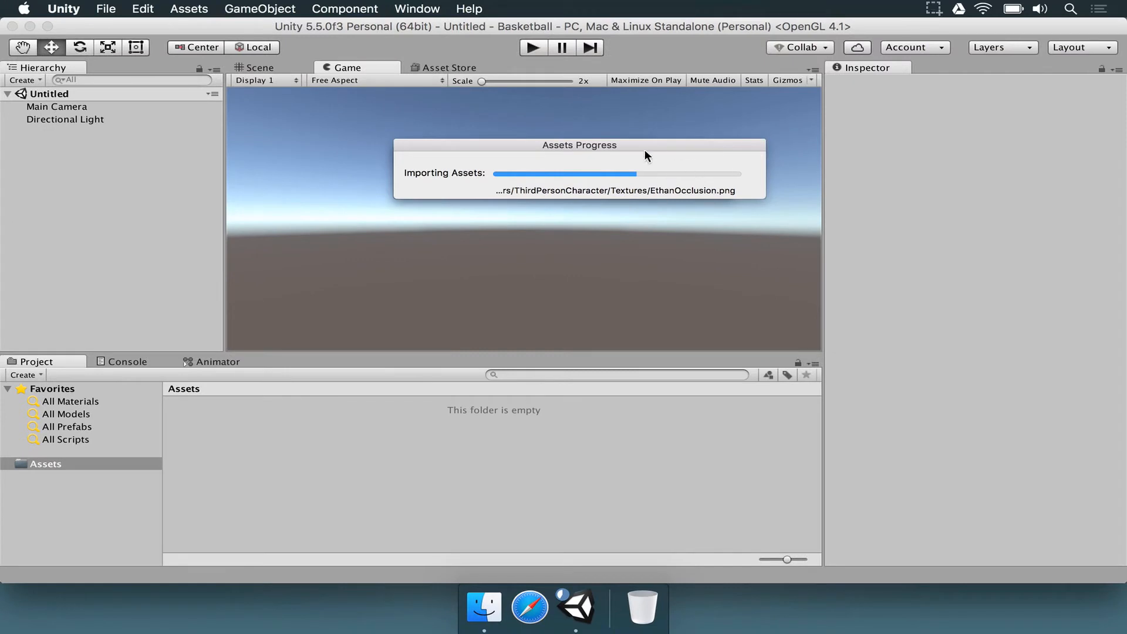
mouse_move(627, 173)
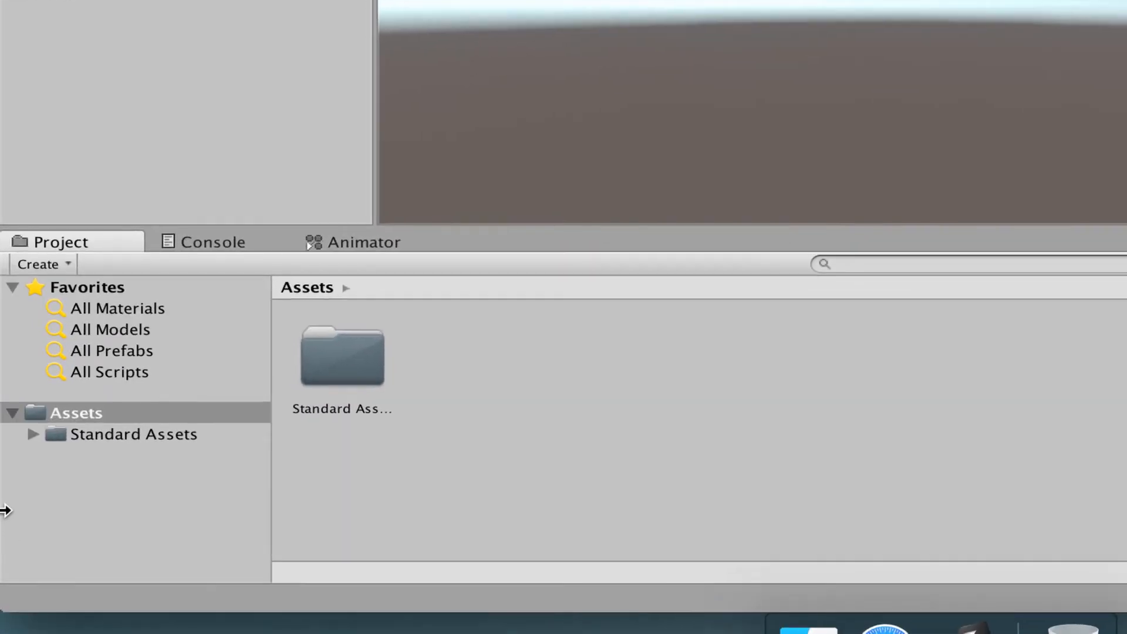
Browse into Assets > Standard Assets > Characters > FirstPersonCharacter in the Project window
left_click(75, 412)
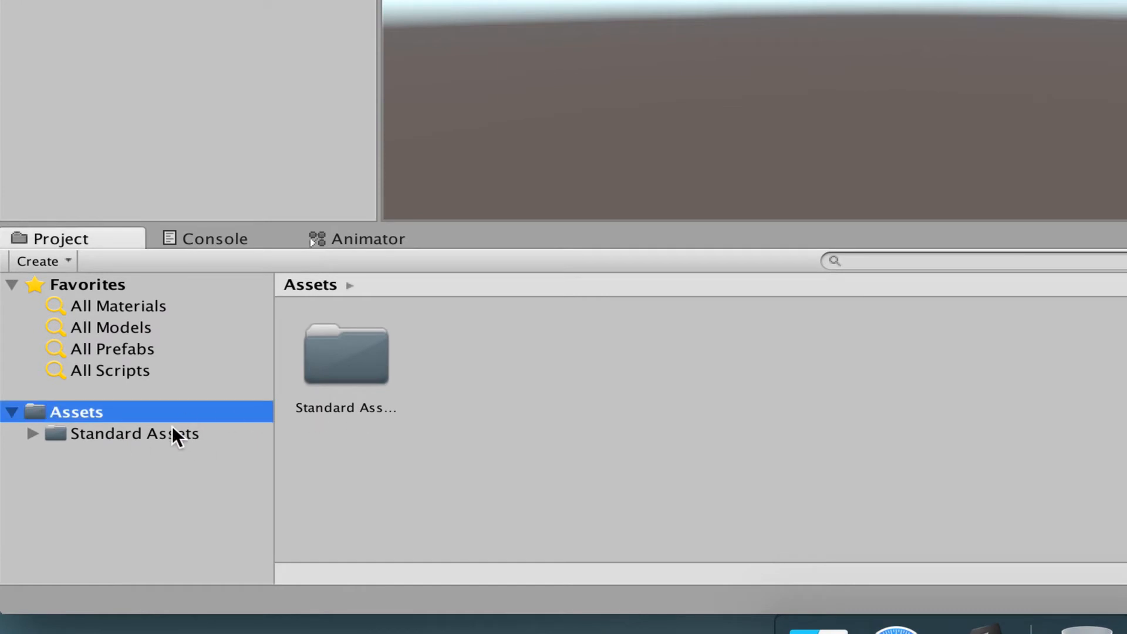
mouse_move(324, 380)
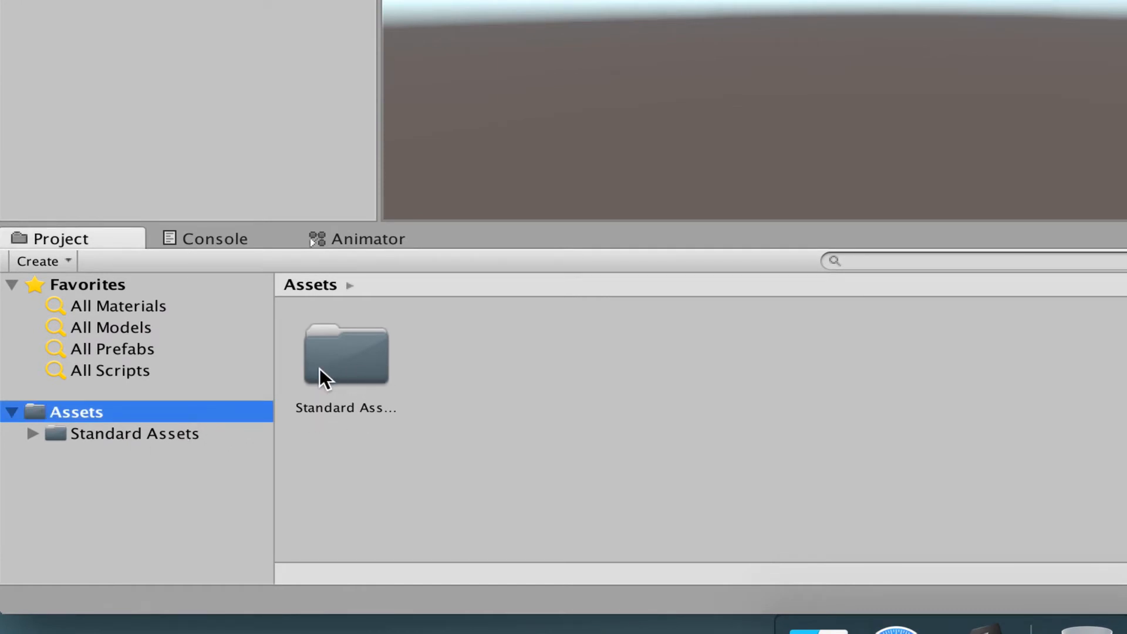
double_click(346, 356)
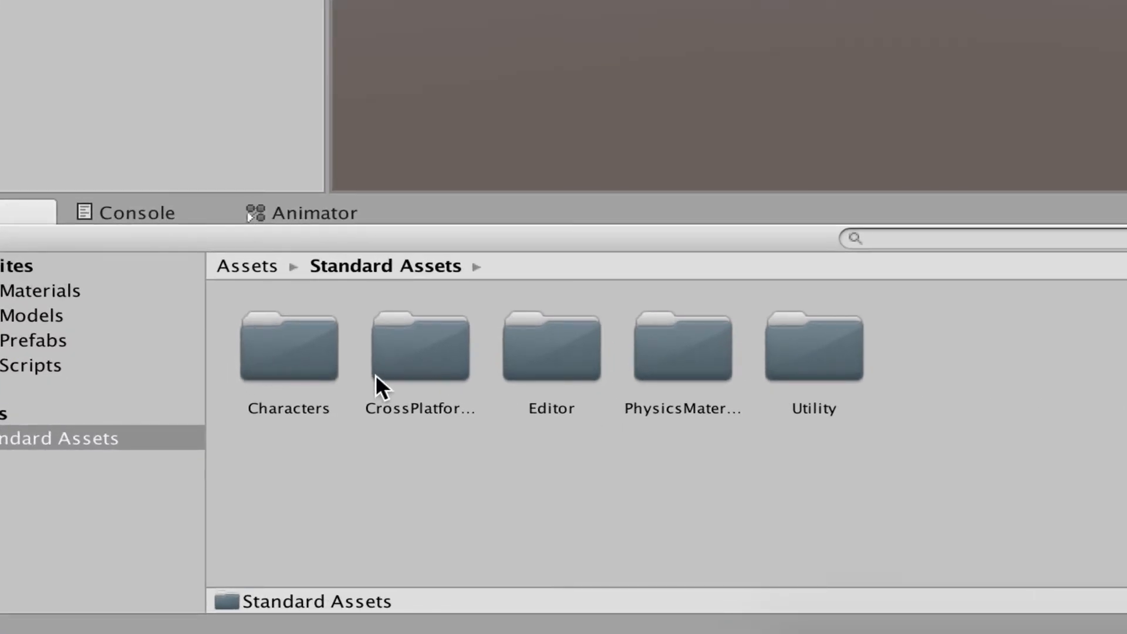
left_click(419, 347)
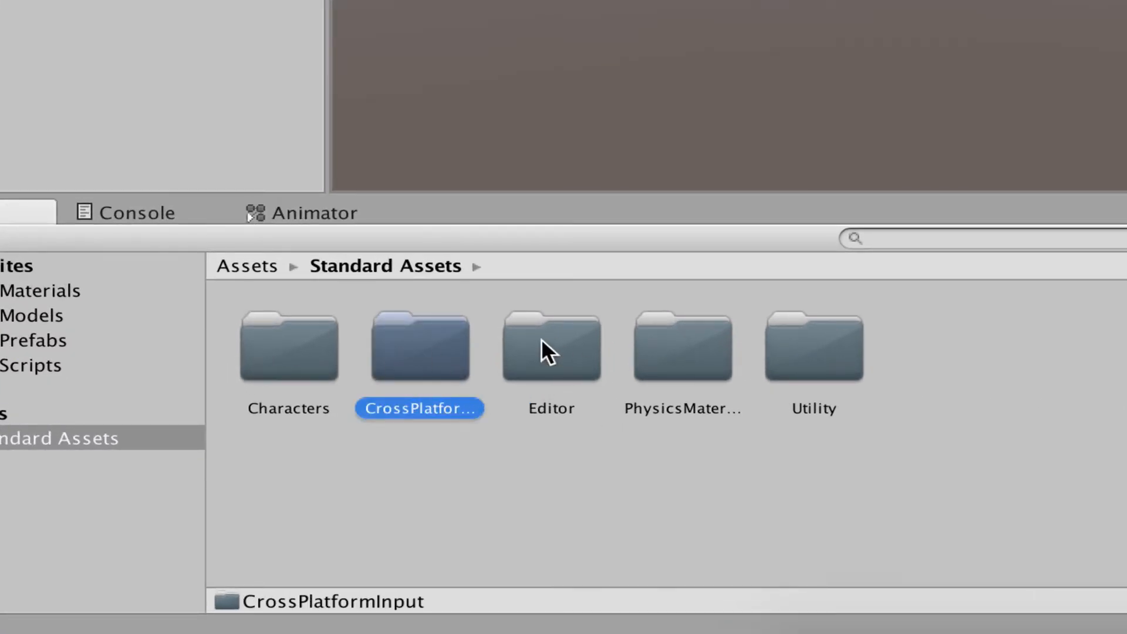
mouse_move(278, 371)
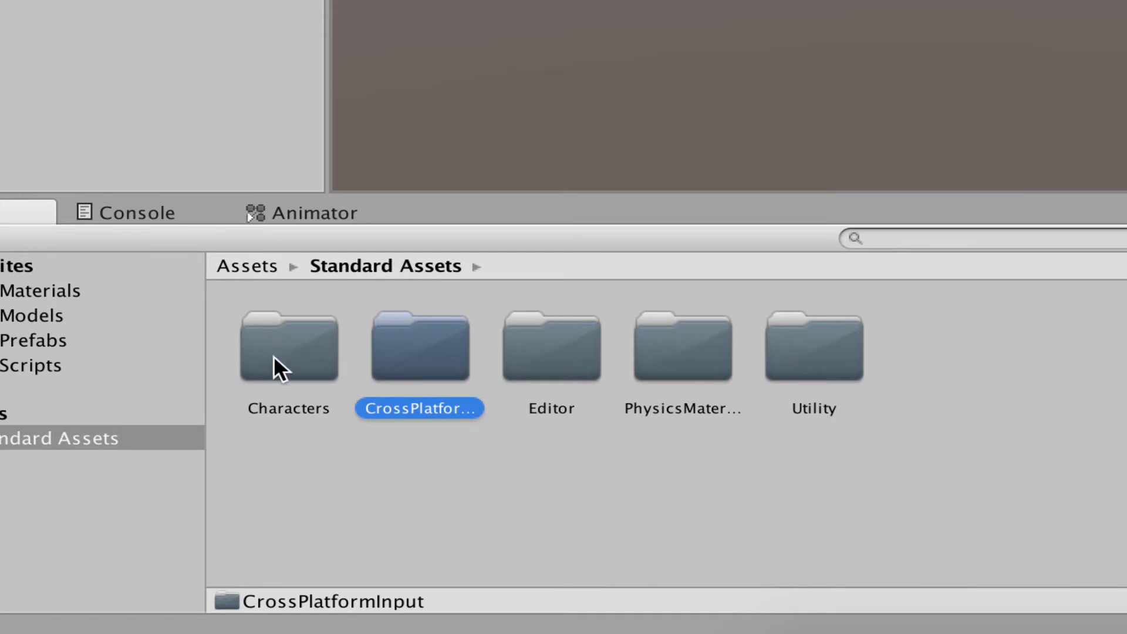
double_click(288, 347)
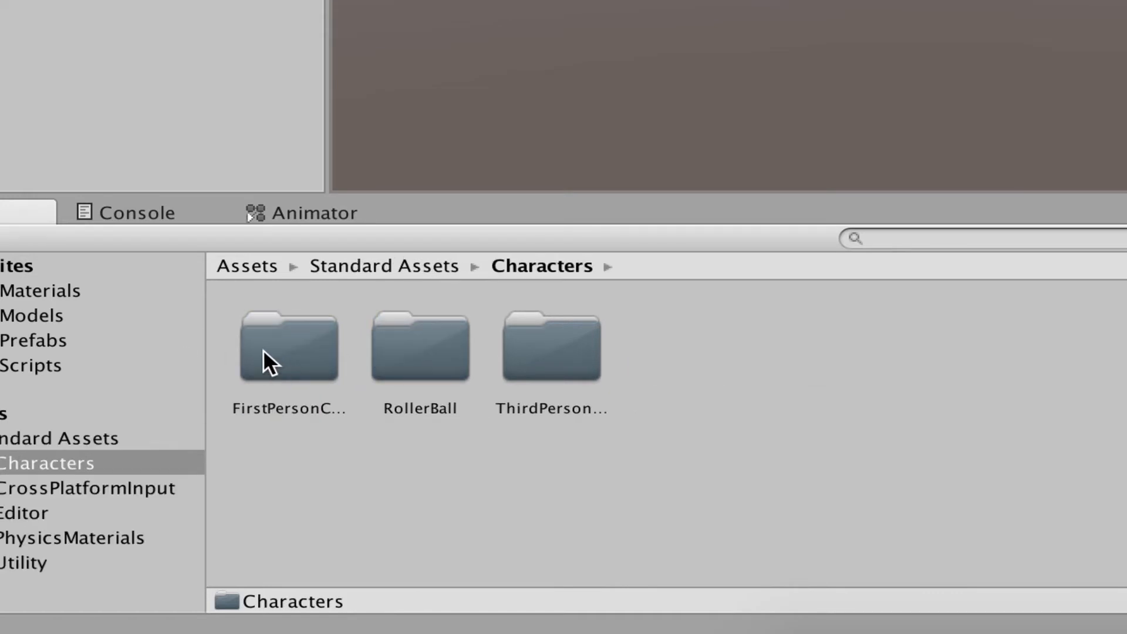
left_click(289, 346)
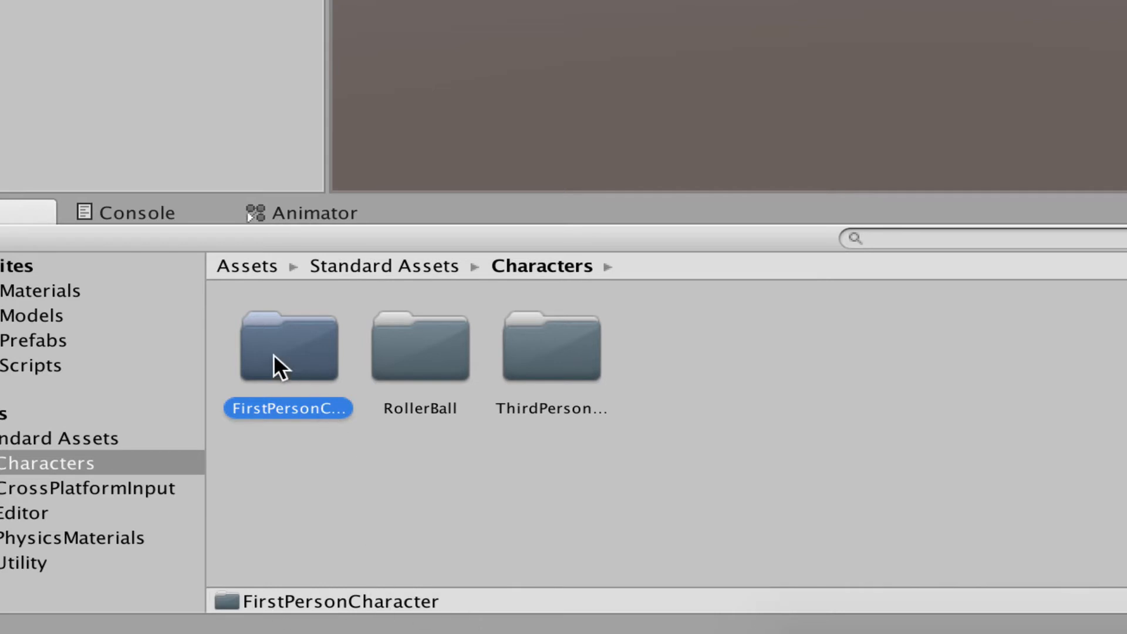
double_click(287, 347)
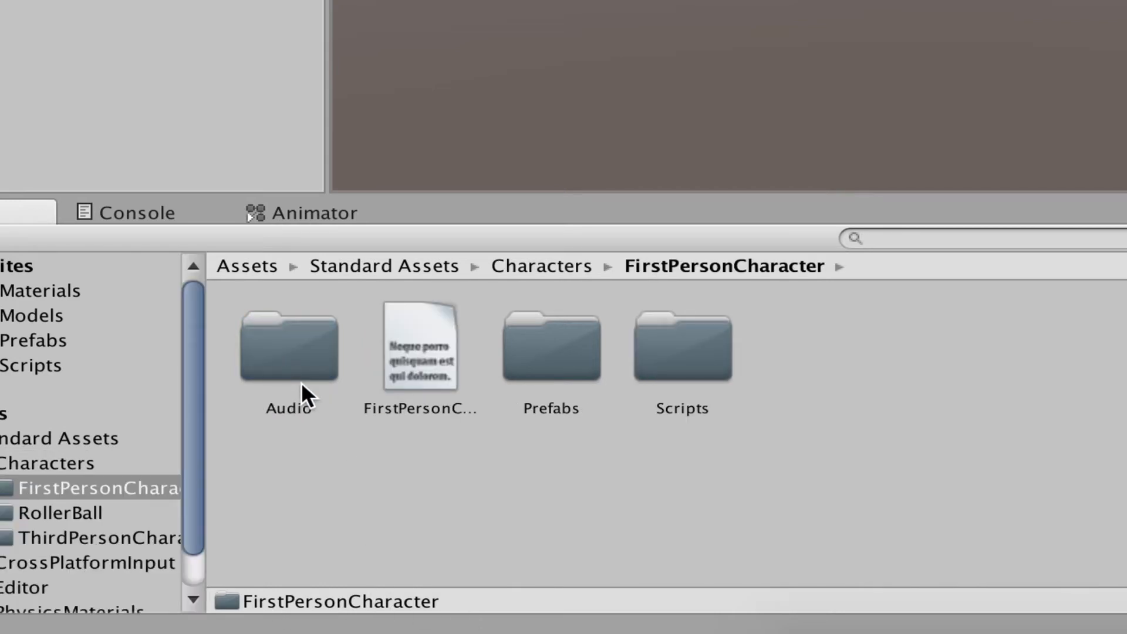
mouse_move(435, 338)
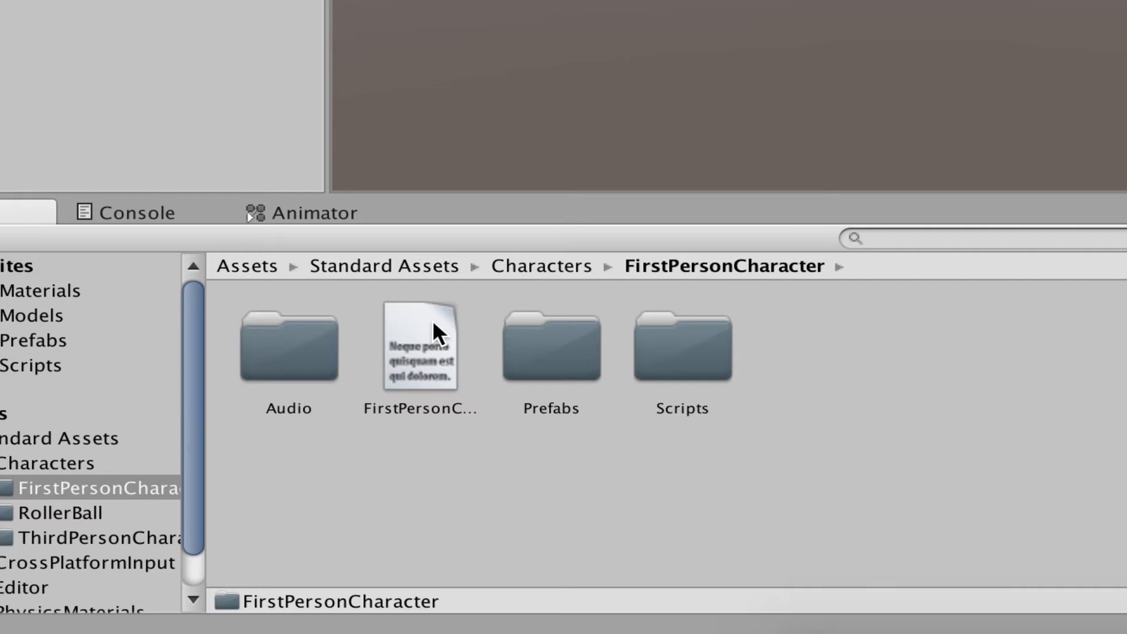
mouse_move(295, 360)
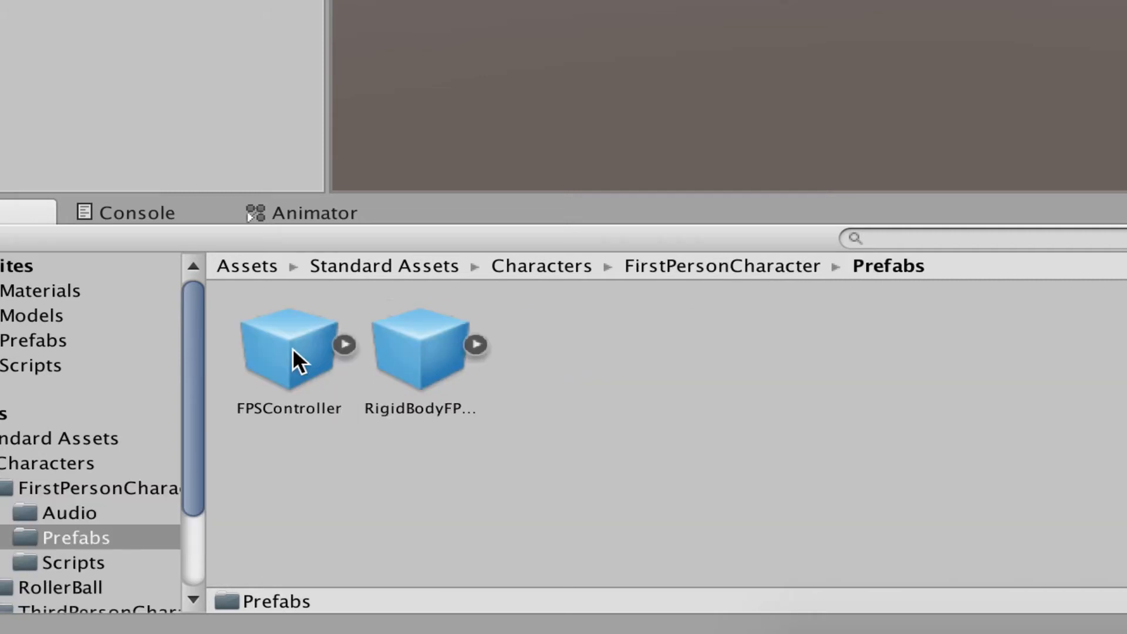
Place the FPSController prefab in the scene and select it
left_click(287, 354)
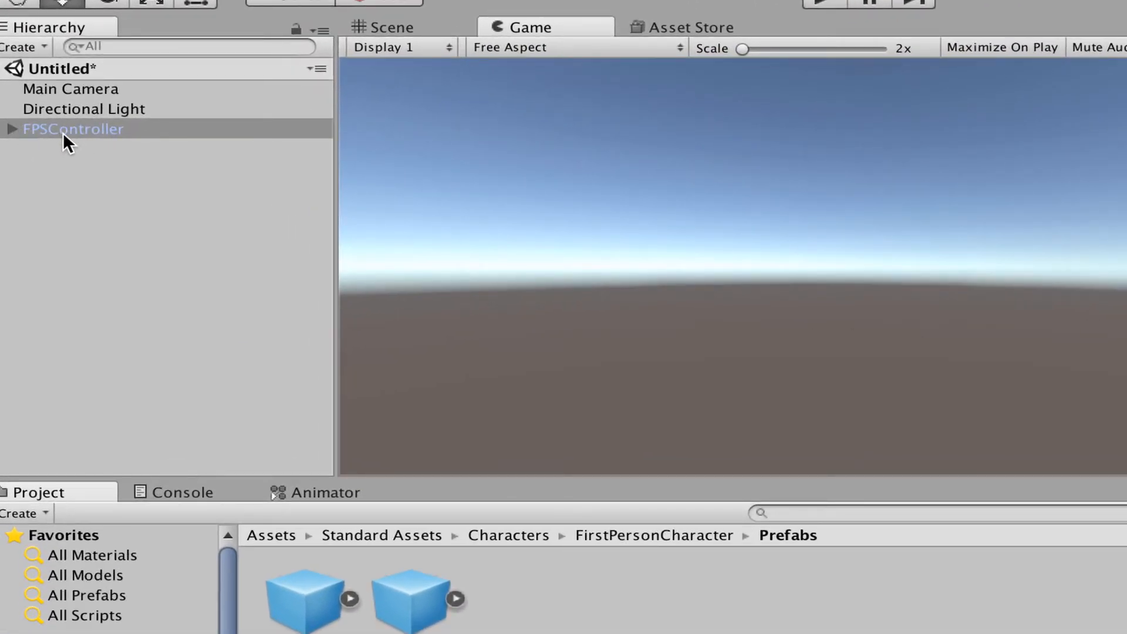
left_click(392, 27)
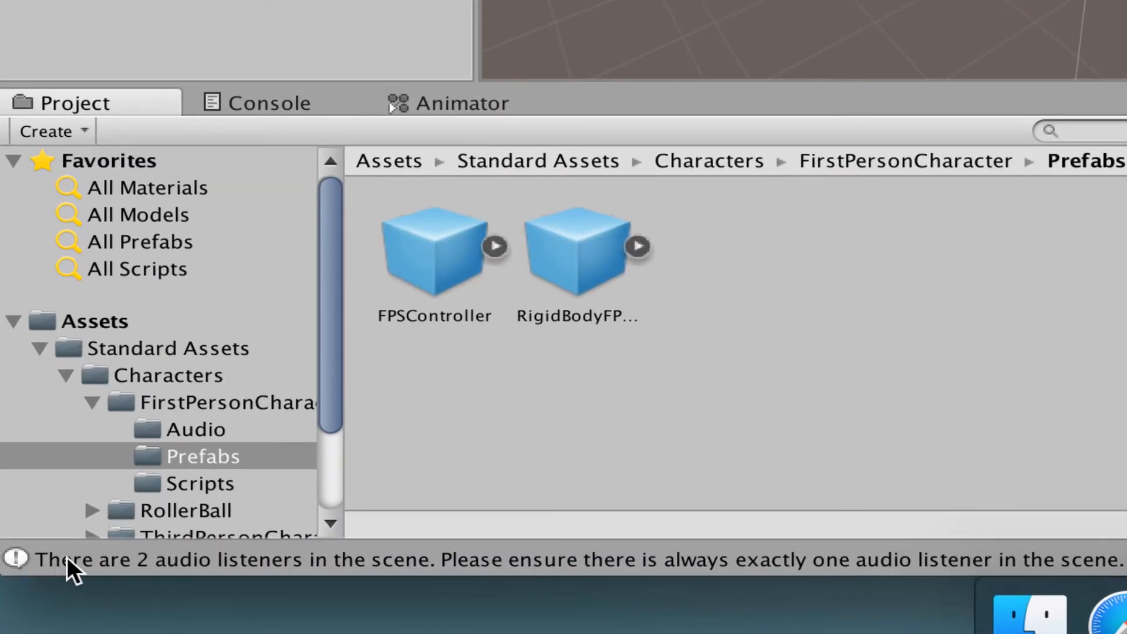
mouse_move(379, 579)
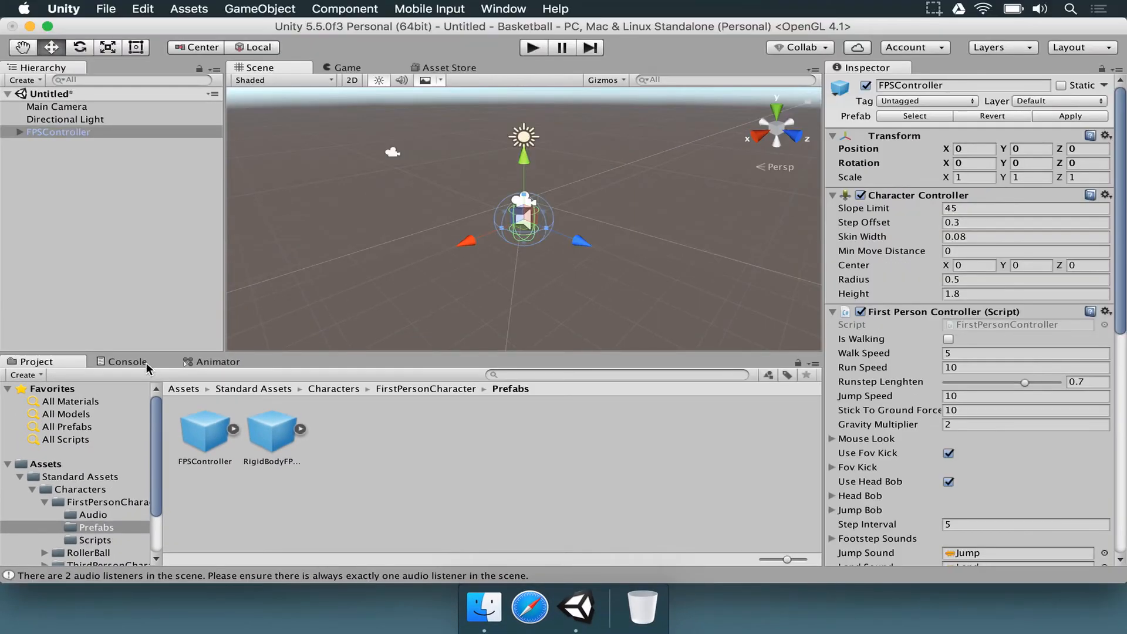
Show the Console to read the two-audio-listener warning
left_click(127, 362)
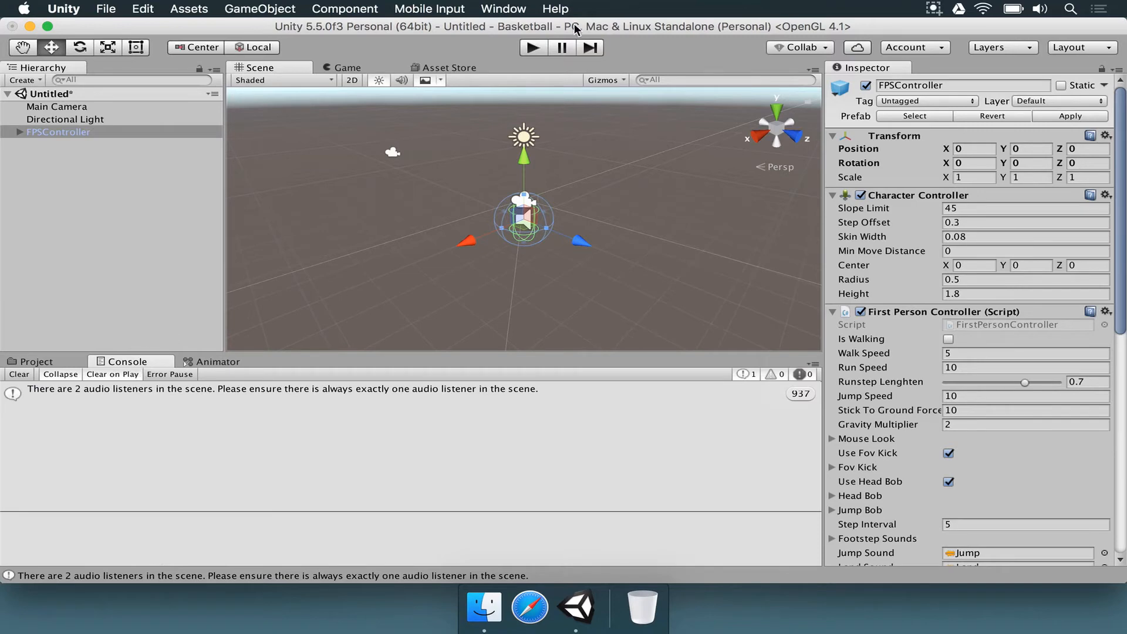
left_click(502, 8)
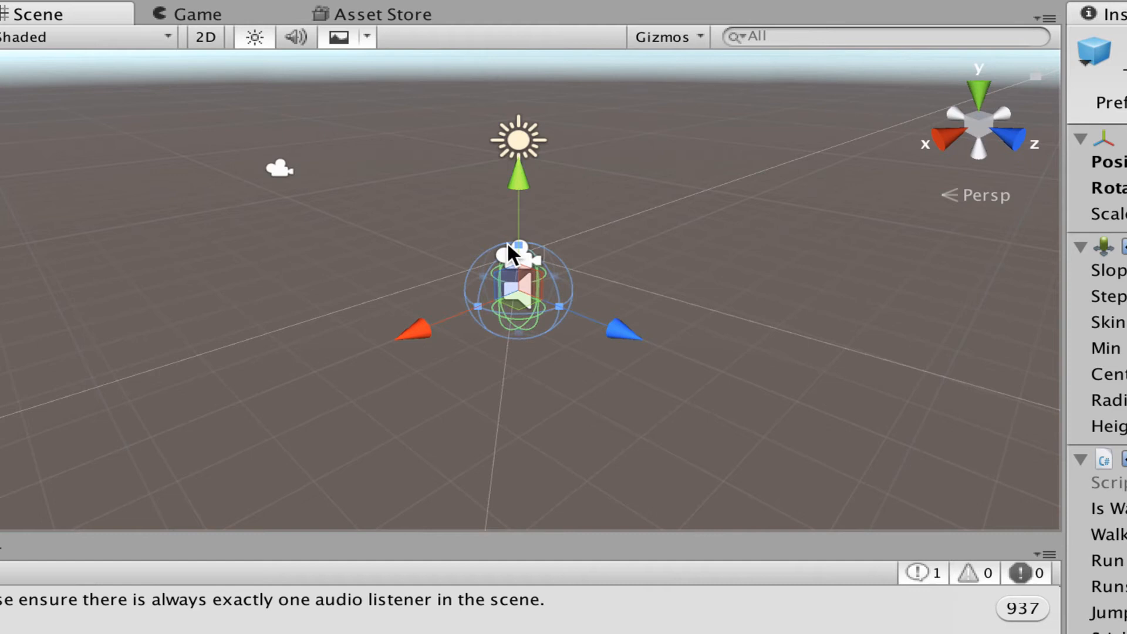
mouse_move(514, 273)
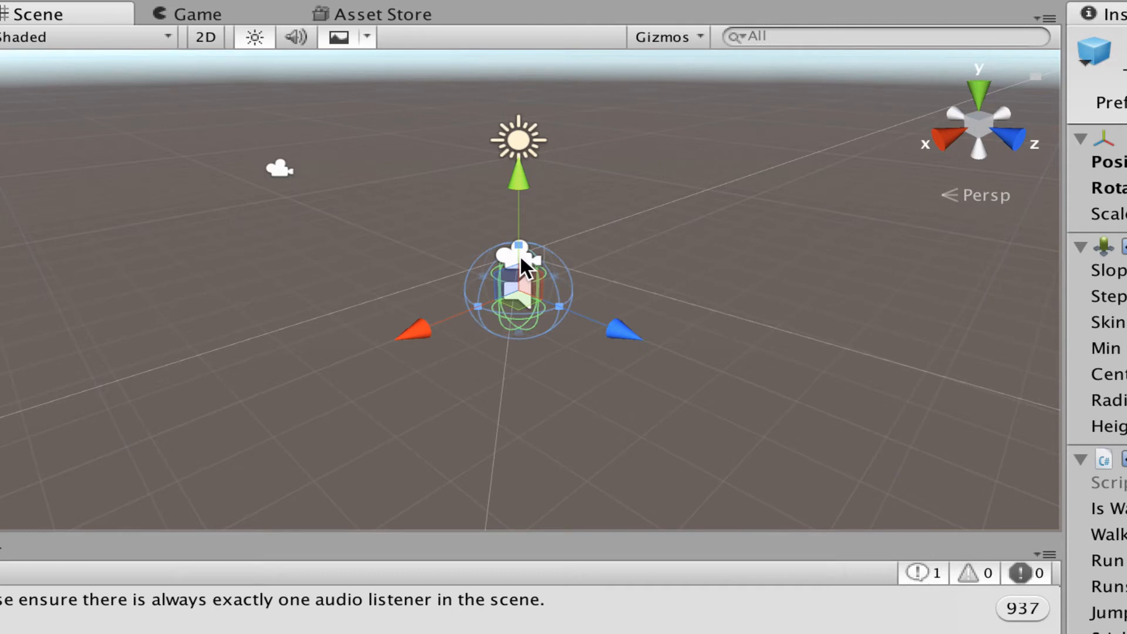
mouse_move(567, 266)
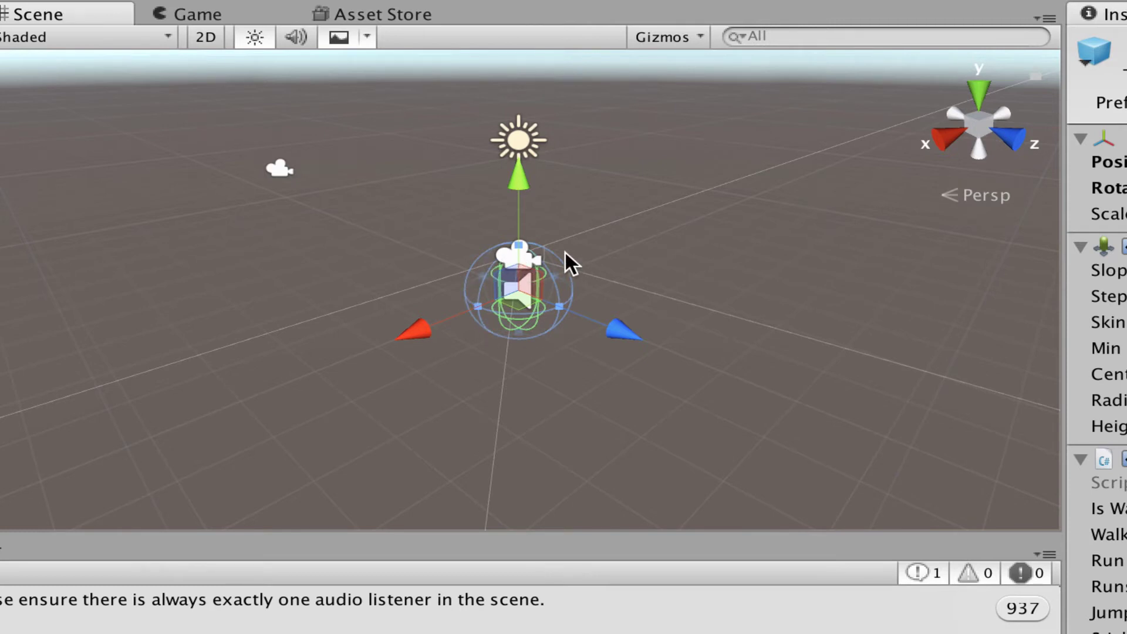
mouse_move(463, 288)
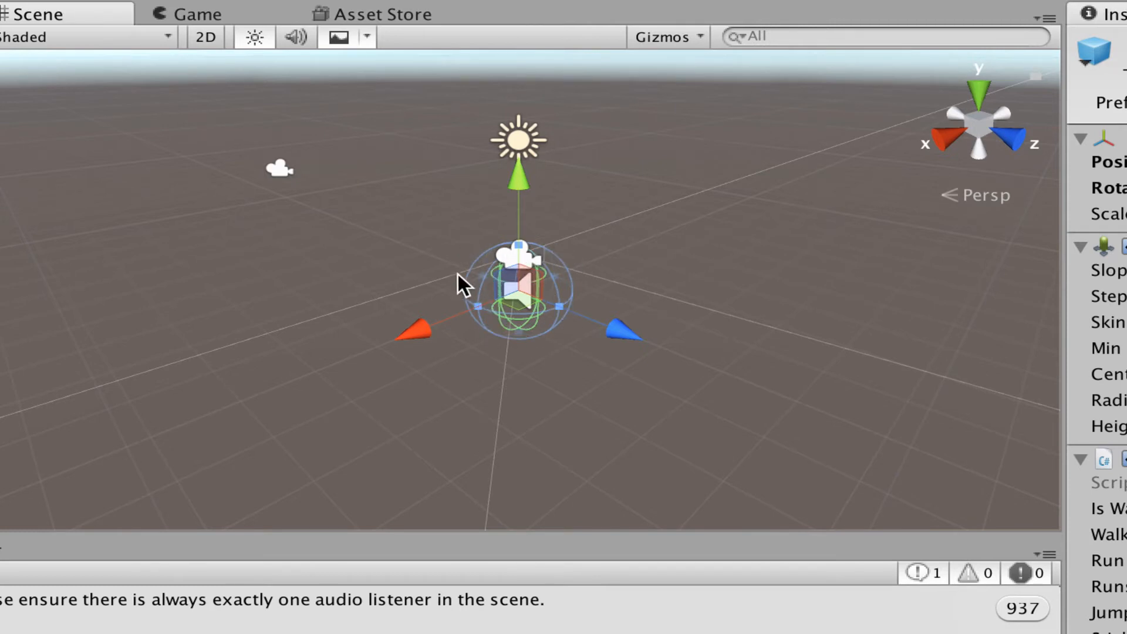
mouse_move(432, 234)
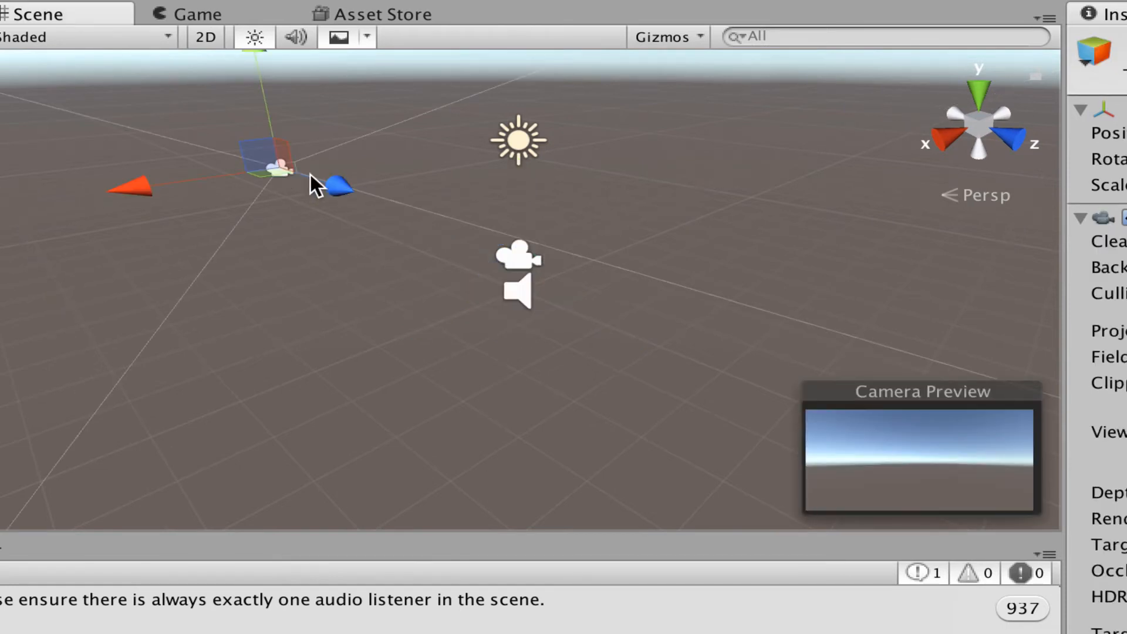
mouse_move(281, 187)
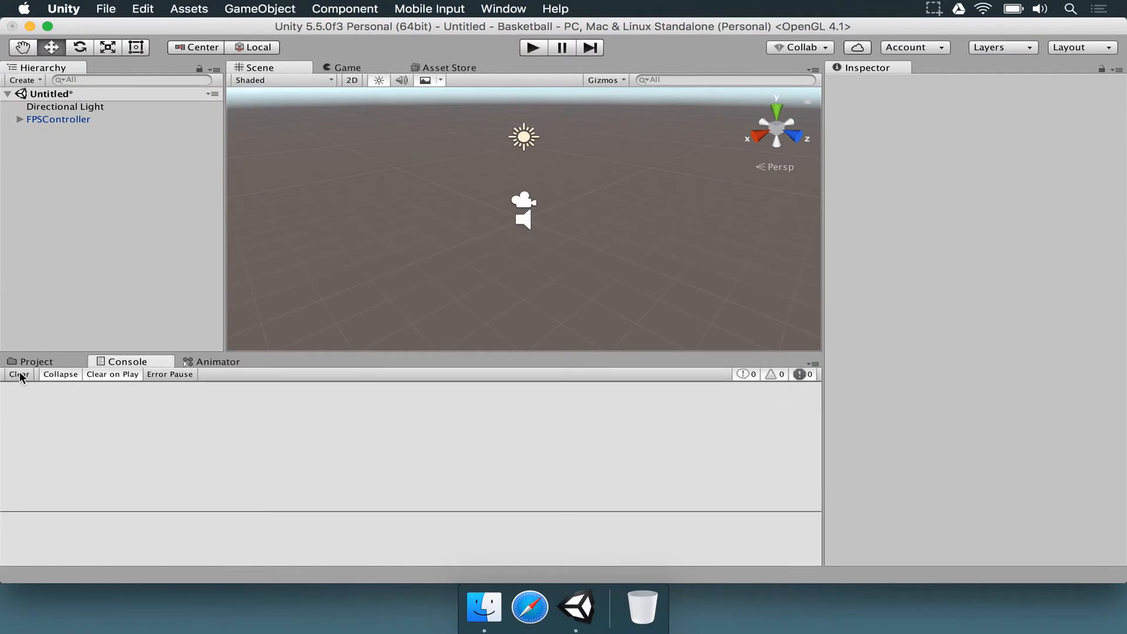
Return to the Project folders, select FPSController and slide it along the x axis
left_click(35, 361)
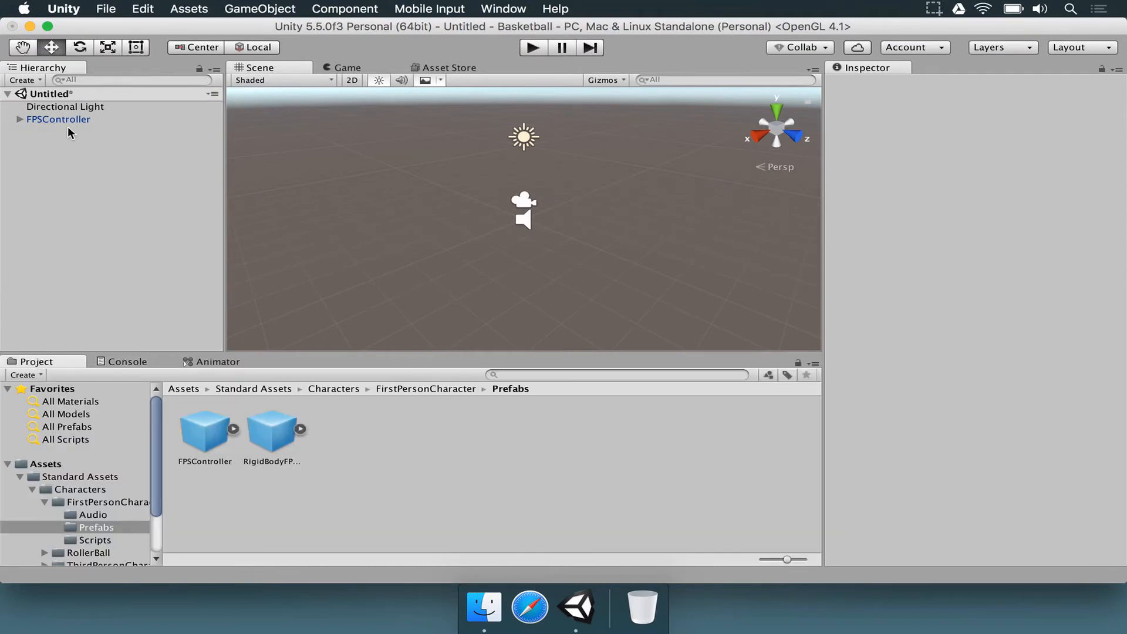
left_click(58, 119)
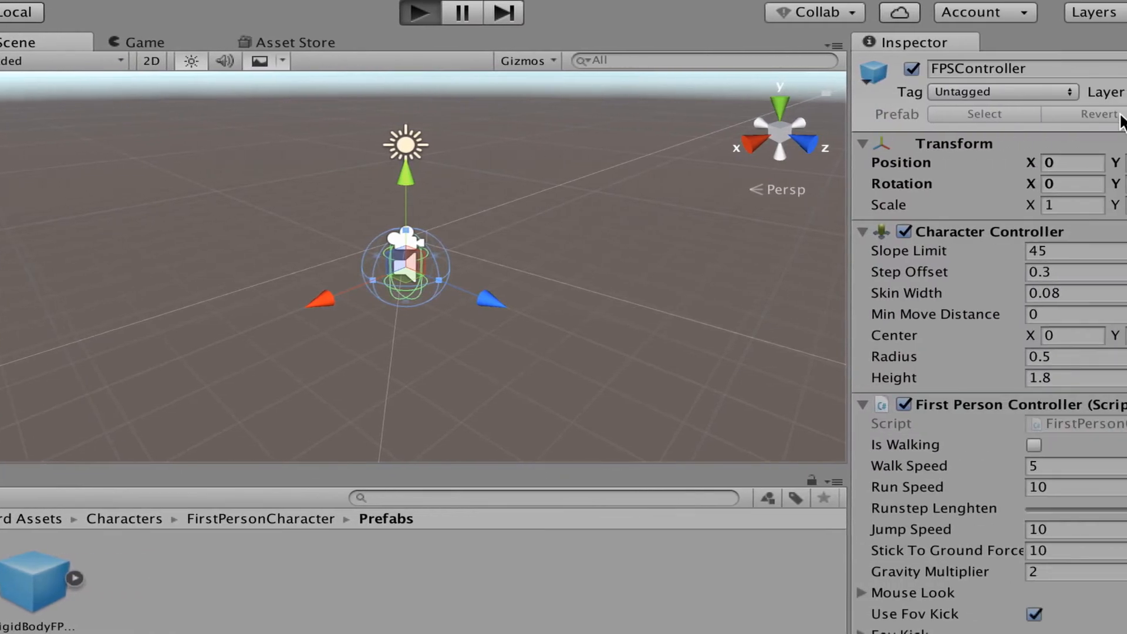
left_click(421, 13)
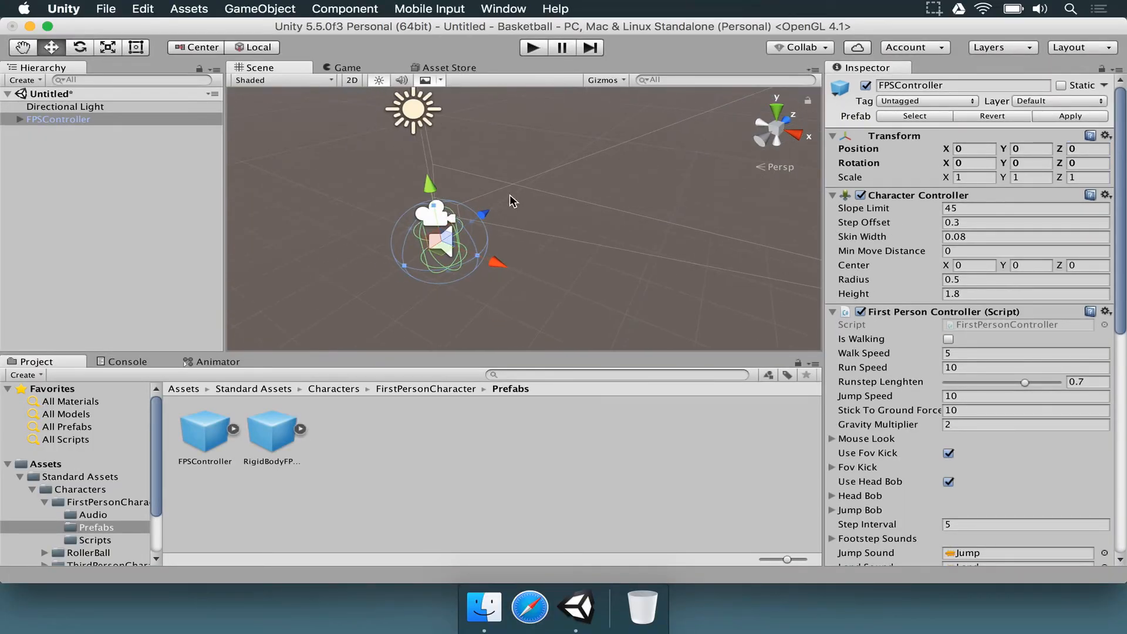
left_click(39, 33)
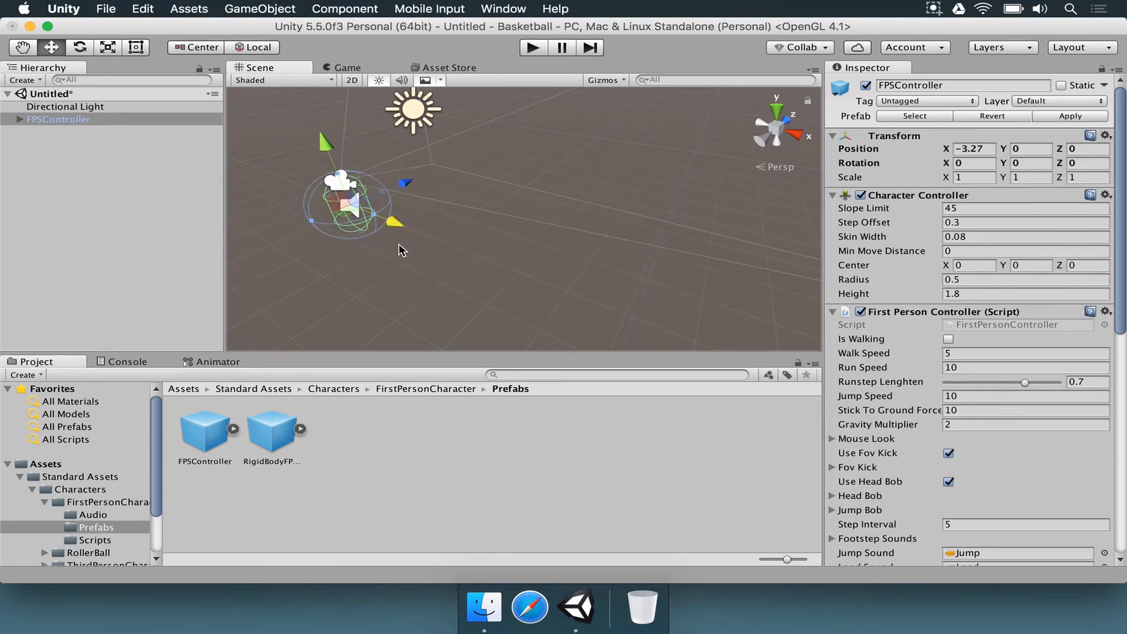
left_click_drag(344, 201, 388, 215)
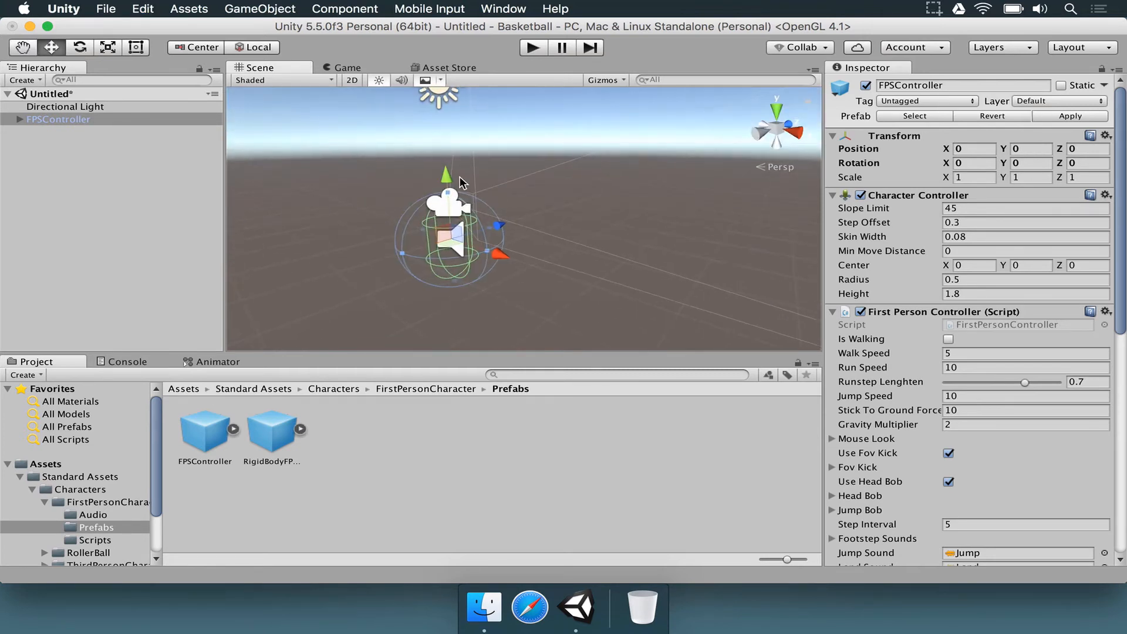
mouse_move(288, 134)
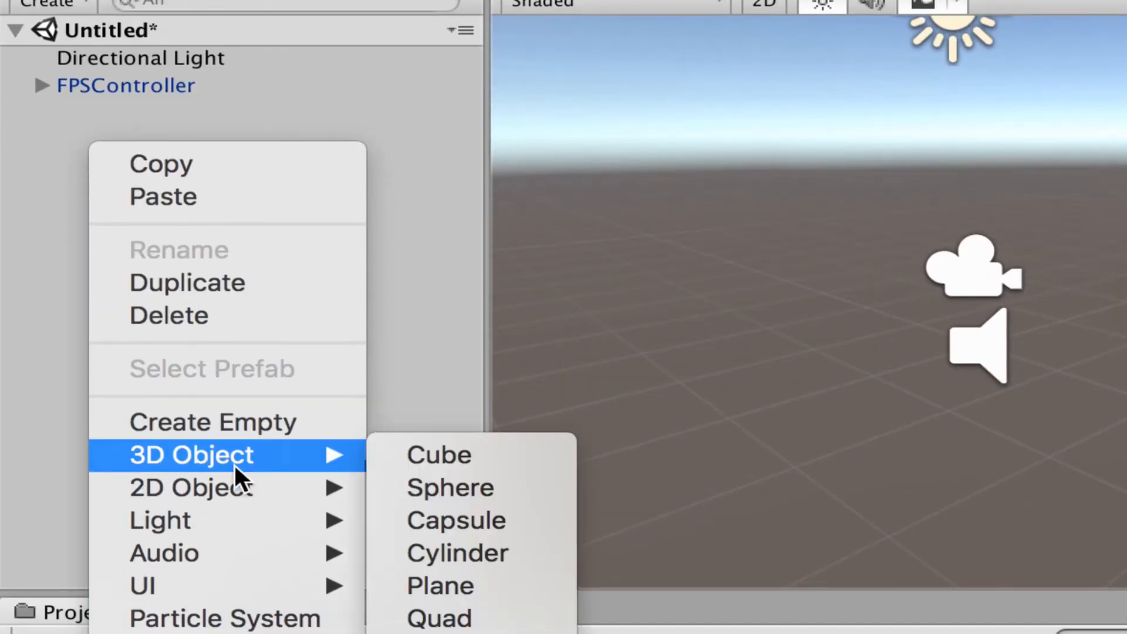
Add a Cube and set its position to X 0, Y -2, Z 0
left_click(438, 454)
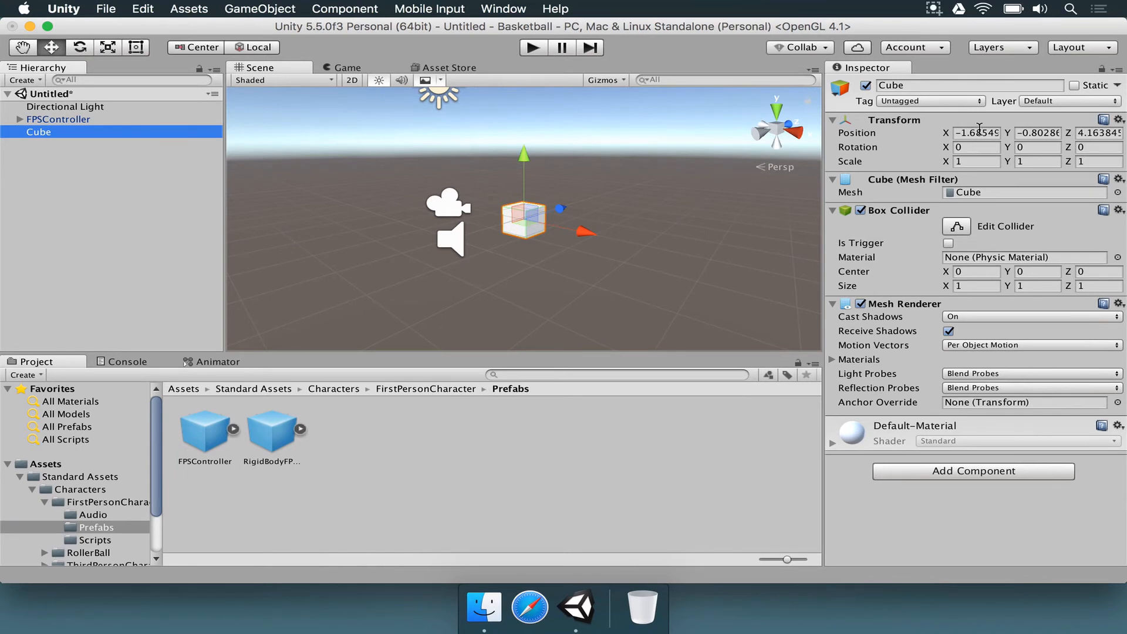
left_click(976, 133)
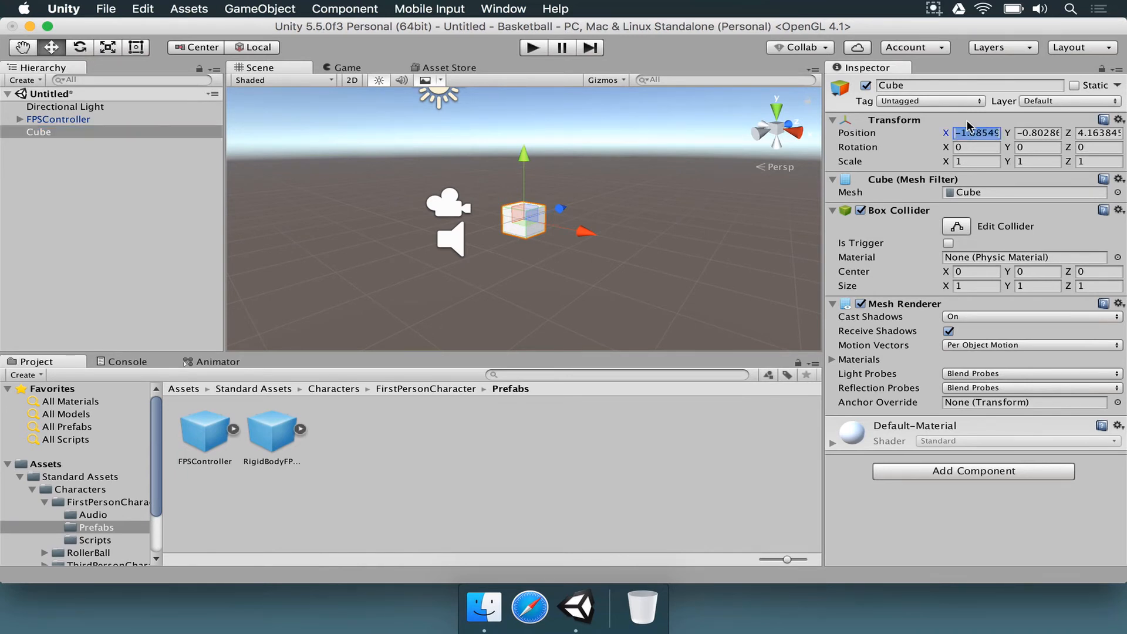
type("0")
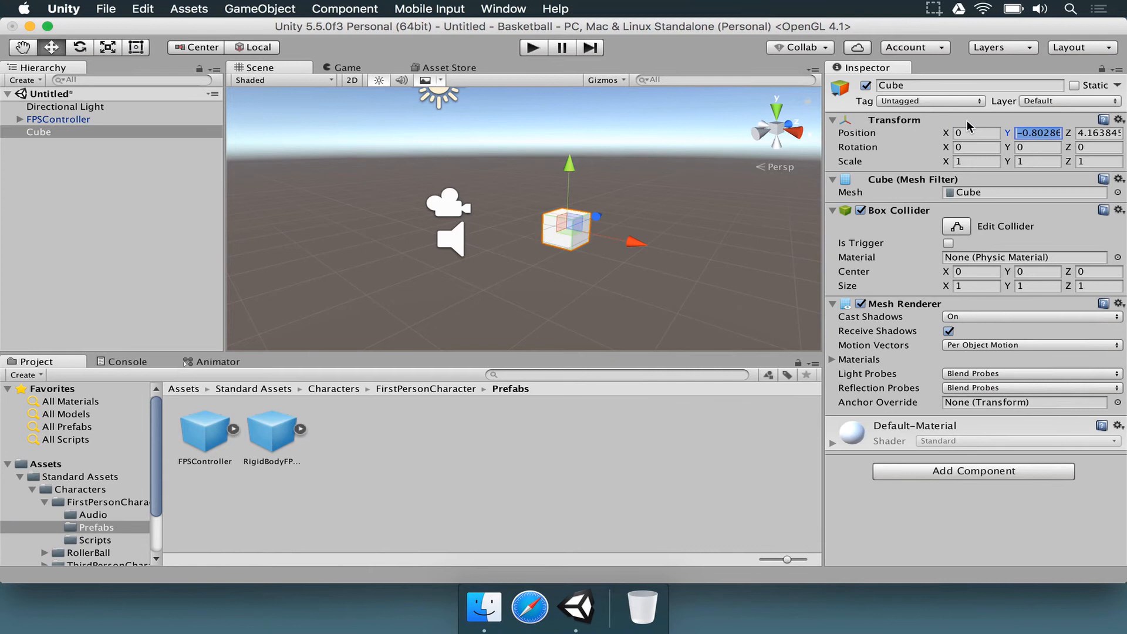
type("-2")
left_click(1099, 133)
type("-")
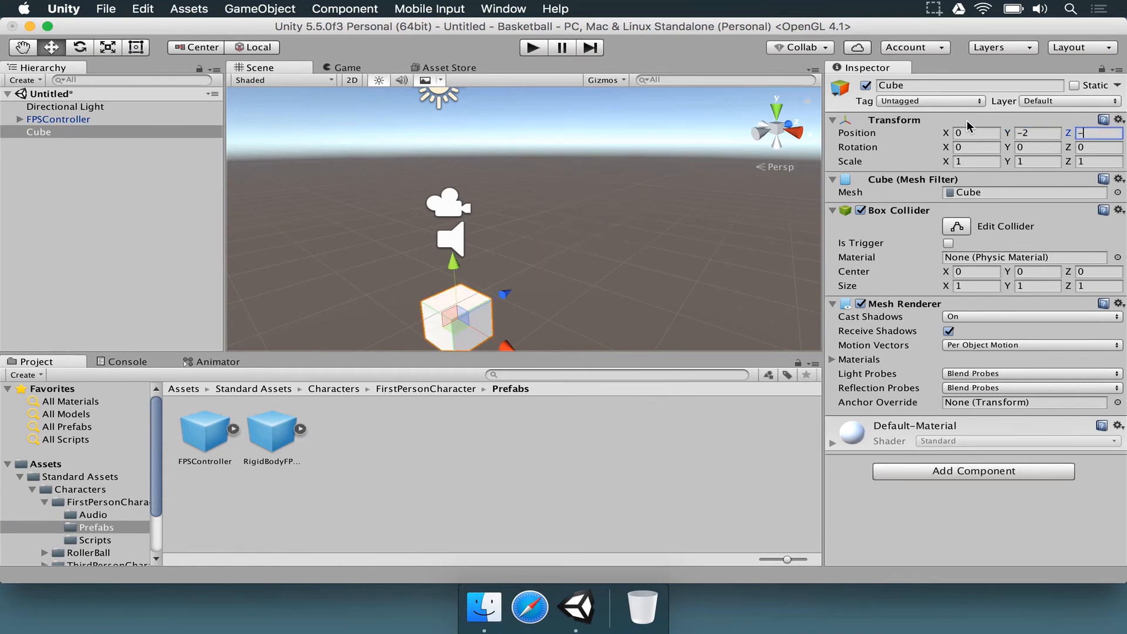
left_click(58, 118)
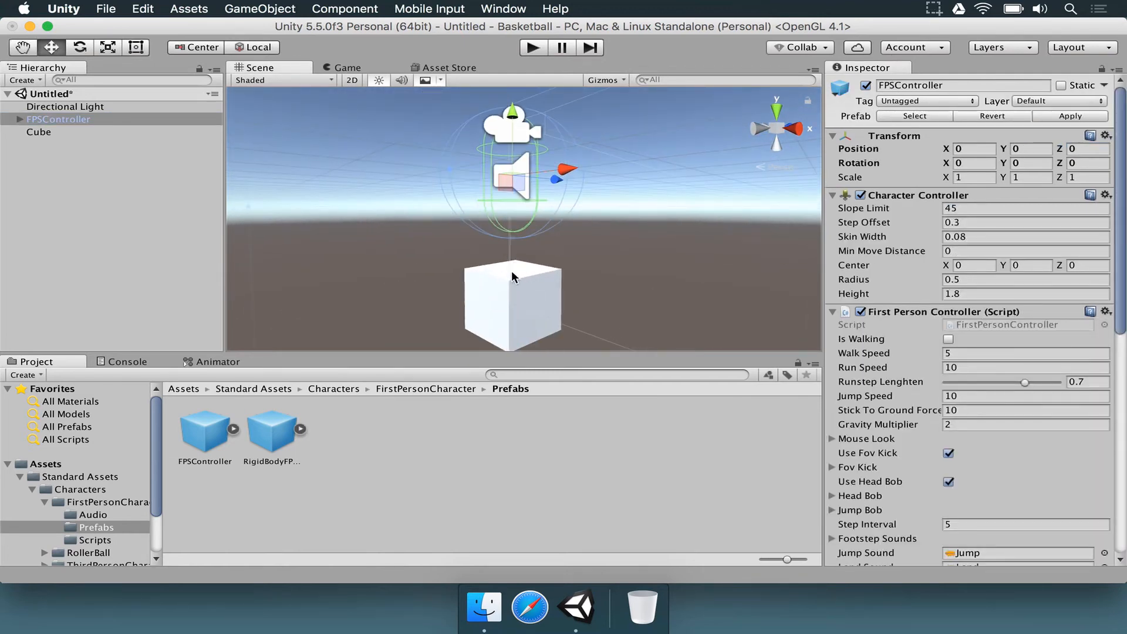
left_click(38, 132)
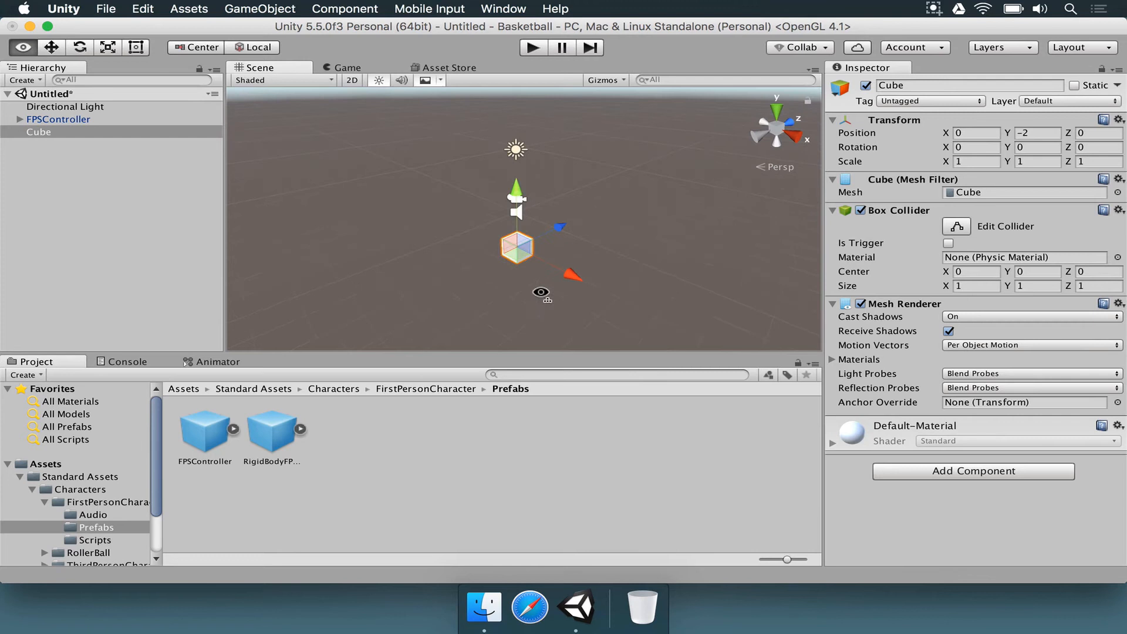
left_click(975, 162)
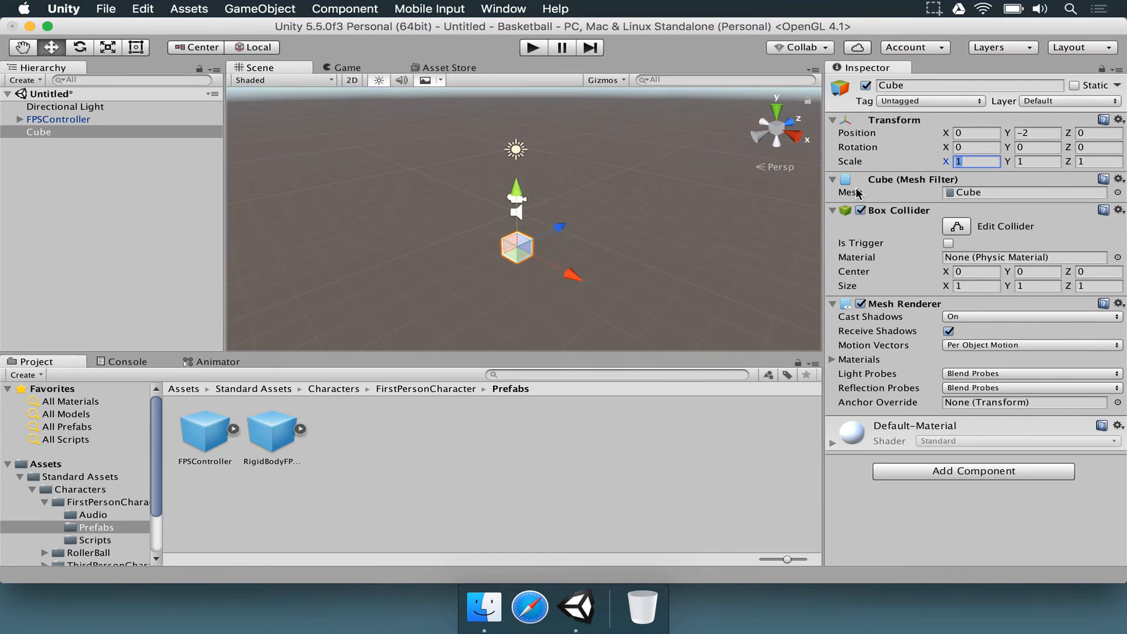
Scale the cube to X 10, Z 20, rename it Floor, and stop Play mode
type("10")
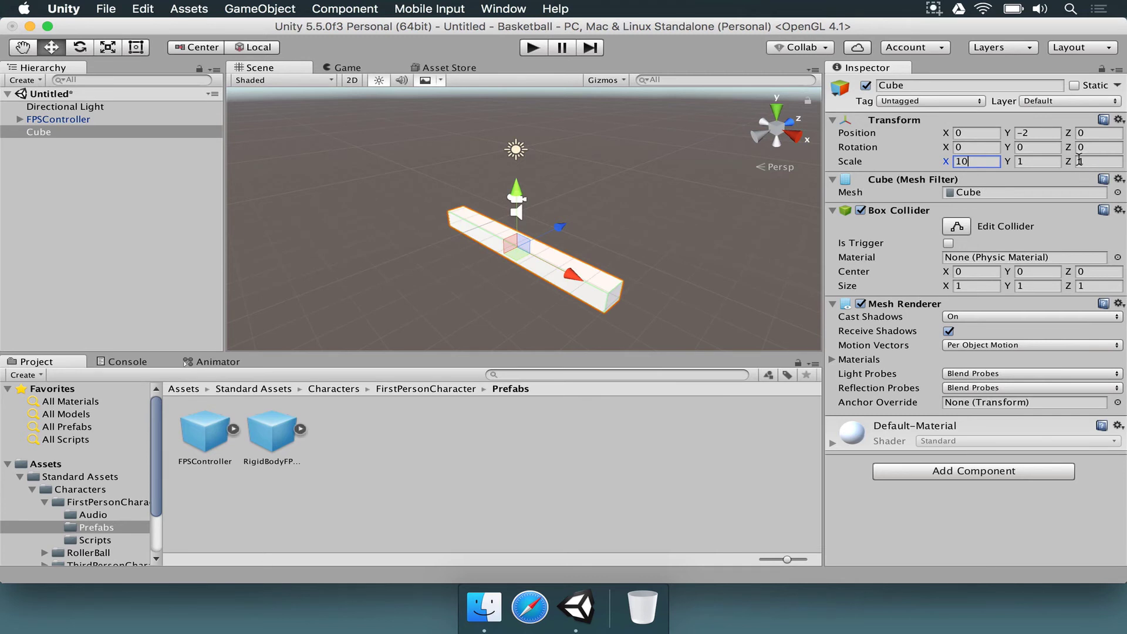
type("20")
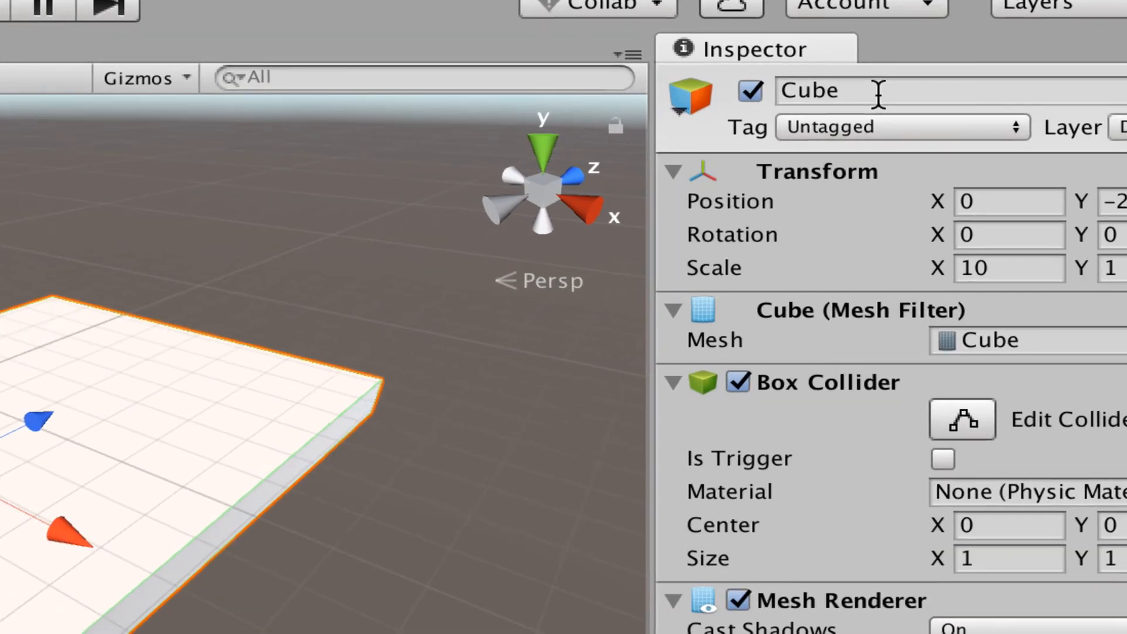
type("Floor")
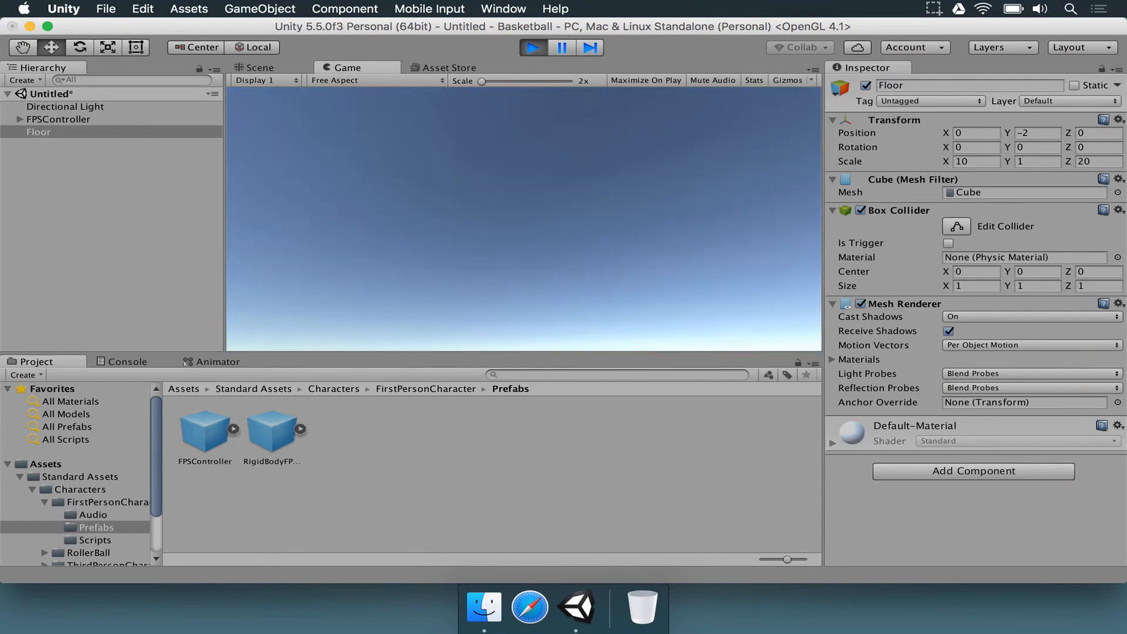
left_click(262, 67)
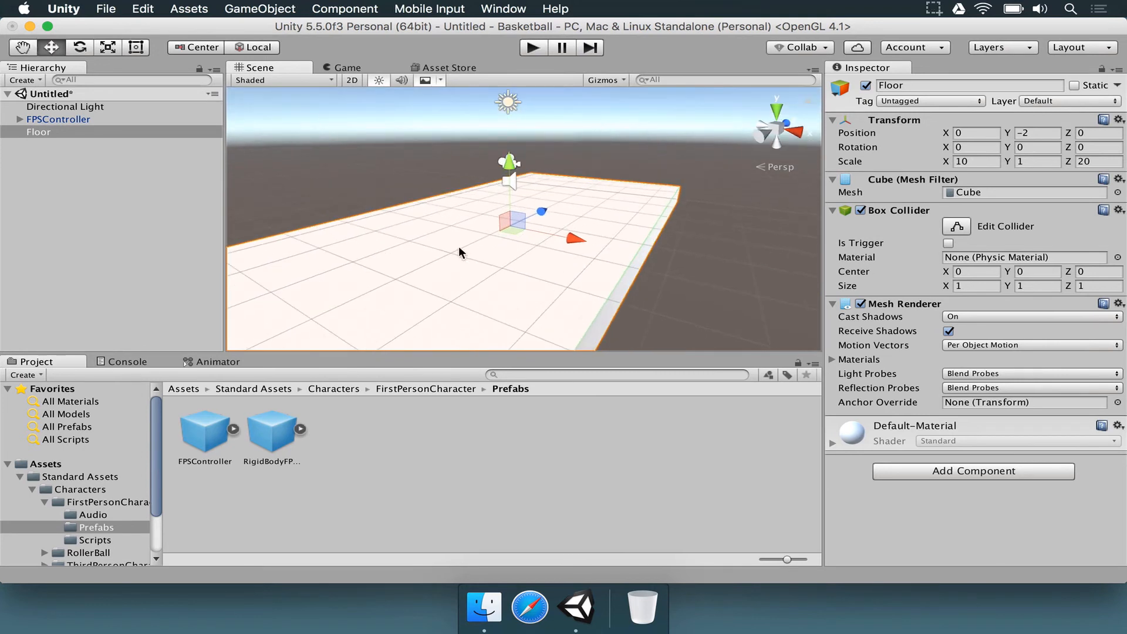
mouse_move(485, 287)
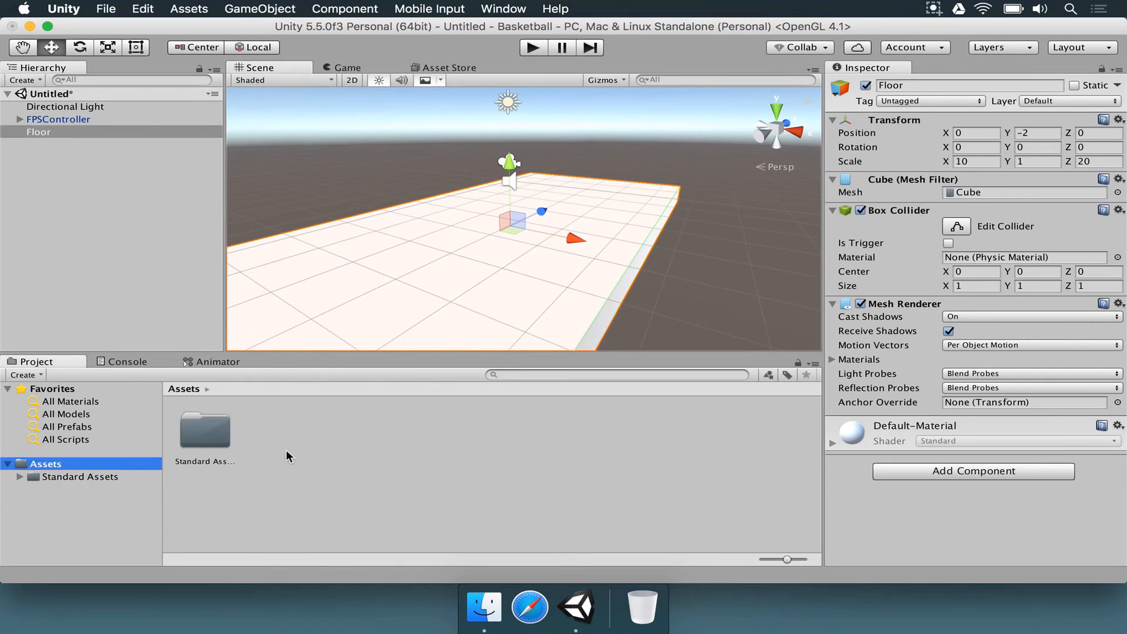
mouse_move(417, 273)
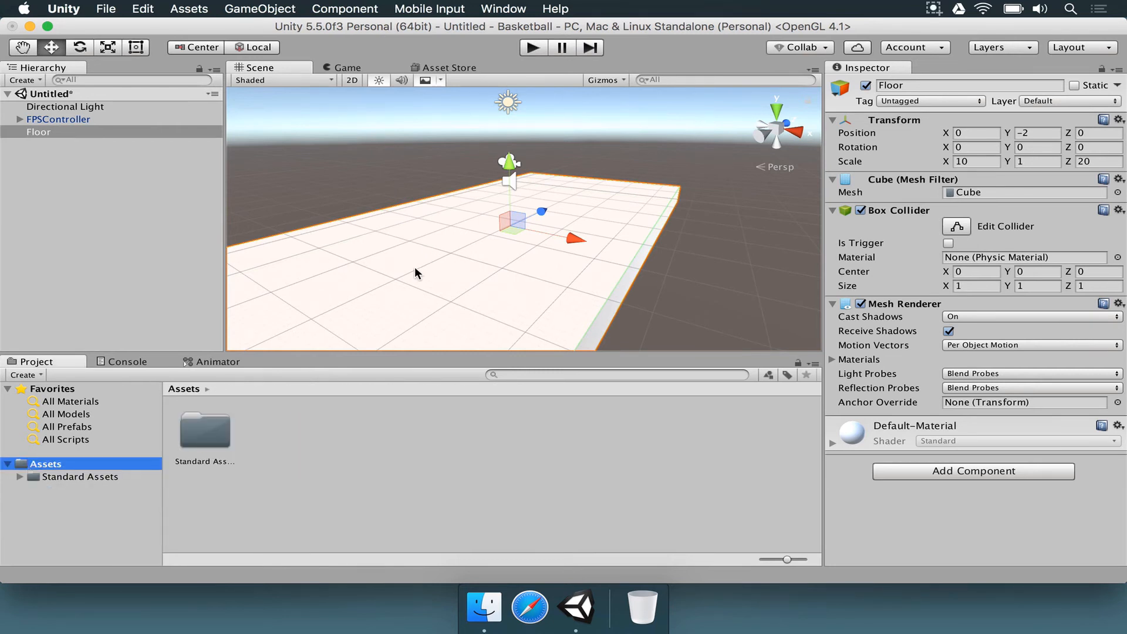
mouse_move(242, 143)
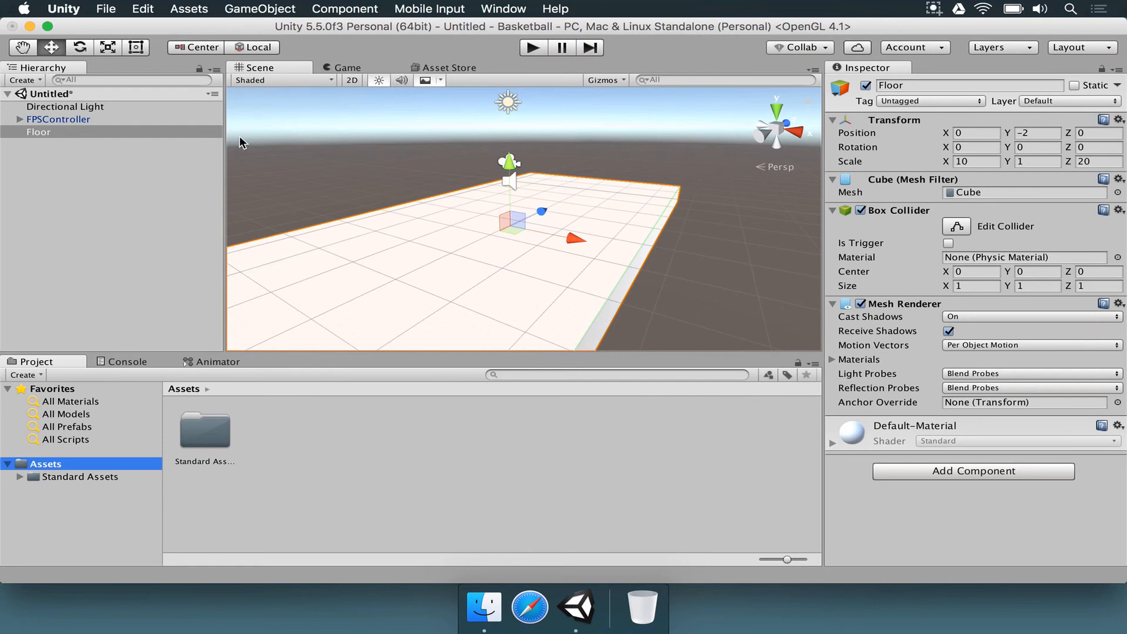
mouse_move(585, 113)
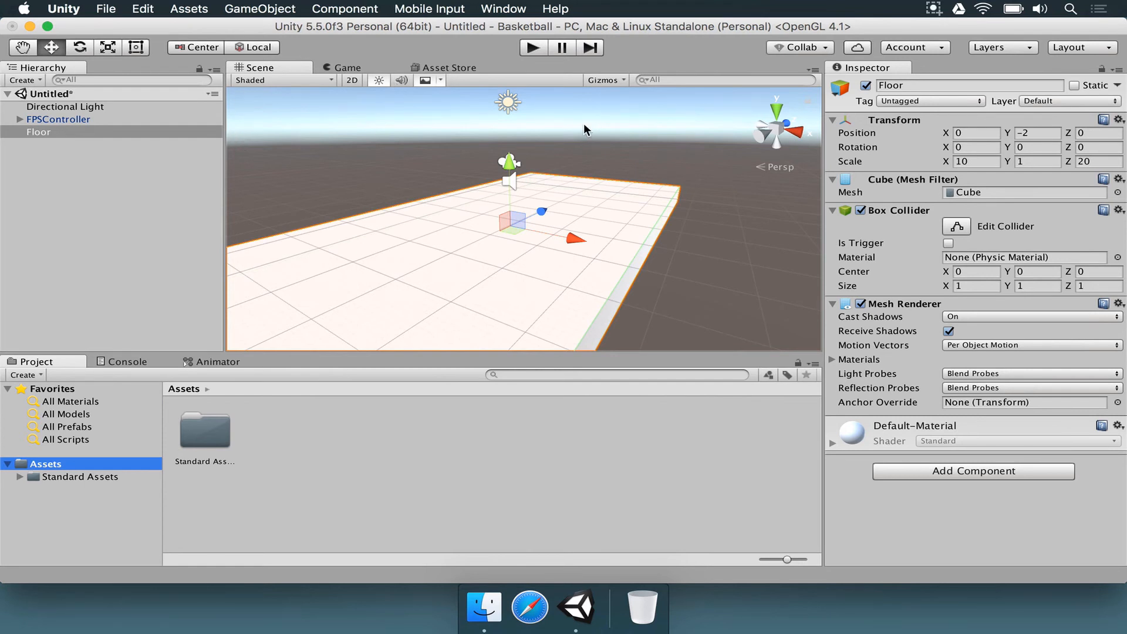
left_click(58, 120)
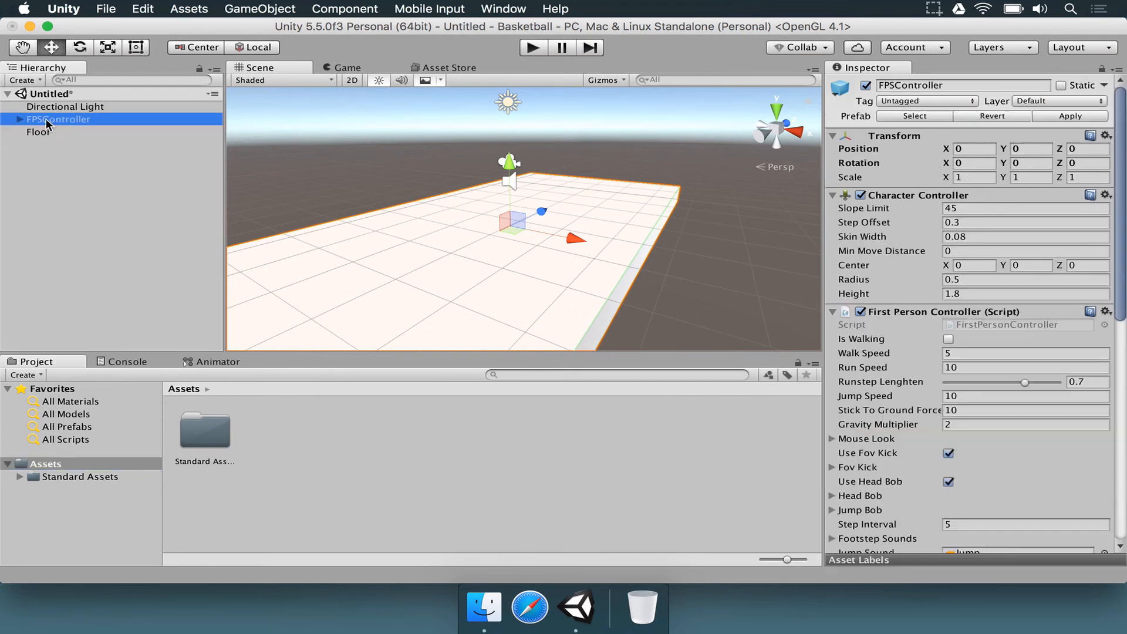
left_click(35, 132)
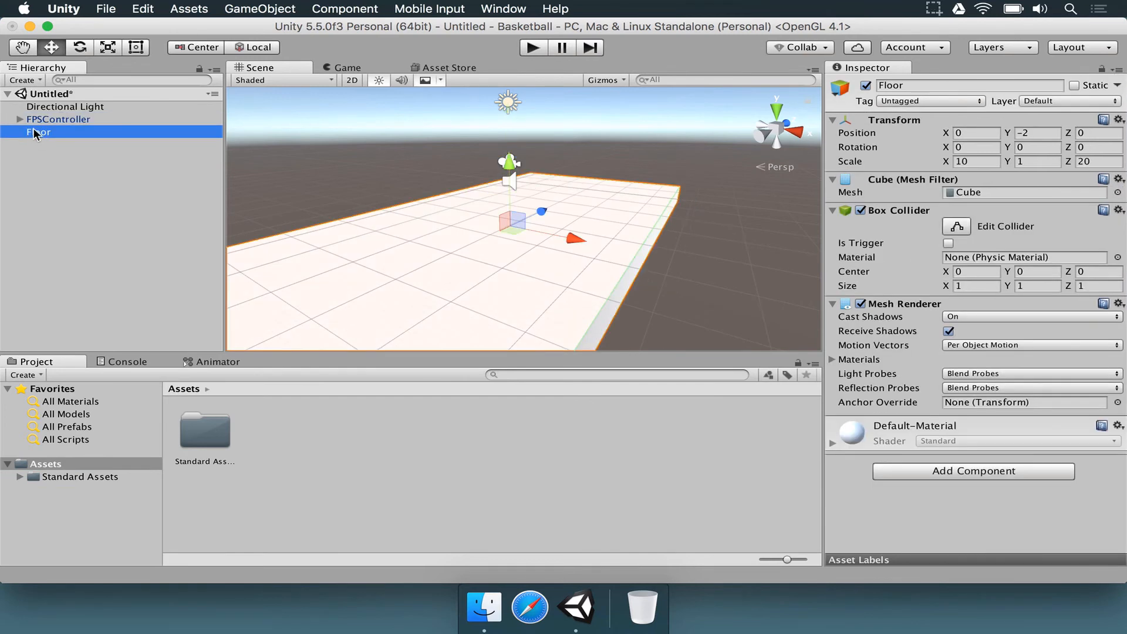
left_click(64, 107)
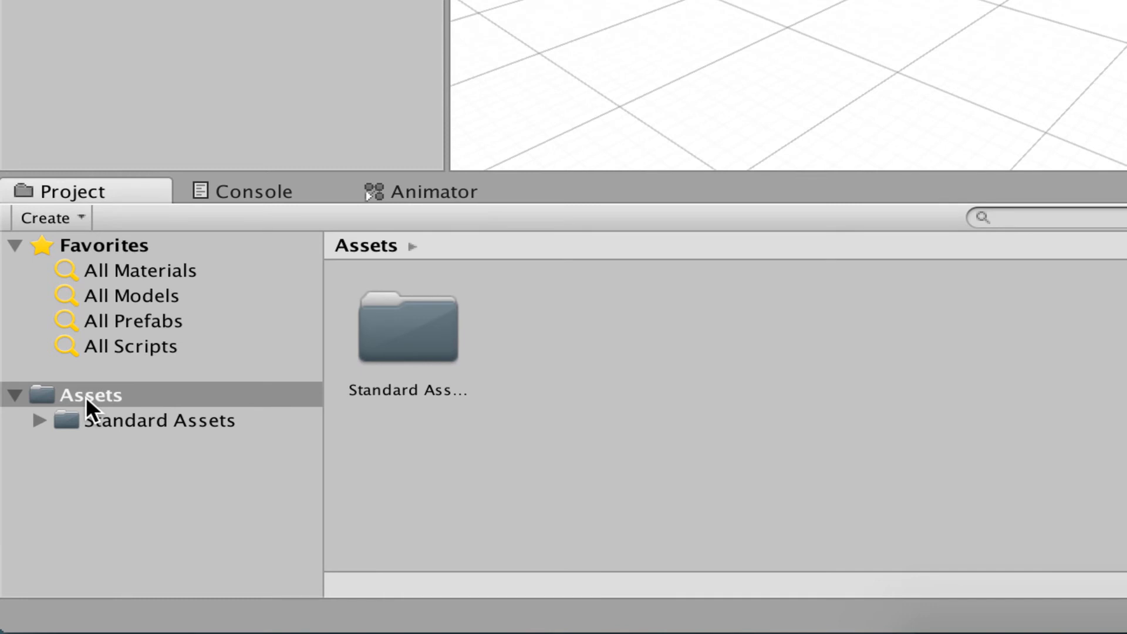
mouse_move(626, 474)
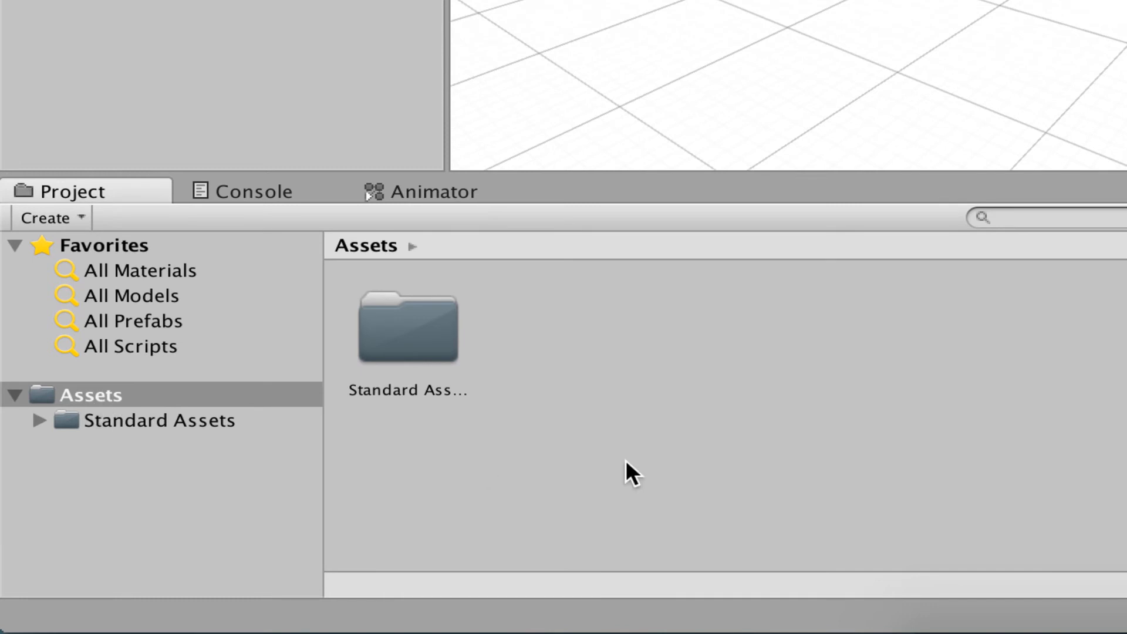
Add a new folder named 'Project' under Assets and open it
left_click(89, 396)
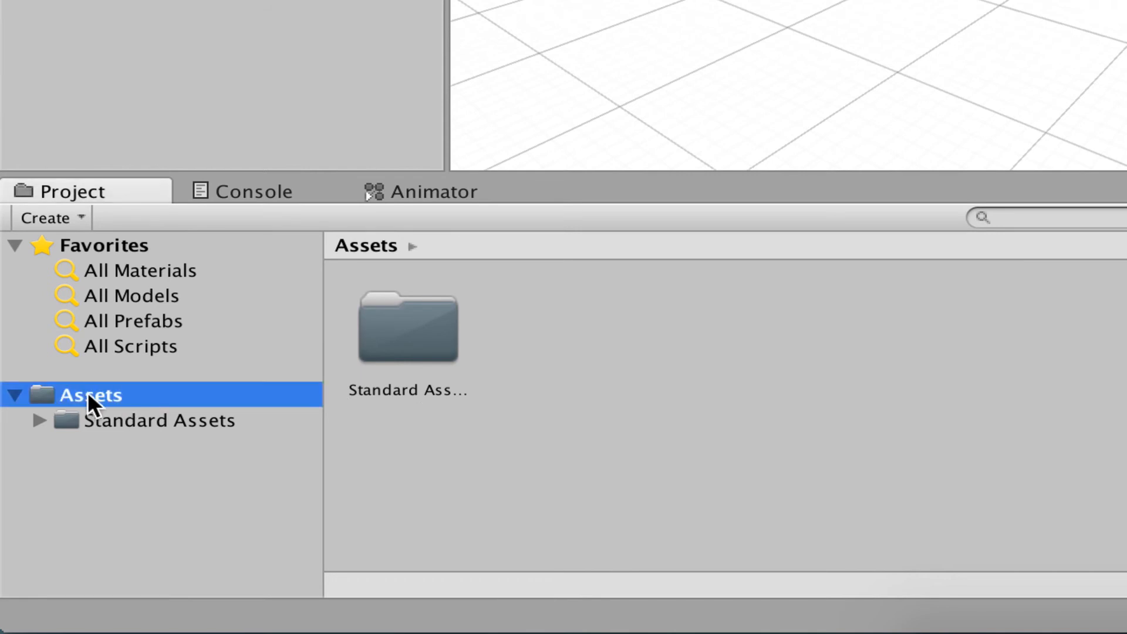
right_click(88, 395)
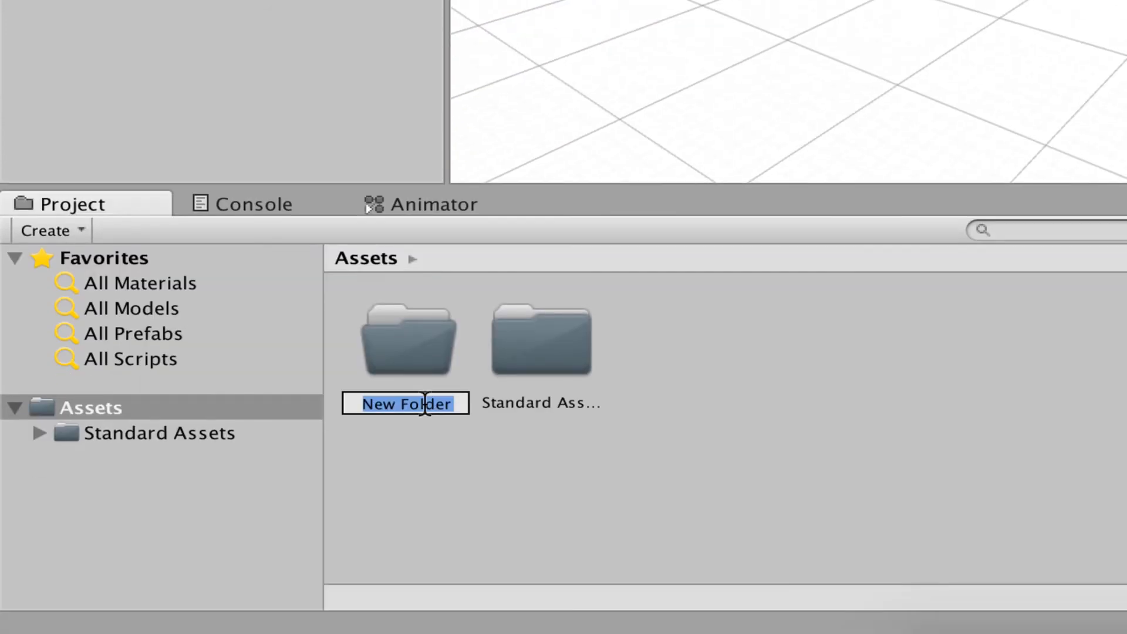
type("Project")
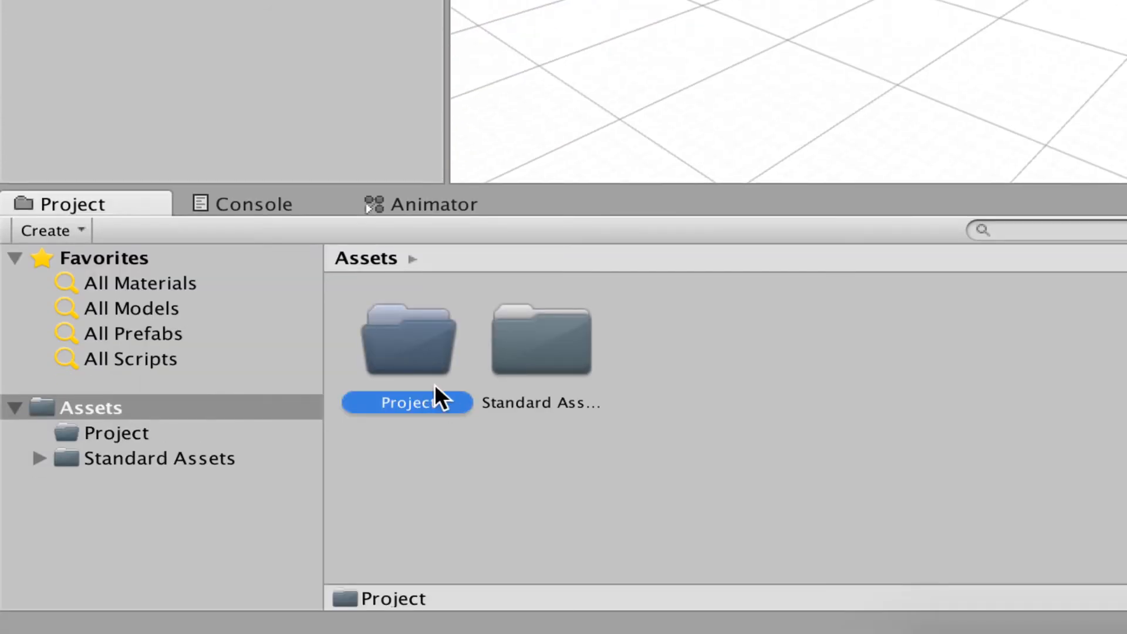
double_click(404, 337)
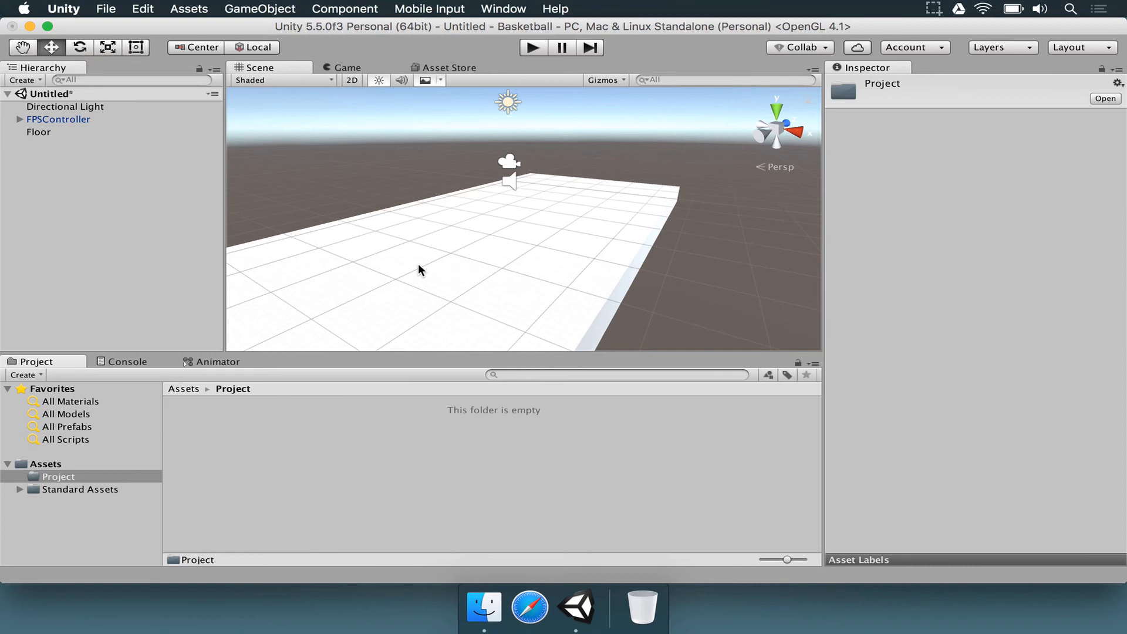
mouse_move(213, 451)
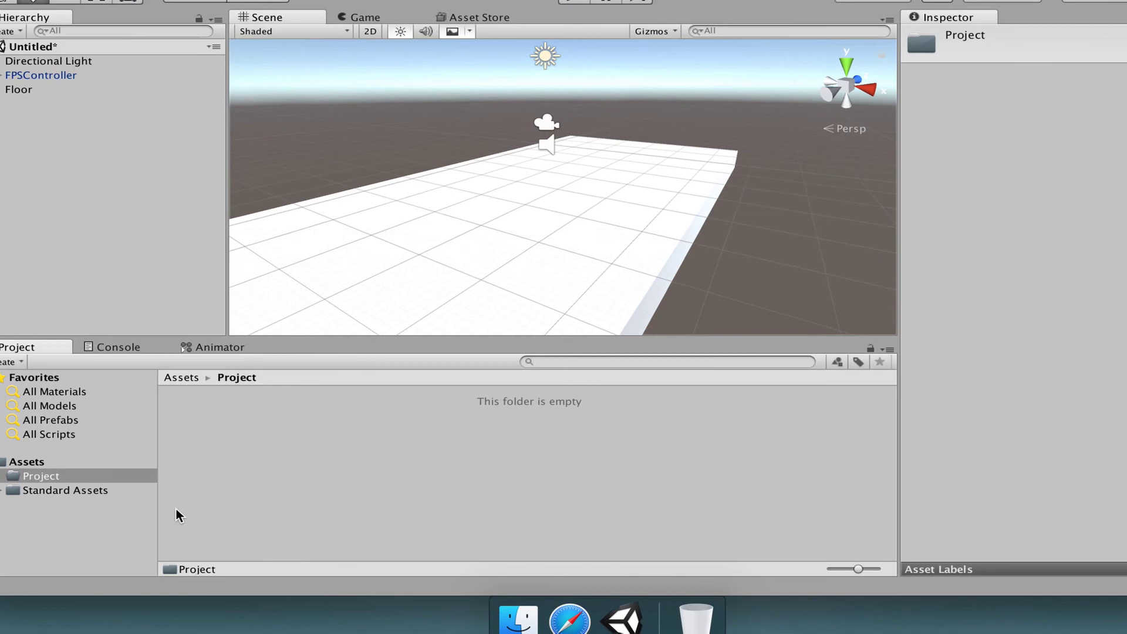
Make a Materials subfolder in Project, open it, and create a Floor material inside
right_click(179, 515)
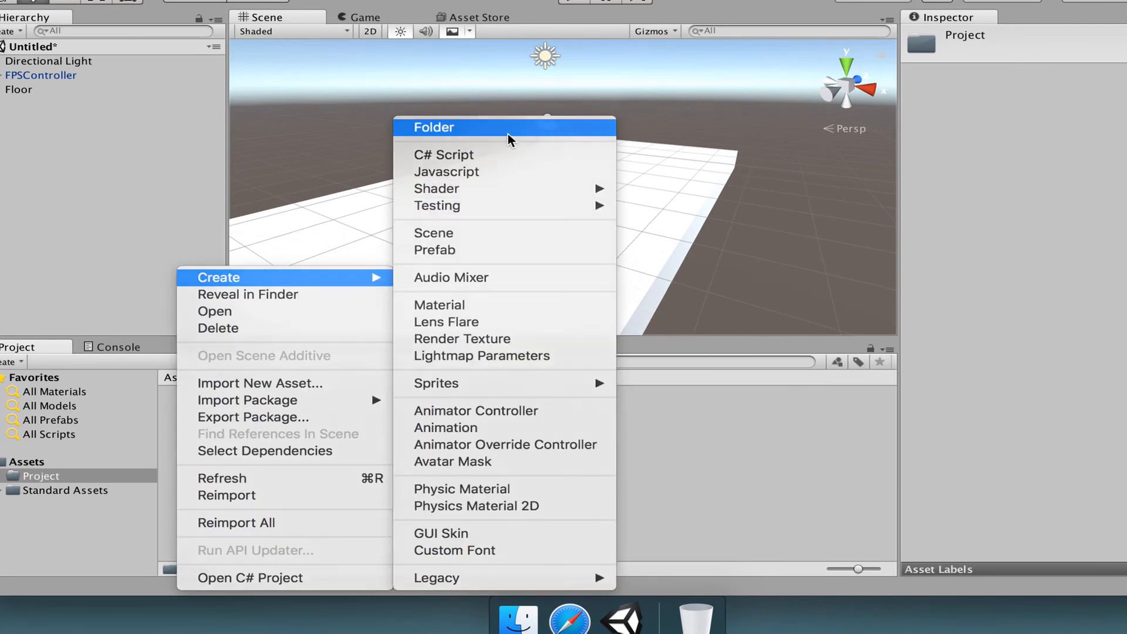
left_click(433, 128)
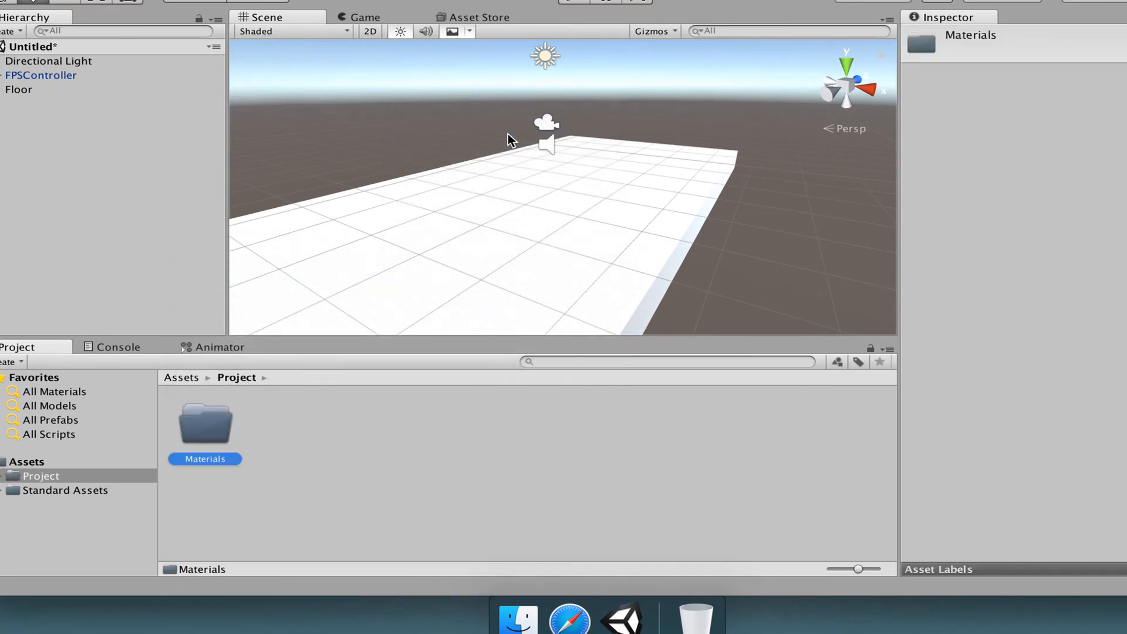
double_click(205, 424)
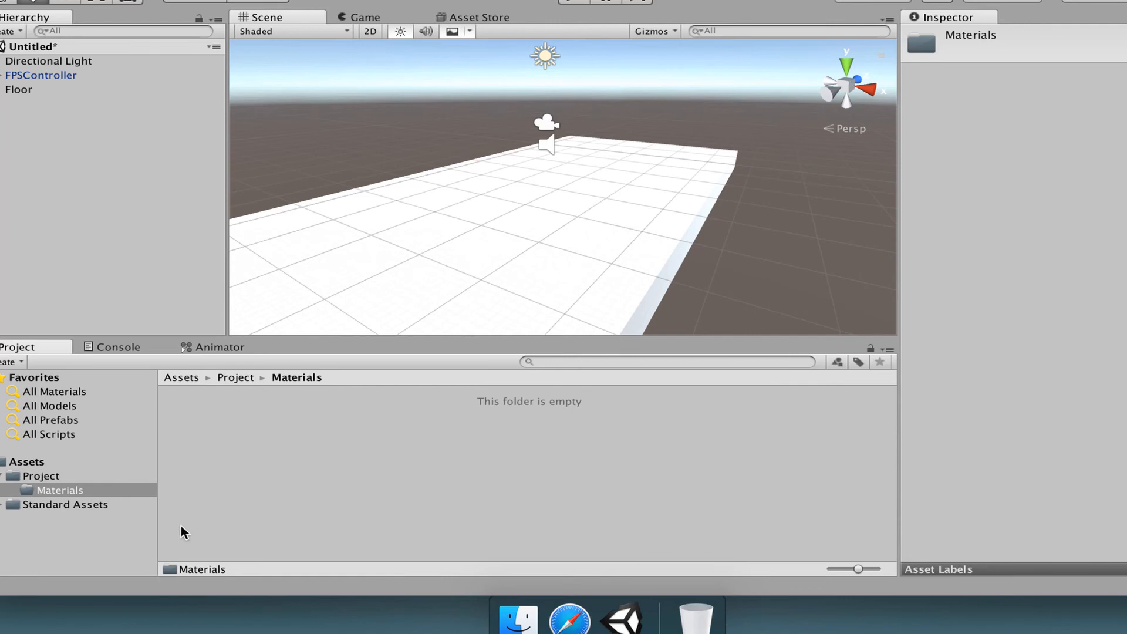
right_click(184, 532)
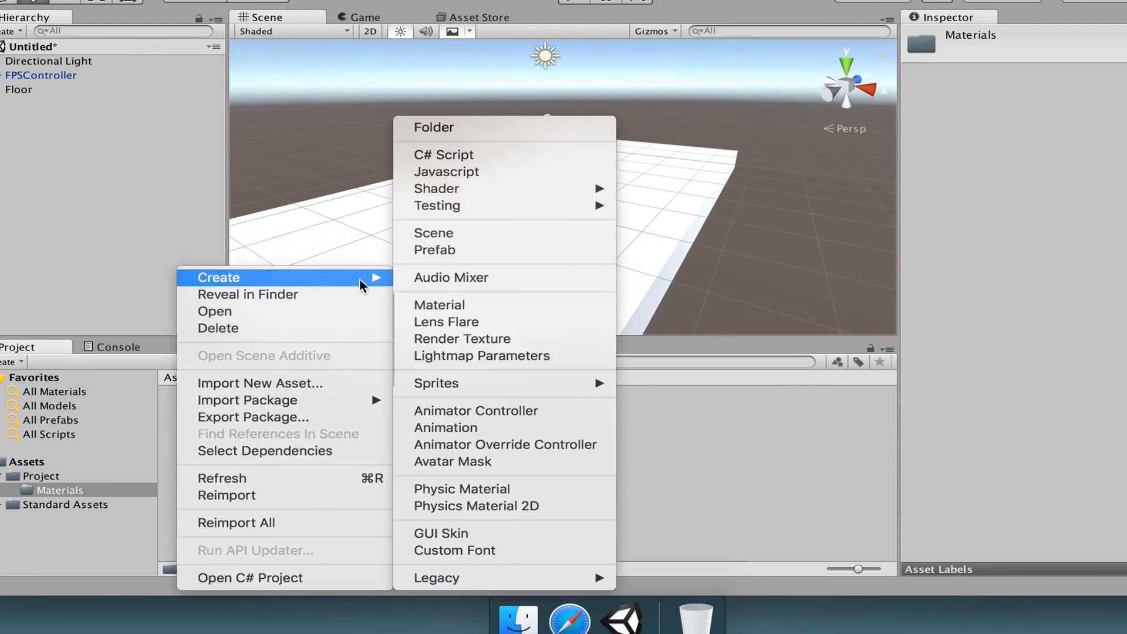
left_click(439, 305)
type("Floor")
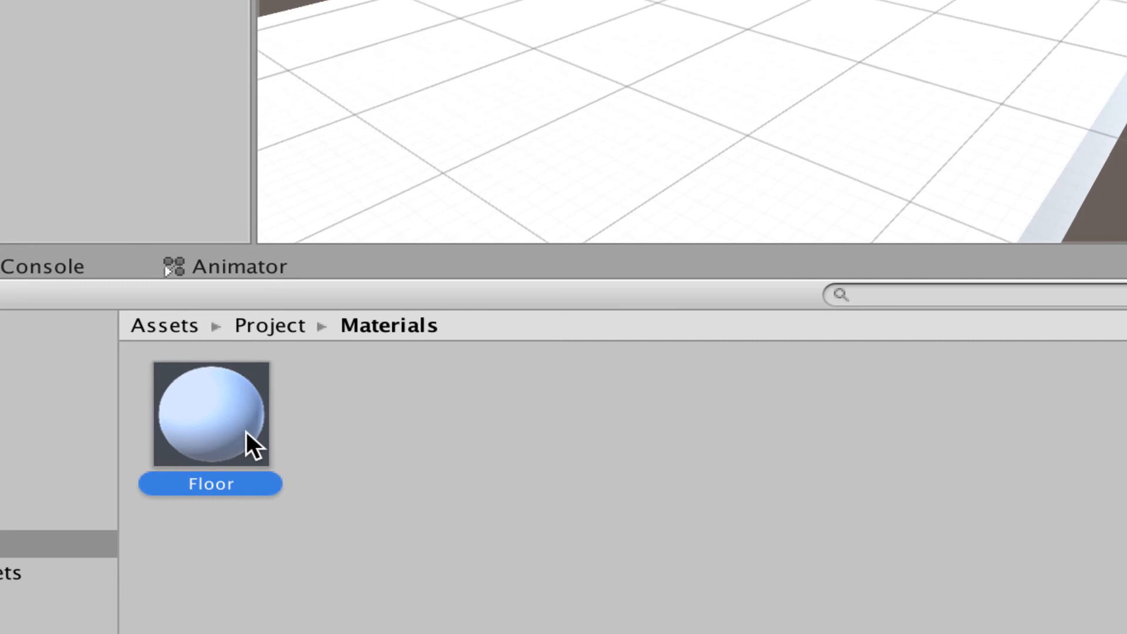
mouse_move(215, 447)
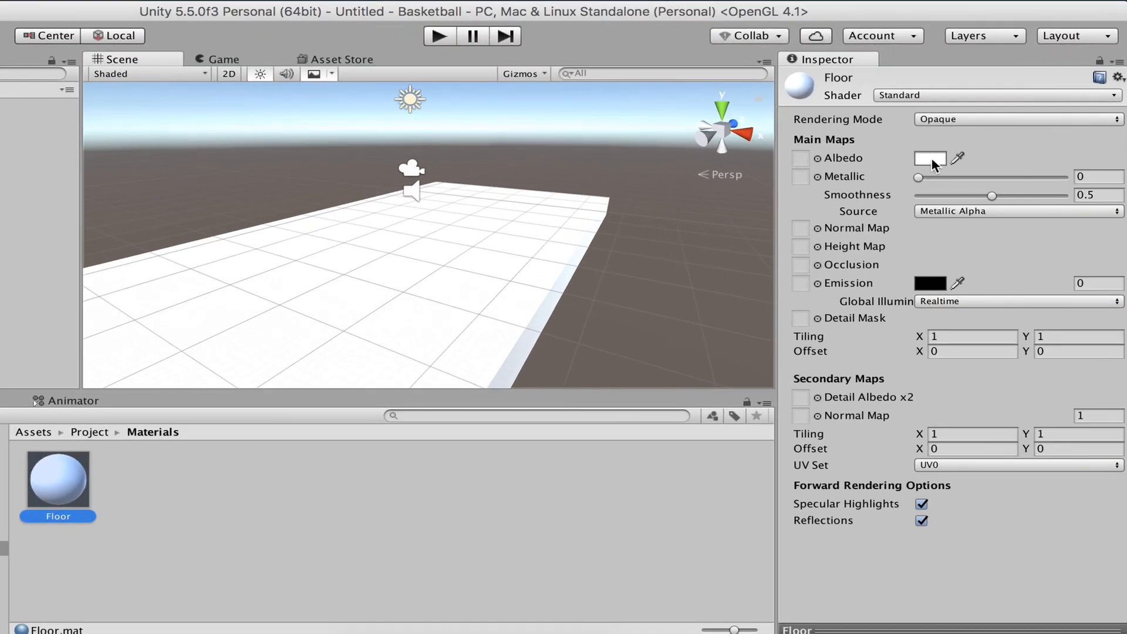
Set the Floor material's Albedo to a cream colour in the colour picker
left_click(930, 158)
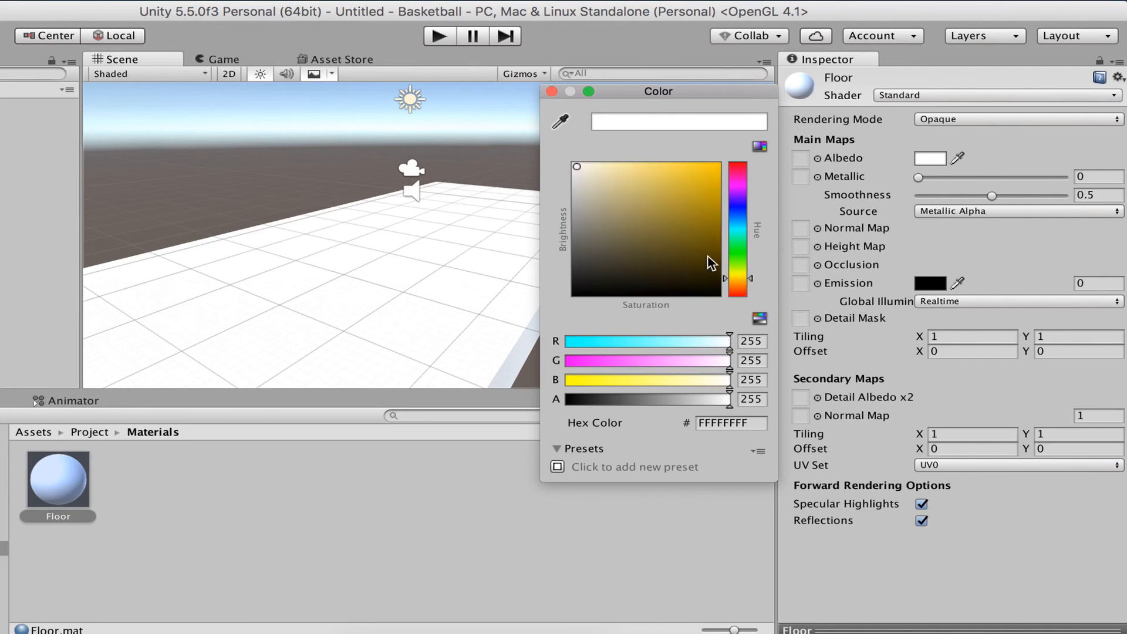
left_click(628, 202)
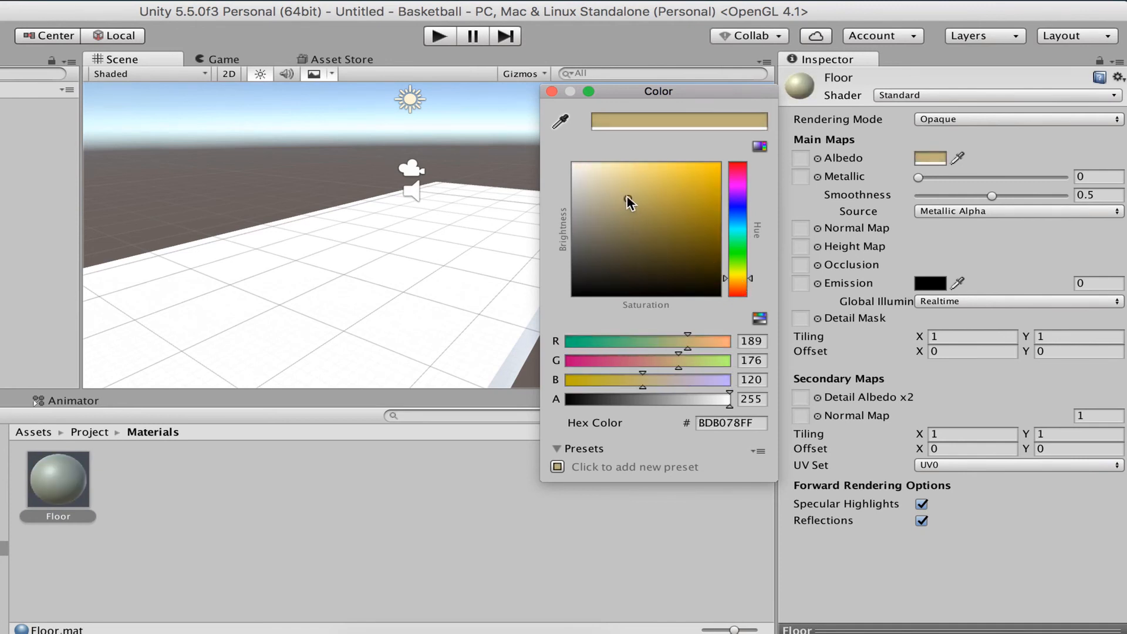
left_click(628, 198)
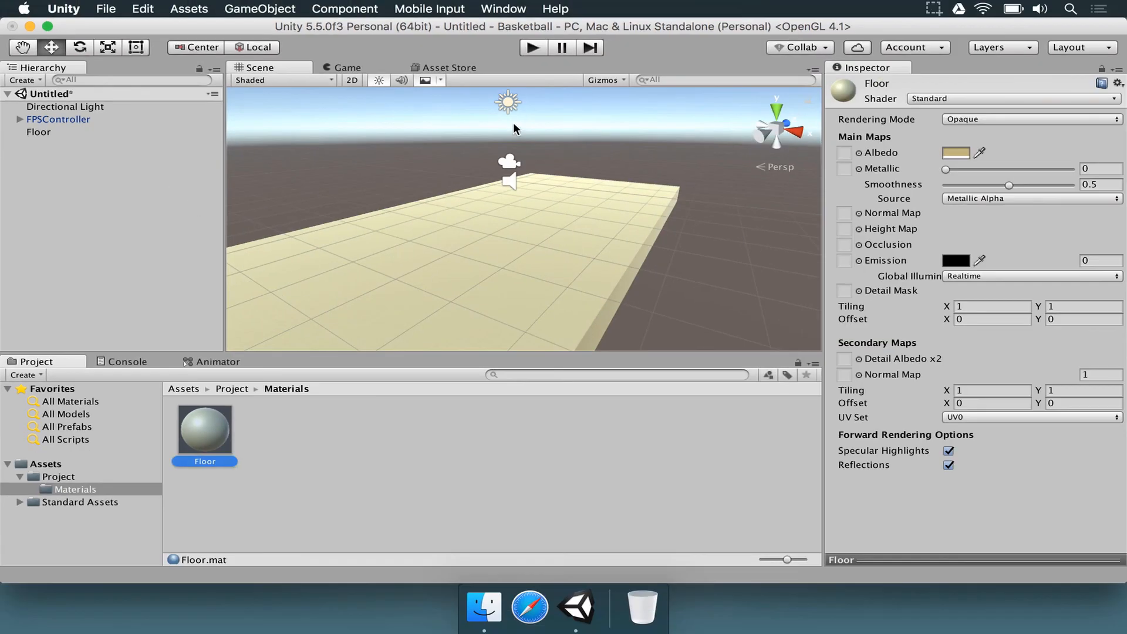
left_click(345, 67)
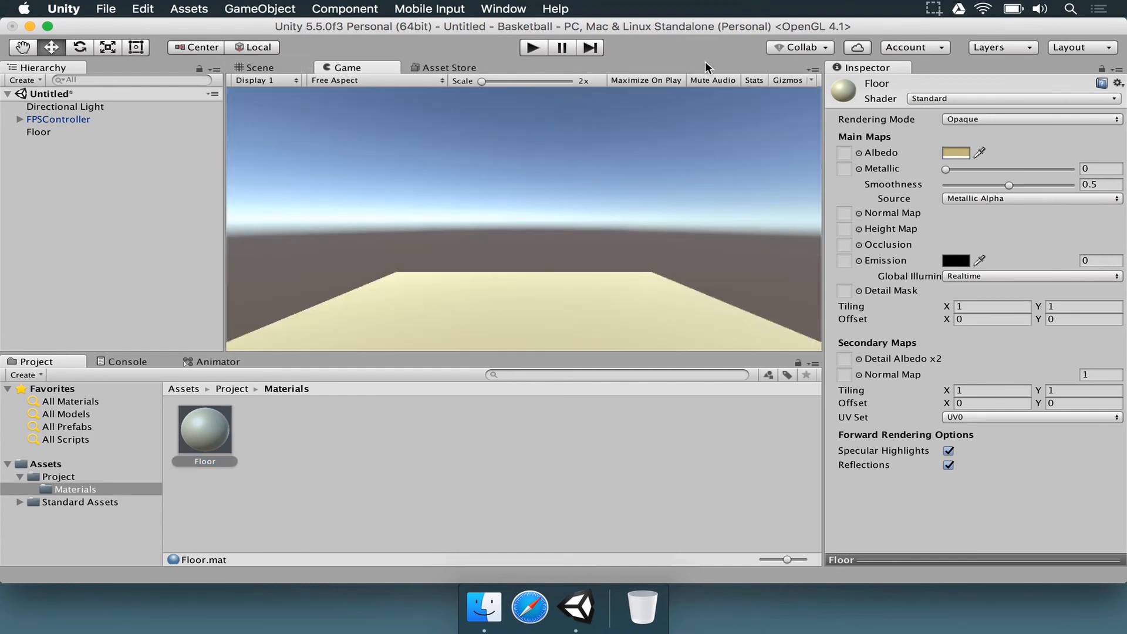
left_click(258, 67)
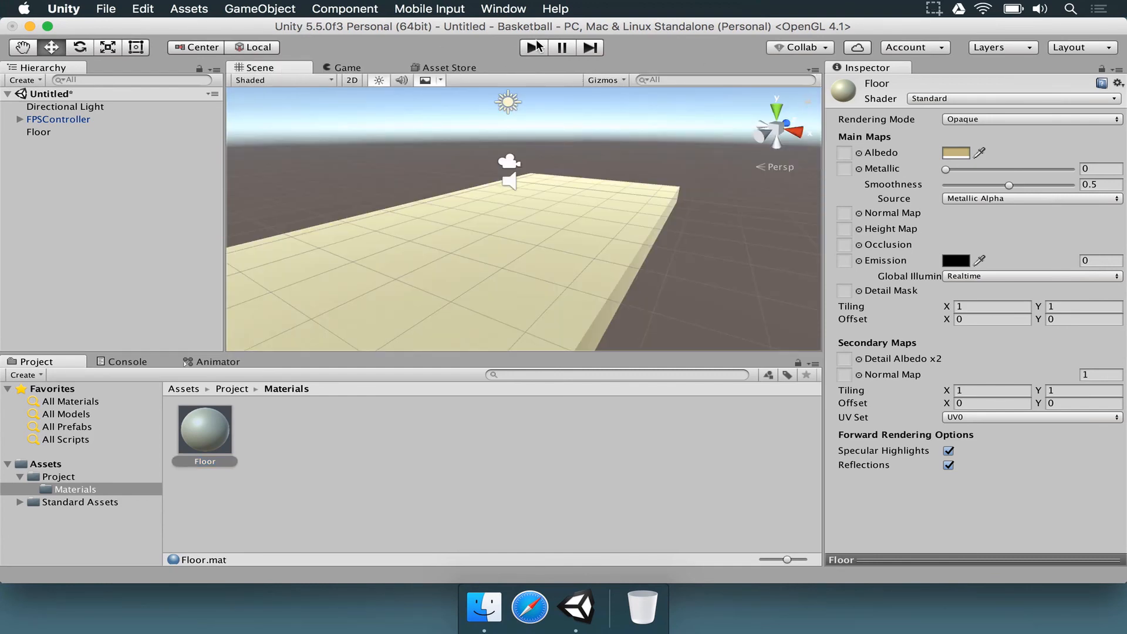
left_click(535, 48)
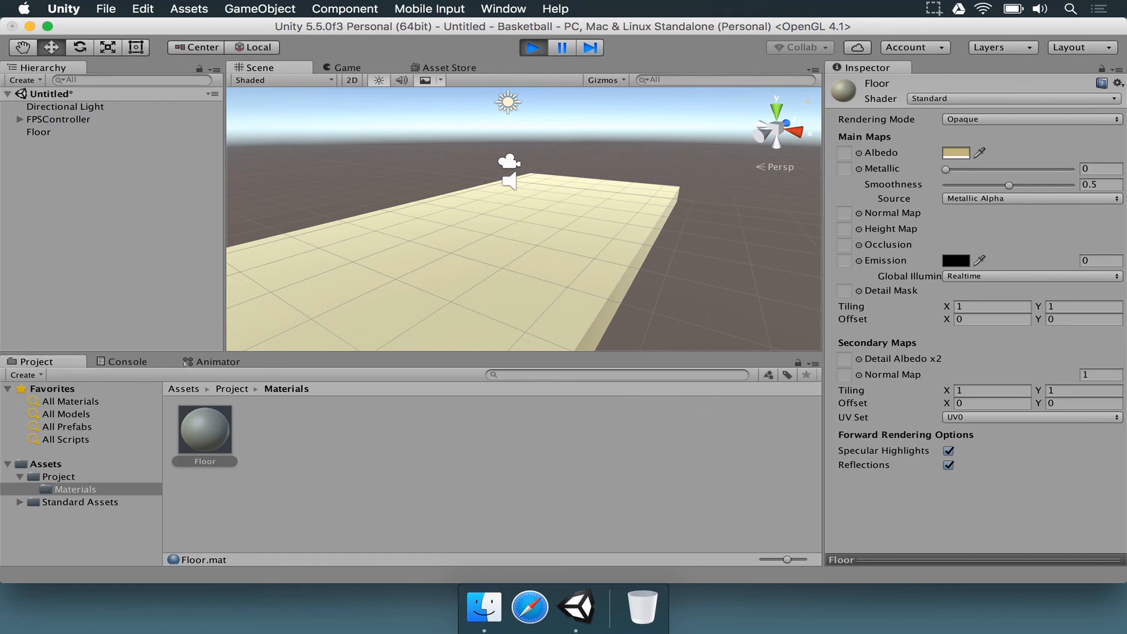
left_click(345, 67)
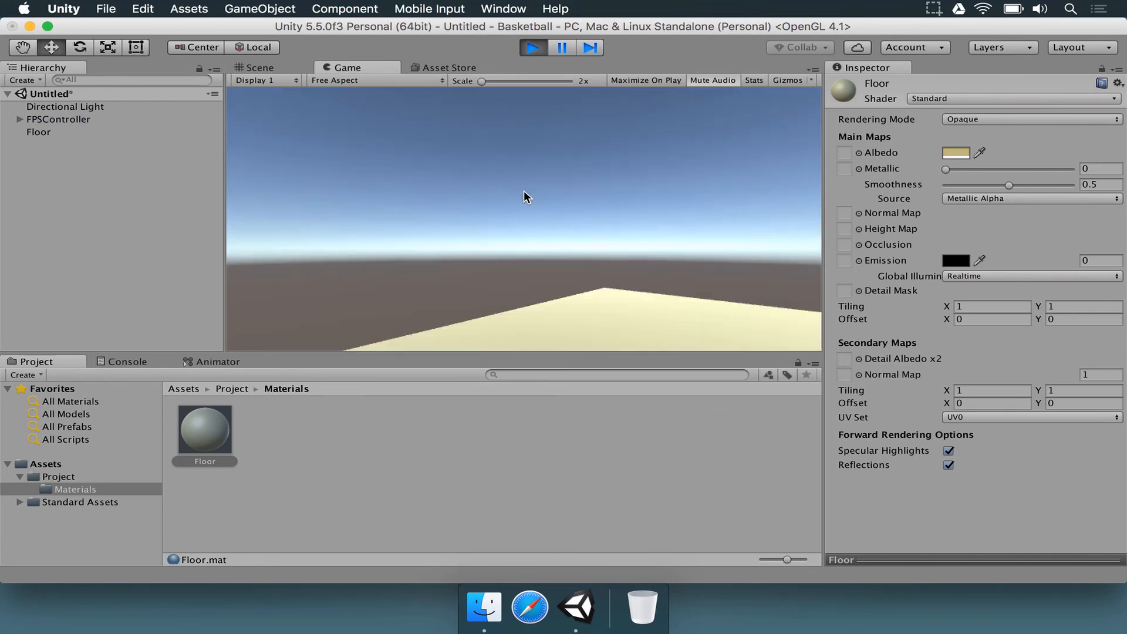
left_click(262, 67)
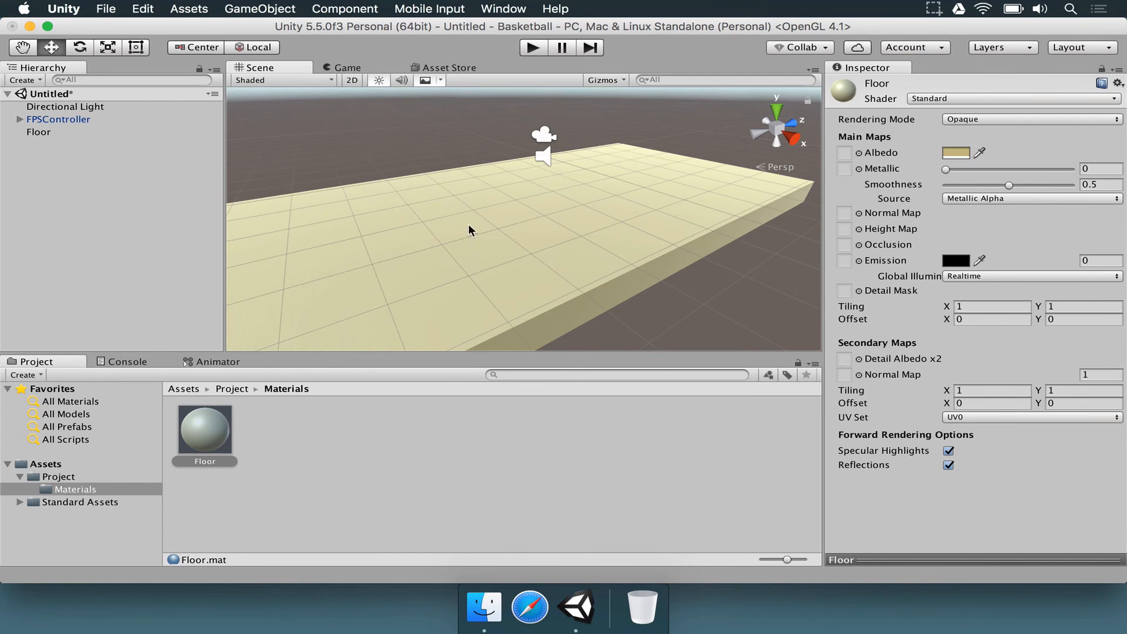
mouse_move(589, 138)
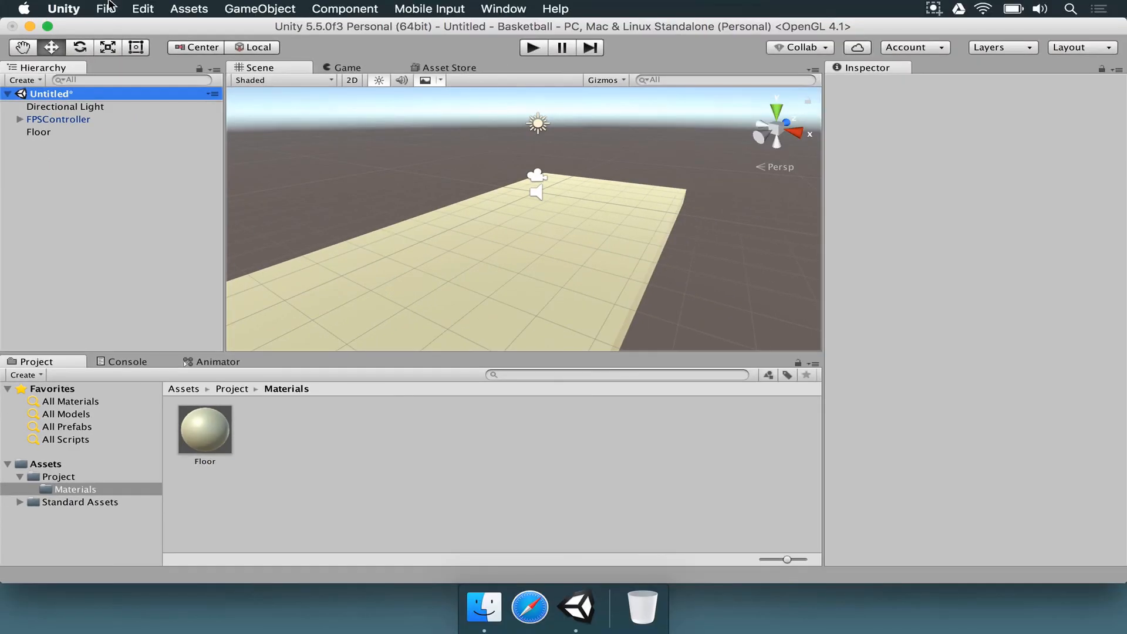
Save the current scene as 'Game' via File > Save Scenes
left_click(106, 9)
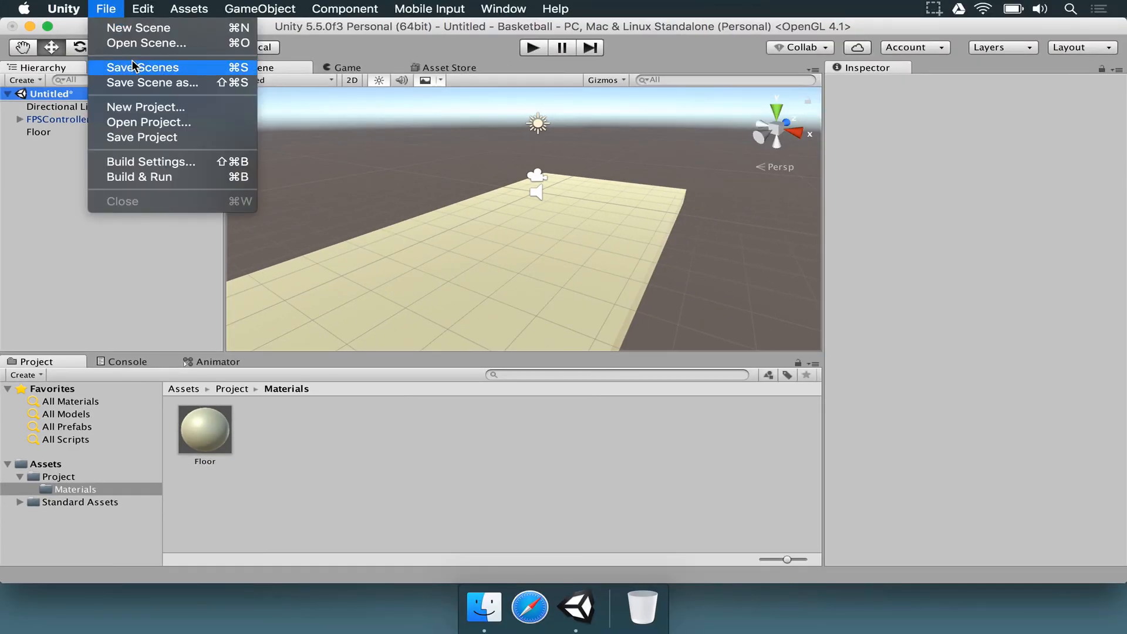
left_click(141, 67)
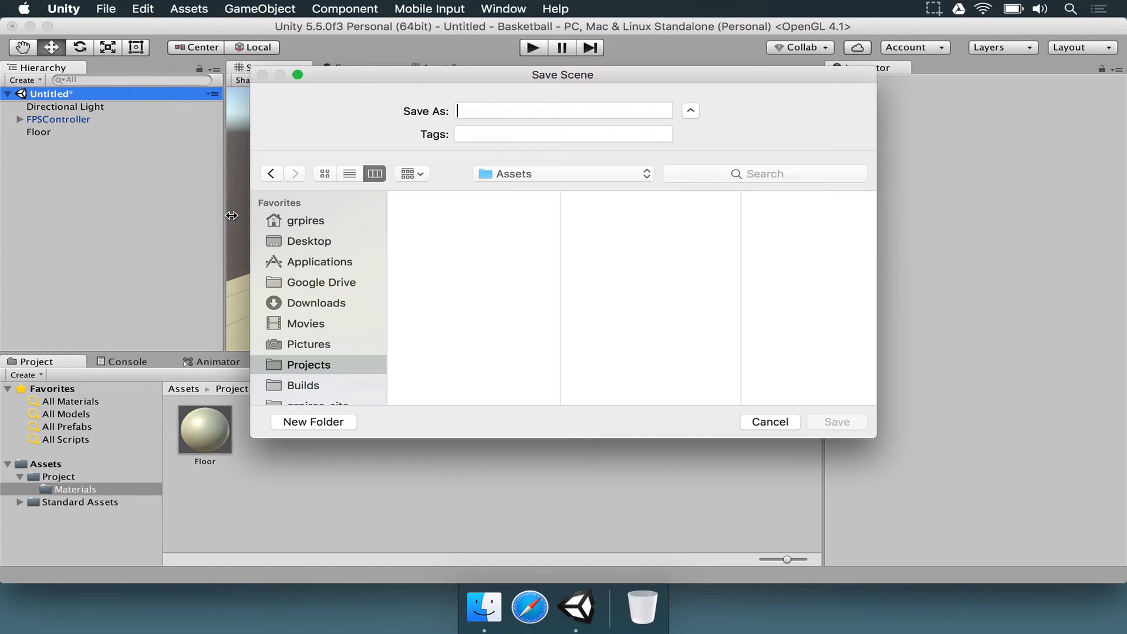
type("Game")
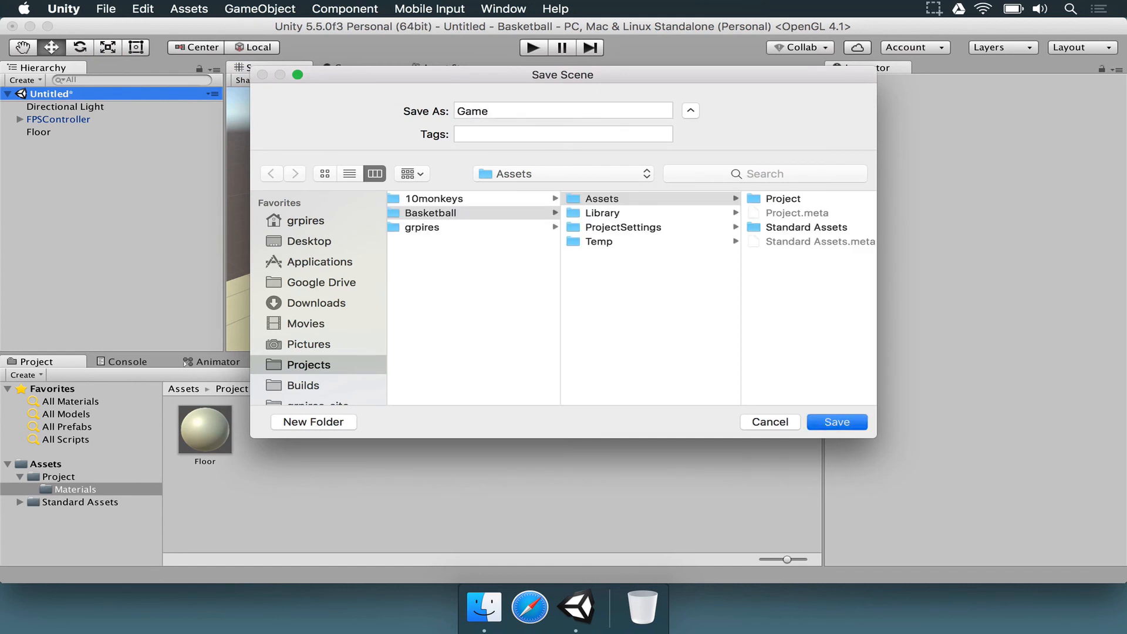
left_click(836, 422)
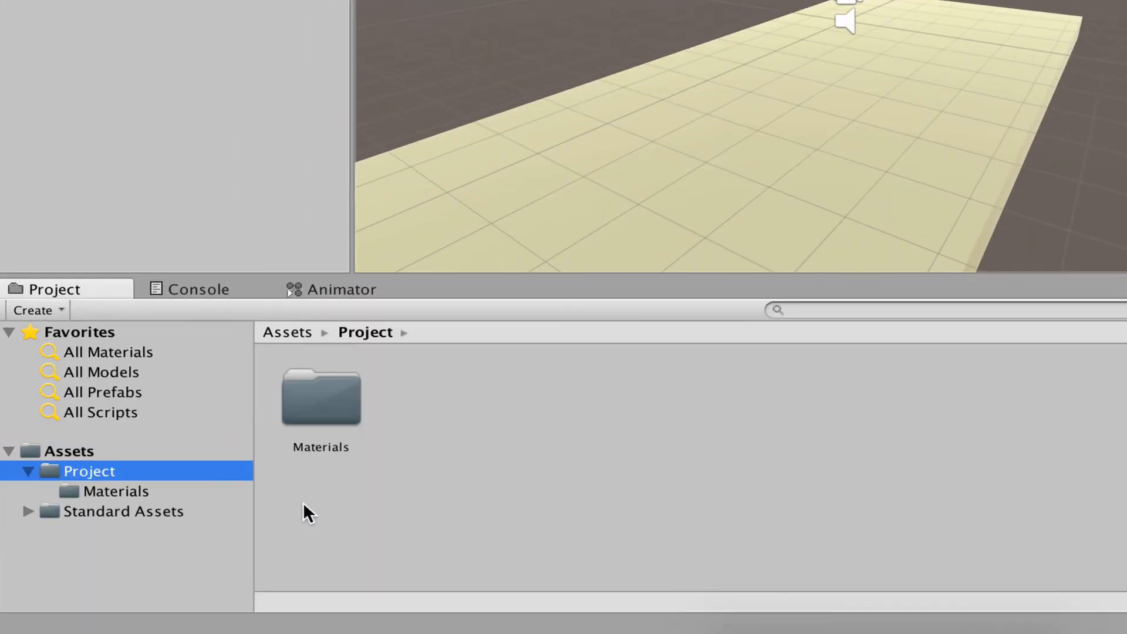
Create another new folder beside Materials inside the Project folder
right_click(306, 513)
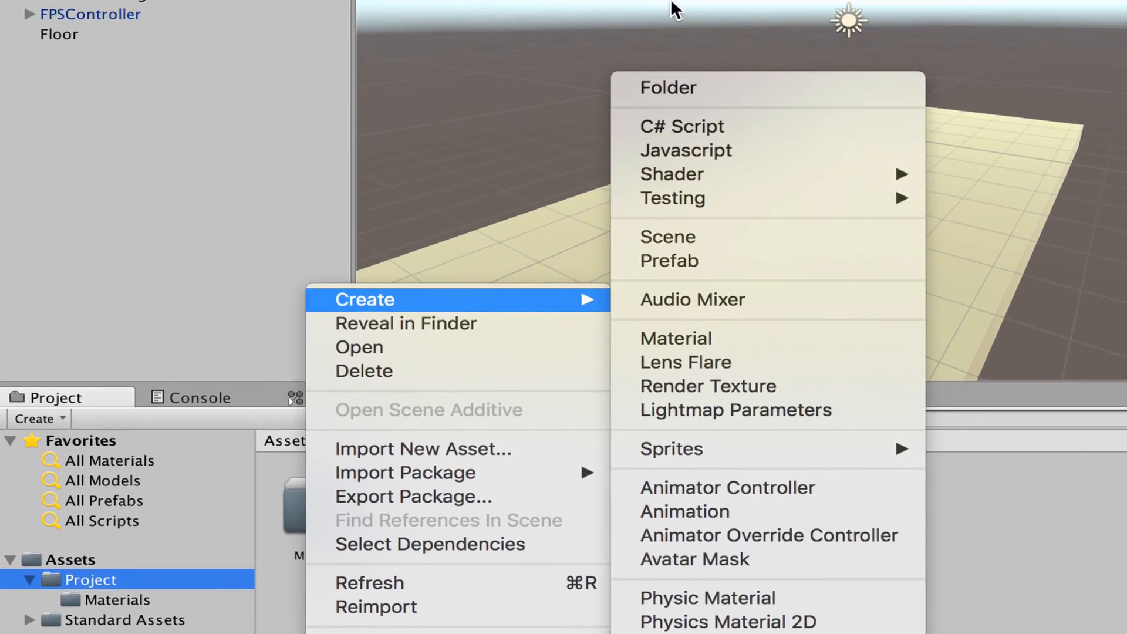
left_click(667, 88)
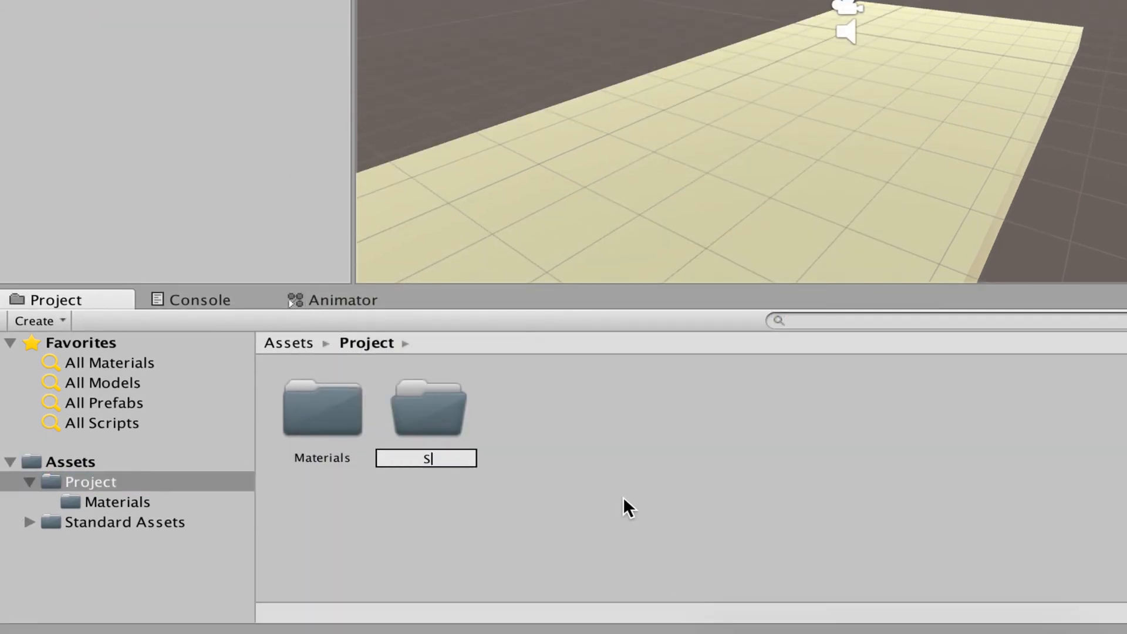